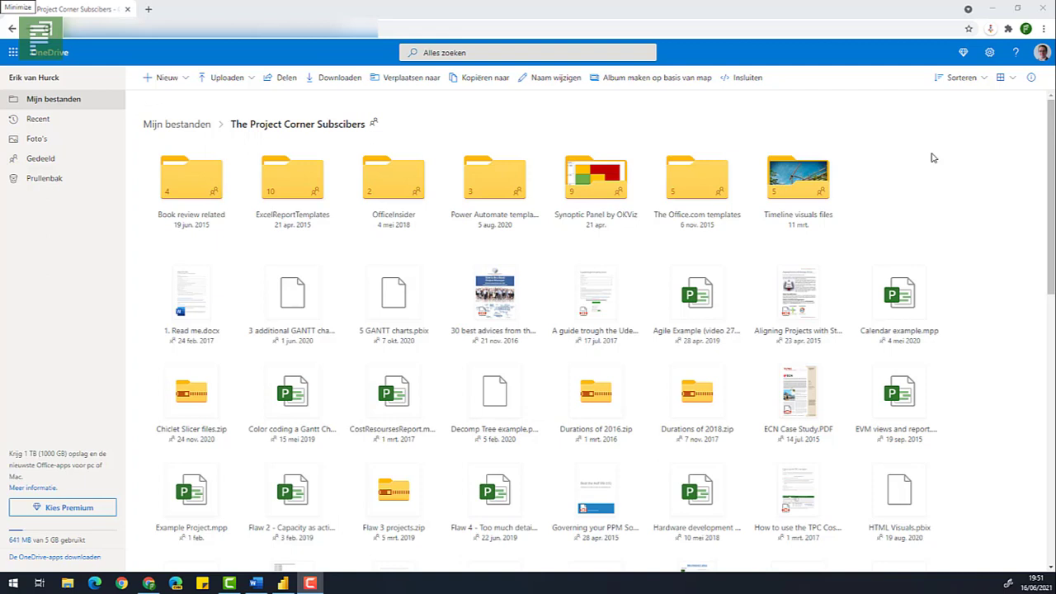
mouse_move(426, 147)
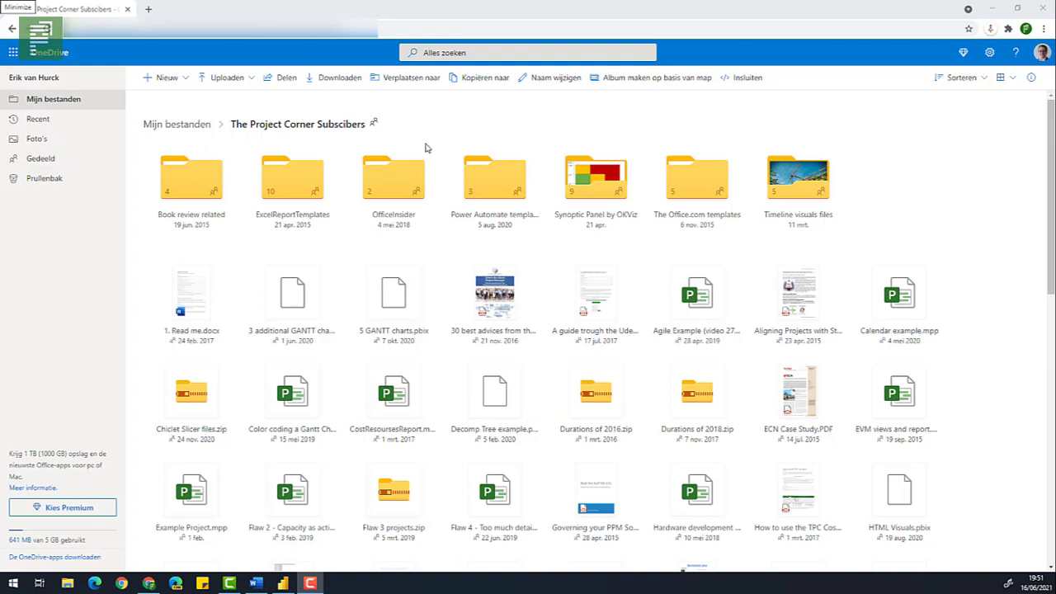
mouse_move(235, 131)
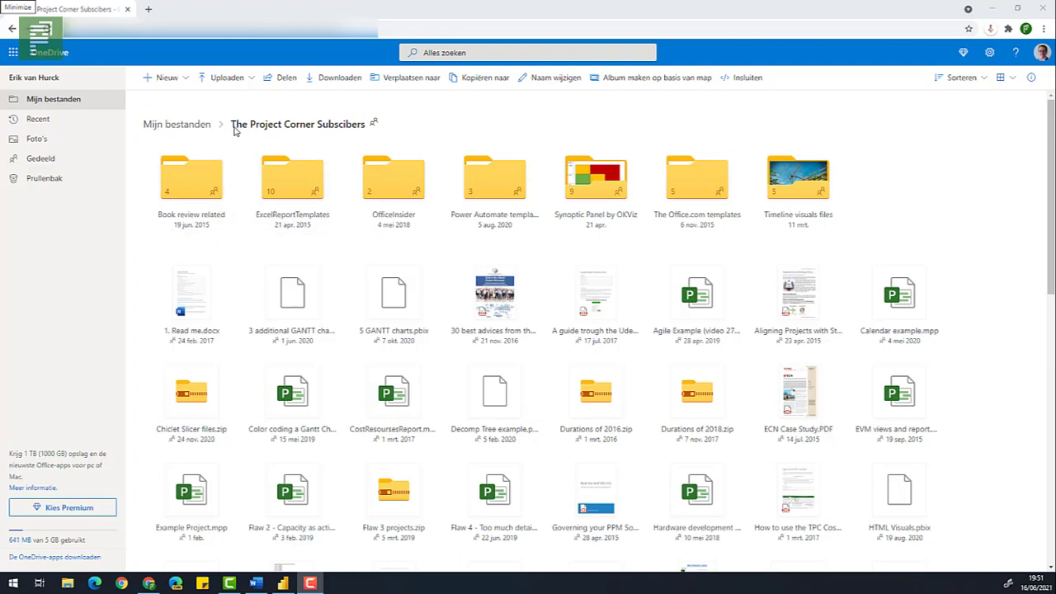
mouse_move(421, 89)
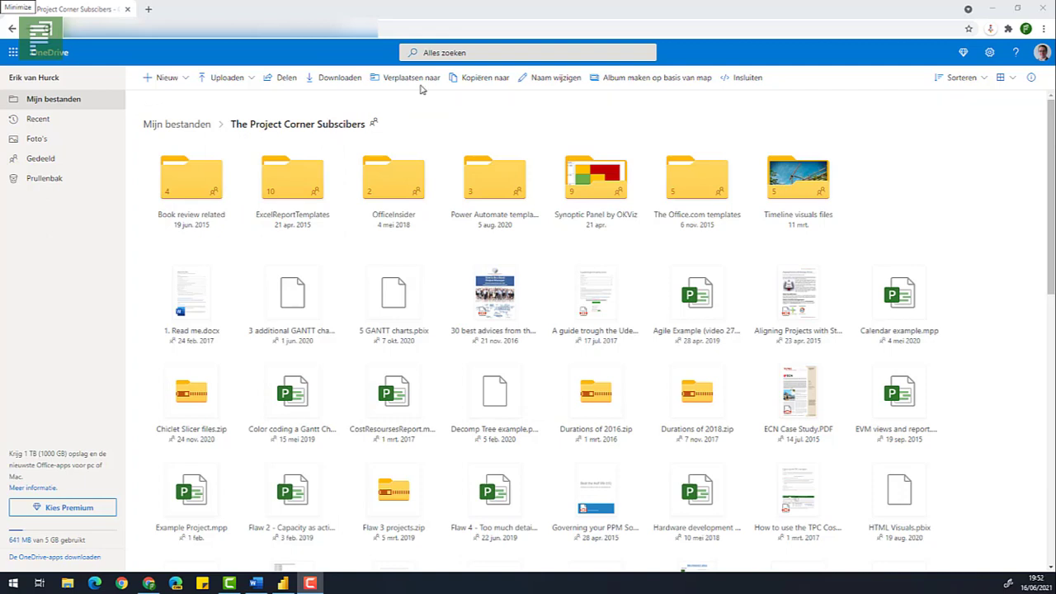
Step: Search the OneDrive files for the '5 gantt' report
left_click(528, 52)
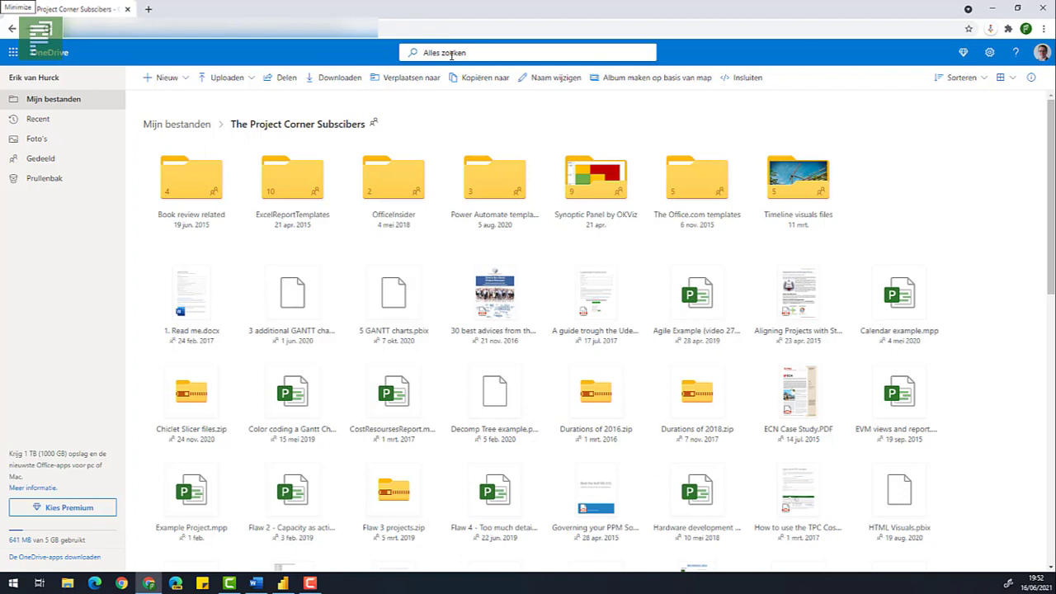
type("5 gantt")
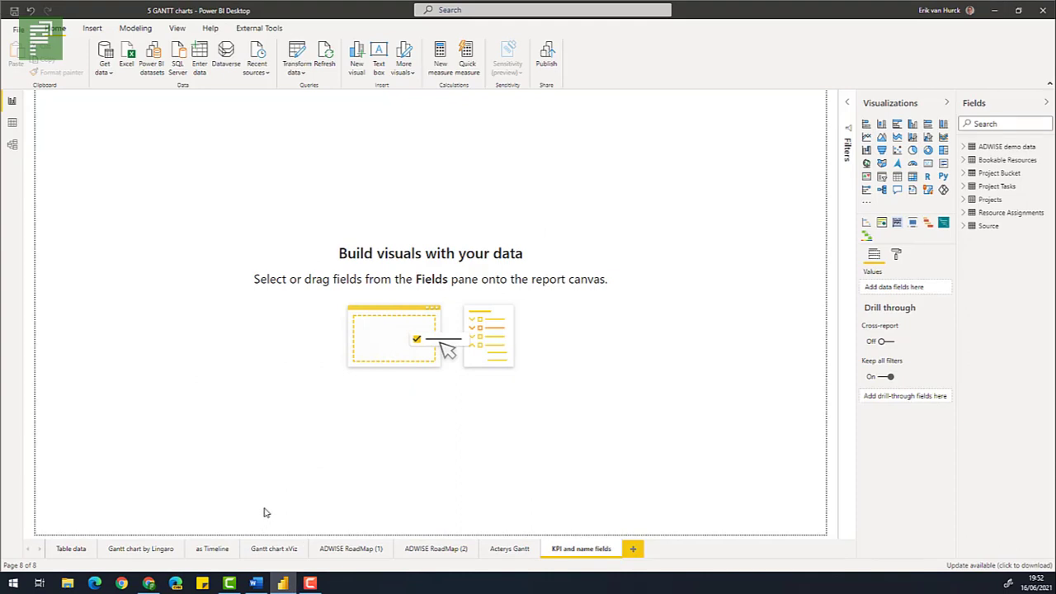
mouse_move(149, 540)
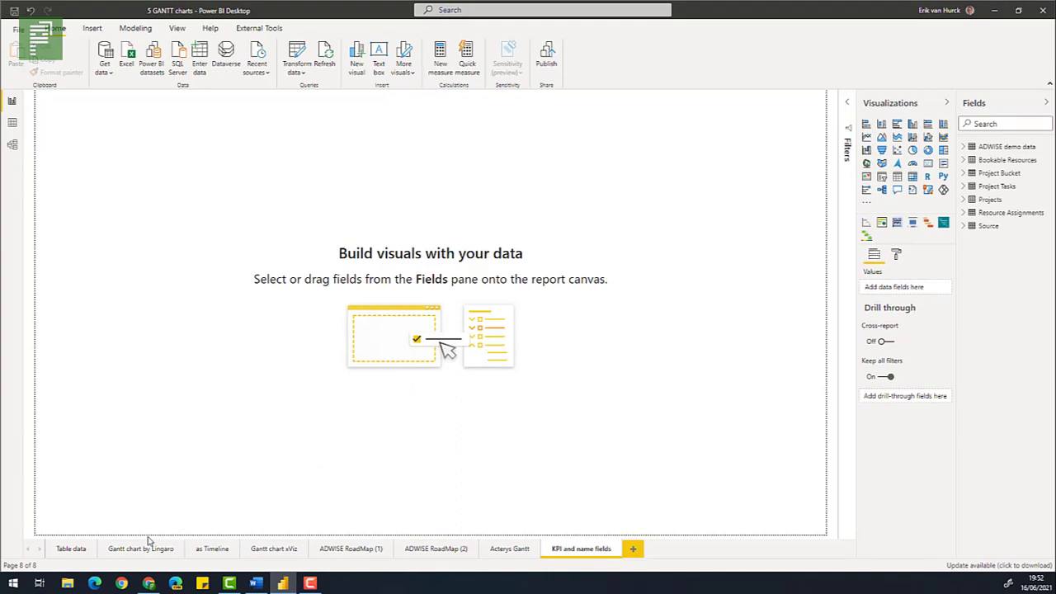
mouse_move(140, 548)
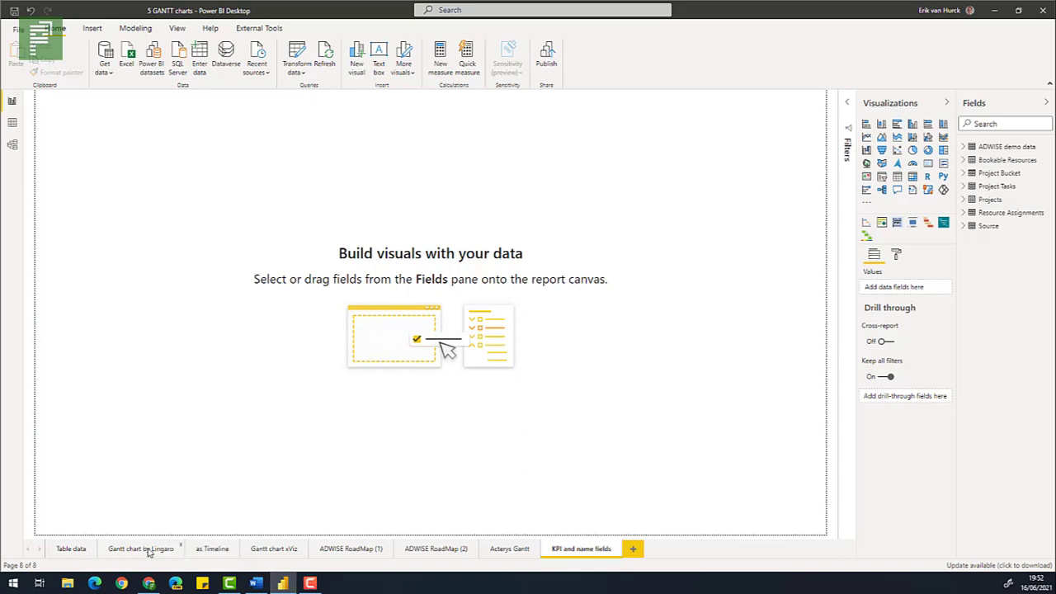
Step: Browse the Lingaro and as Timeline Gantt pages, ending on the Gantt chart xViz page
left_click(140, 549)
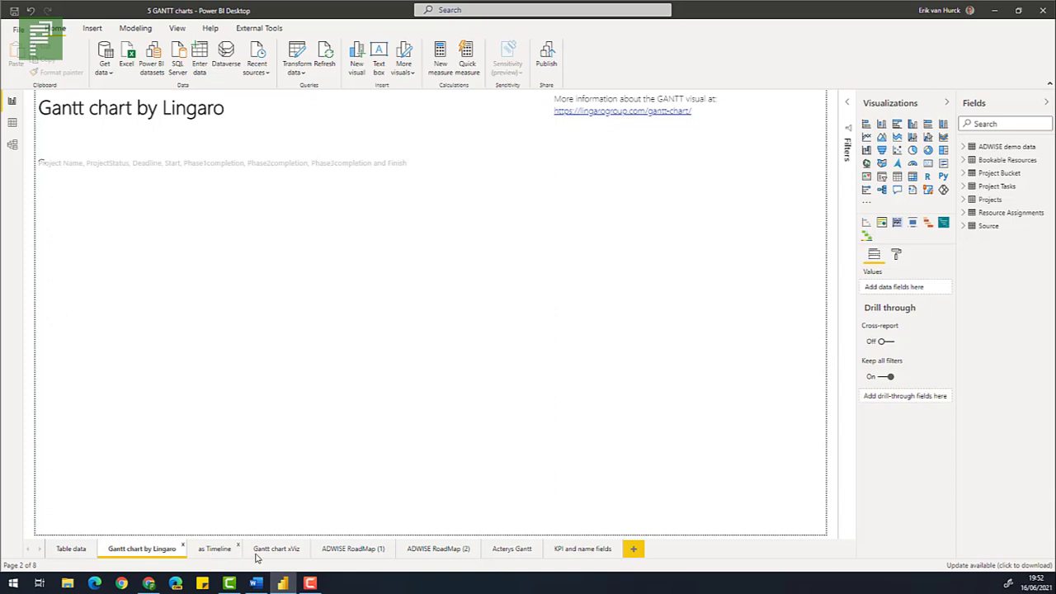
left_click(213, 549)
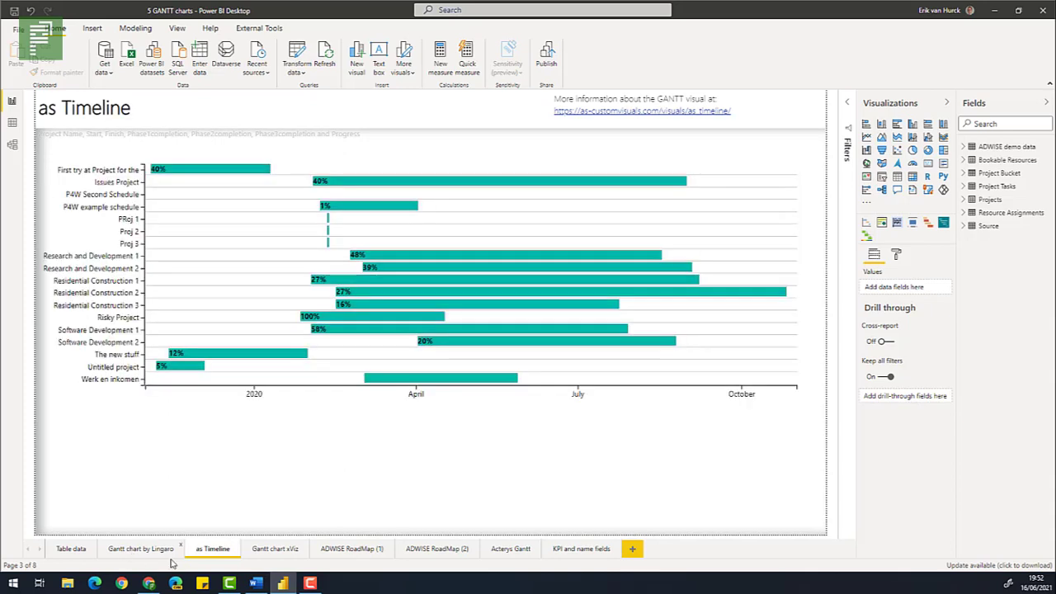
left_click(141, 548)
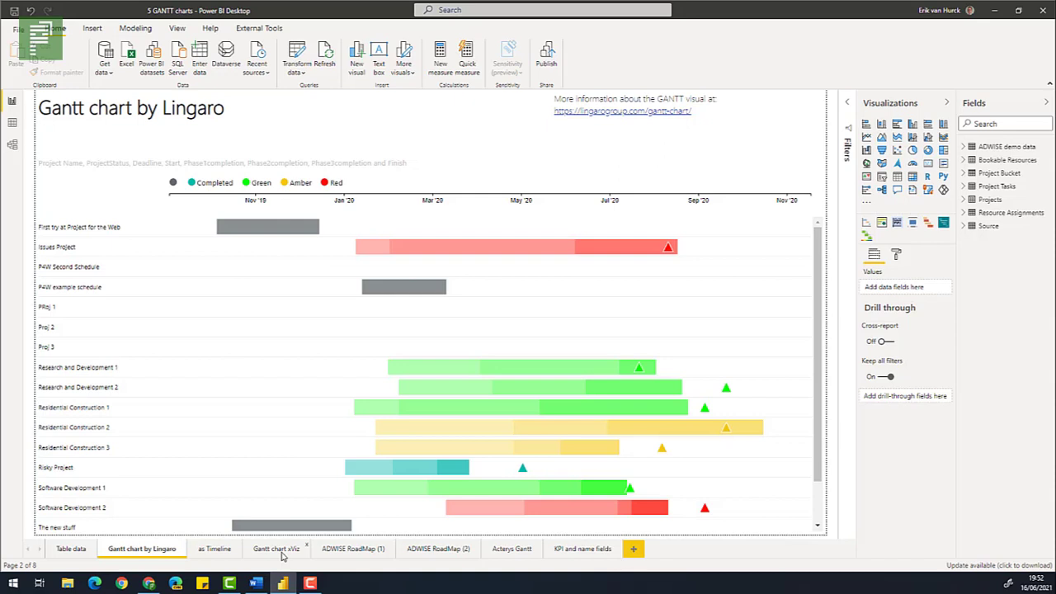
left_click(274, 549)
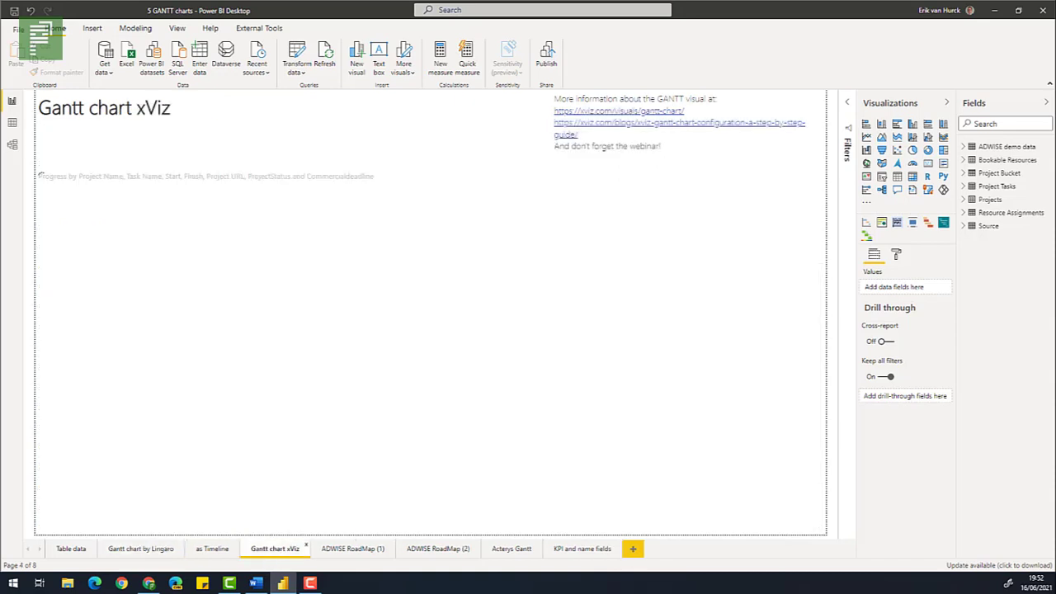
mouse_move(374, 575)
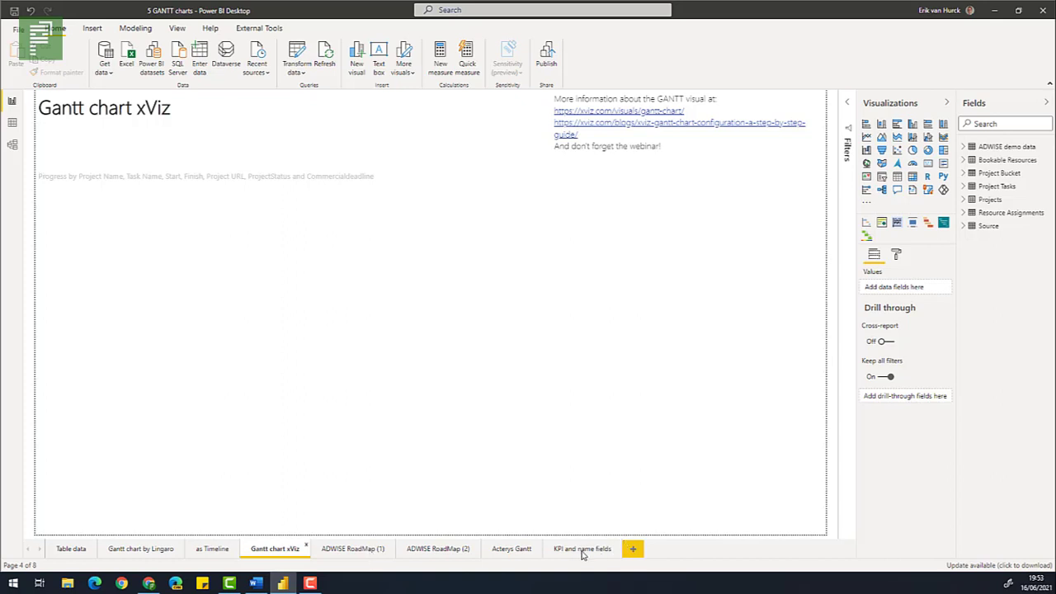
Step: Go to the empty 'KPI and name fields' page
left_click(581, 548)
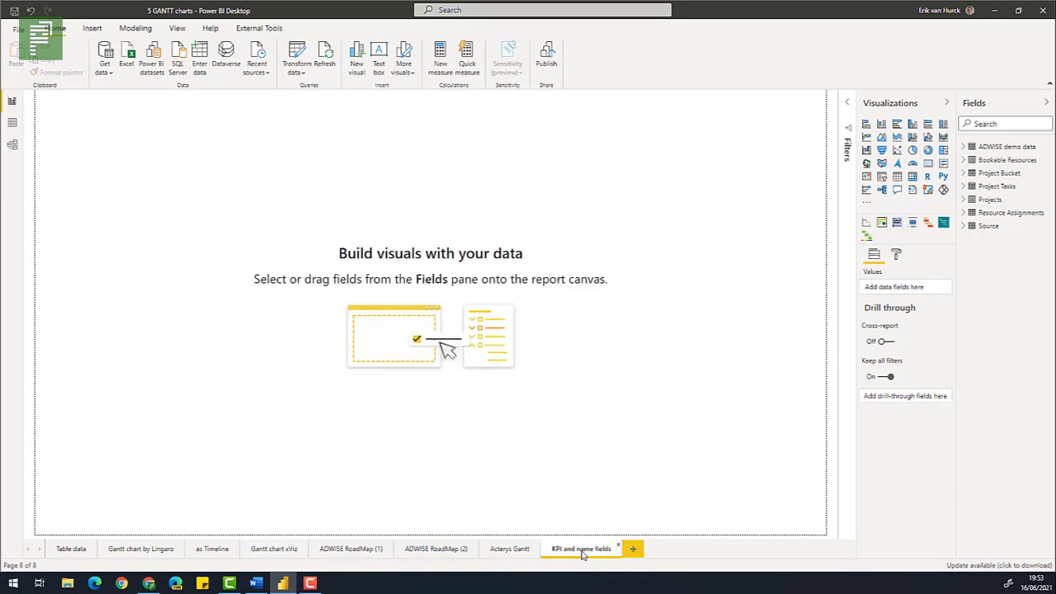
mouse_move(480, 502)
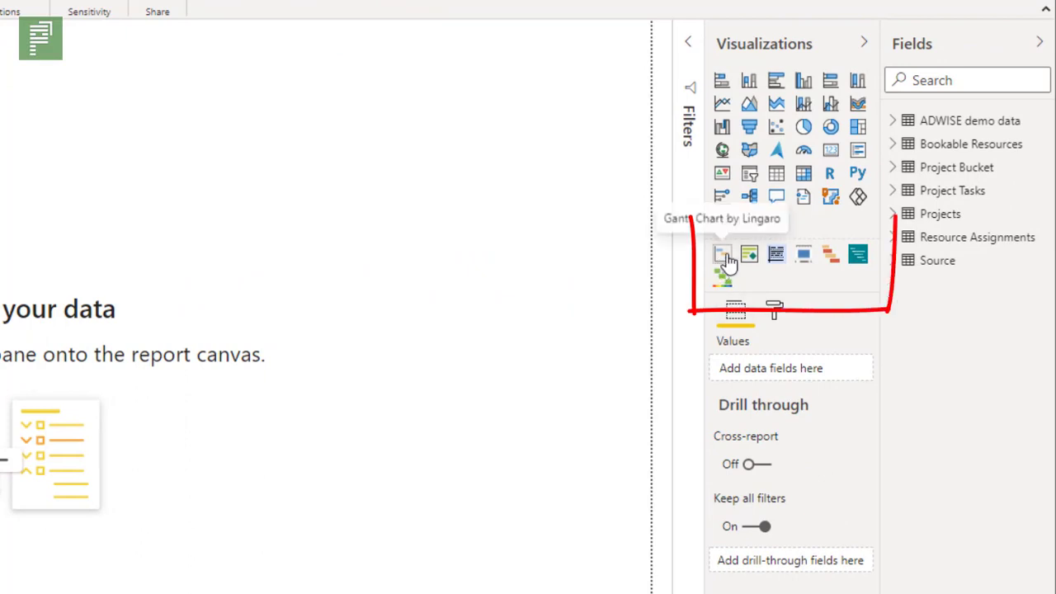
mouse_move(864, 255)
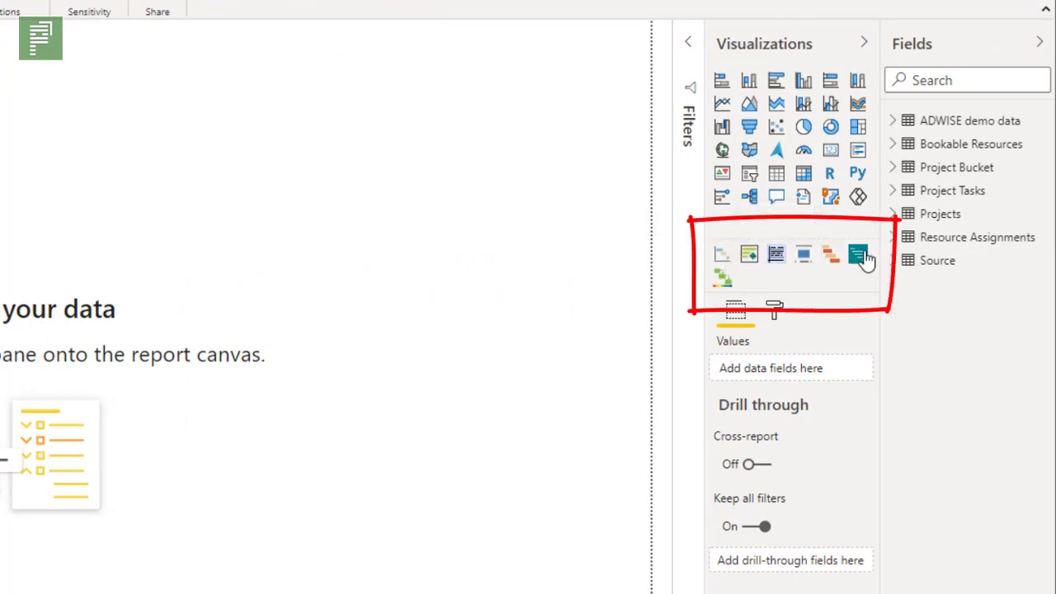
mouse_move(722, 278)
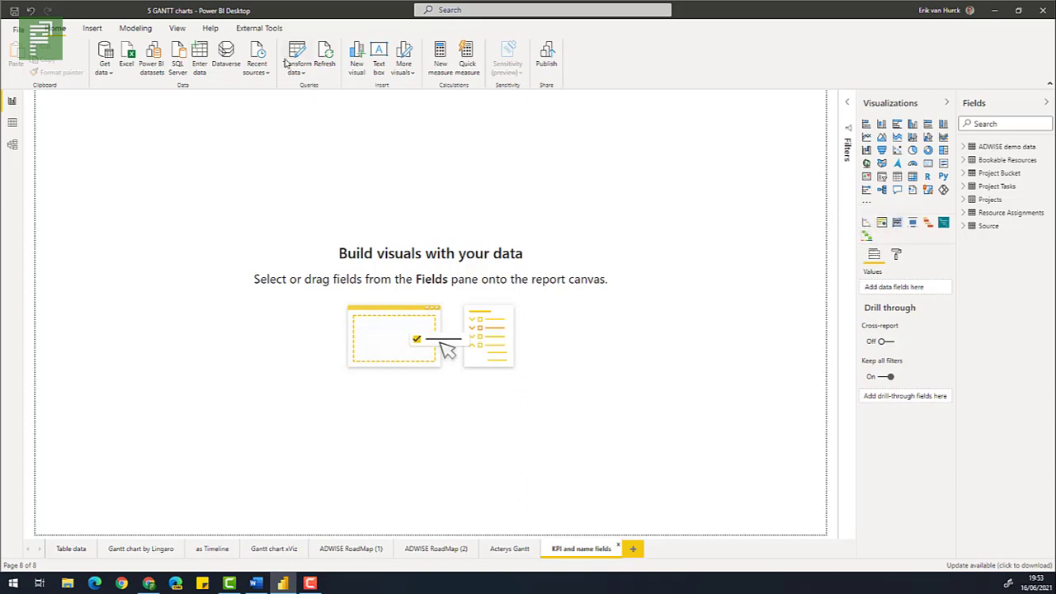
mouse_move(296, 61)
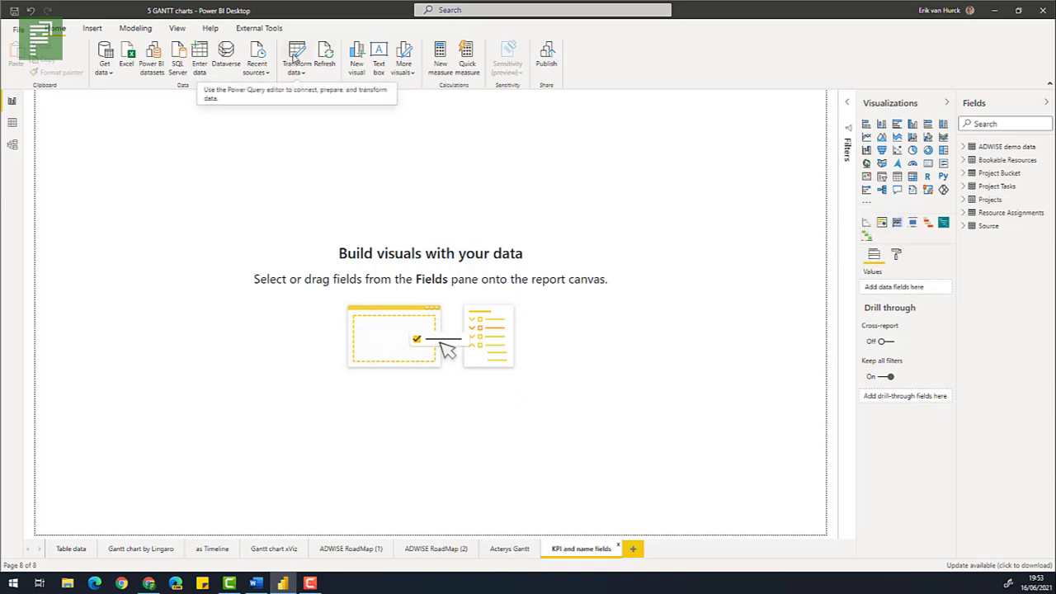
Step: View the Projects query, then add ProjectStatus and Task Status table visuals to the page
left_click(295, 53)
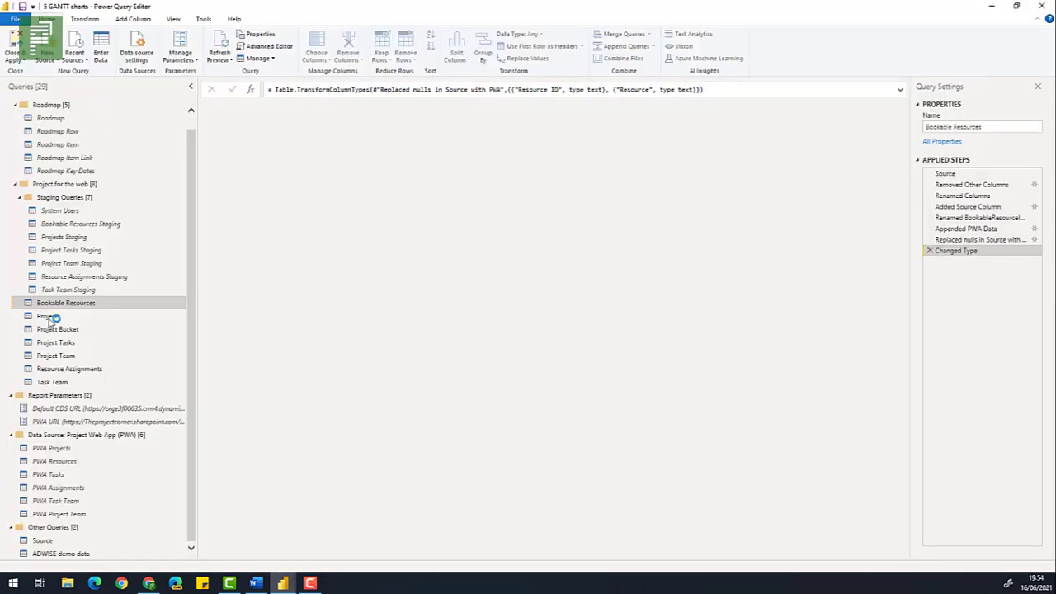
left_click(47, 316)
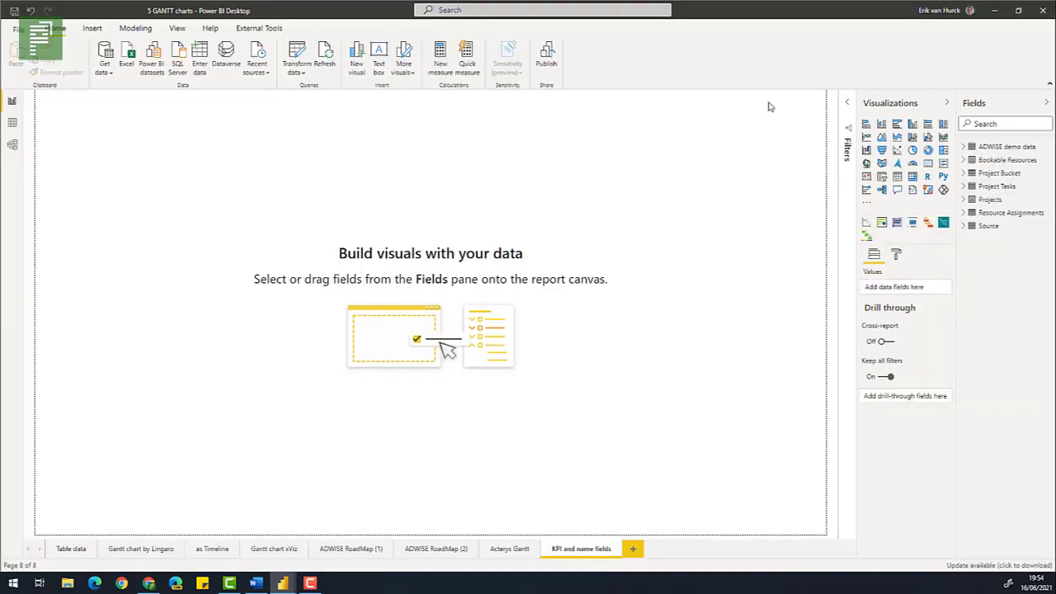
left_click(1004, 123)
type("status")
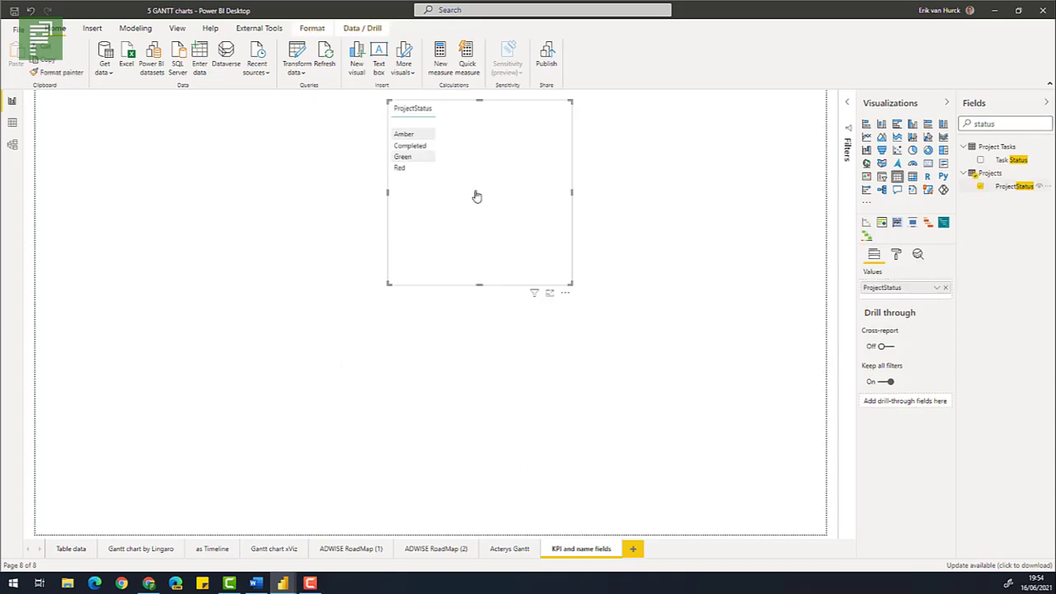
mouse_move(441, 143)
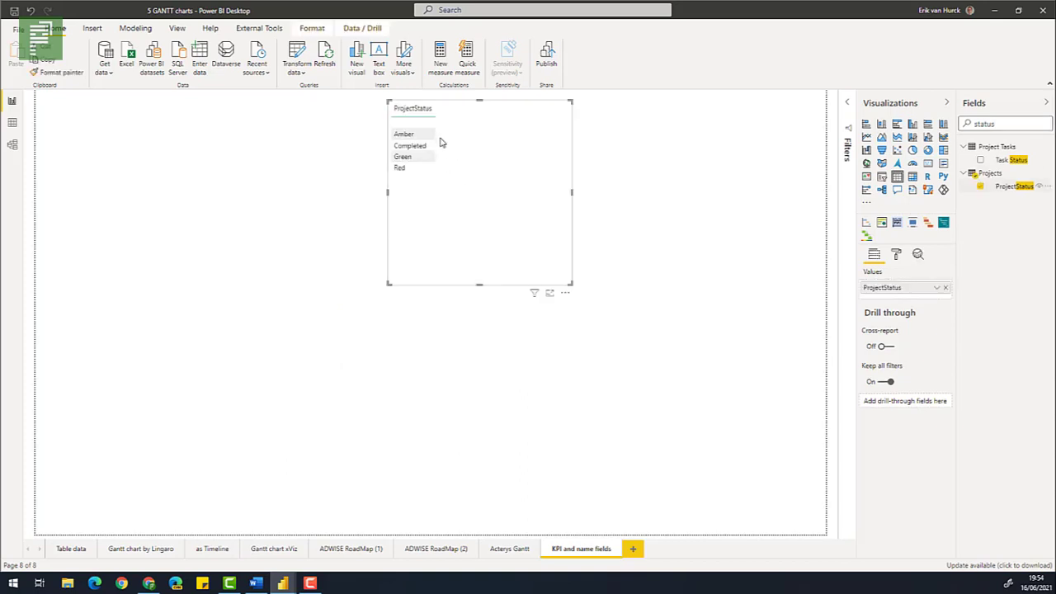
left_click(402, 156)
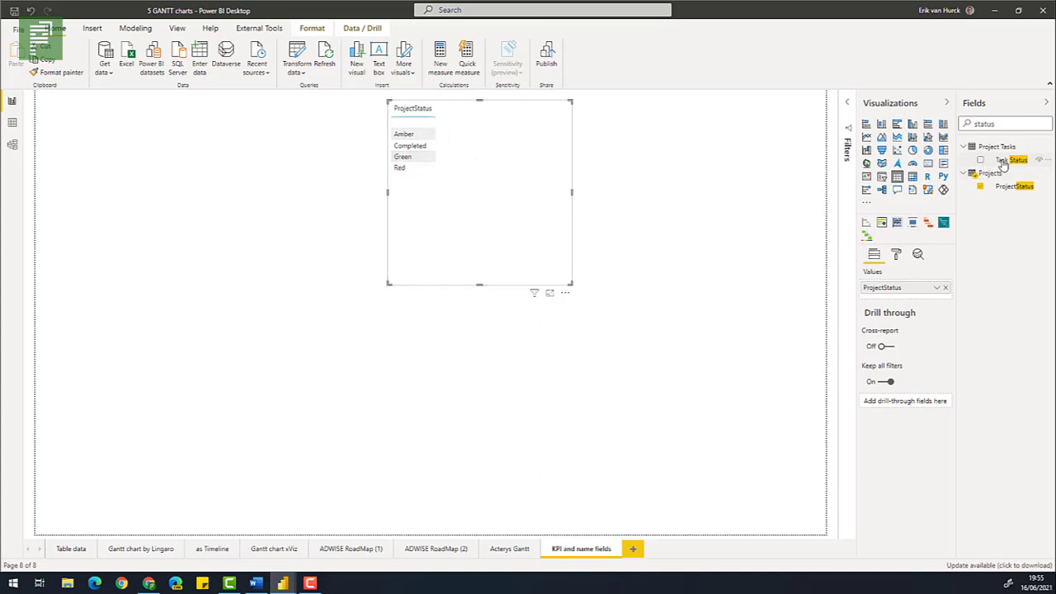
left_click_drag(1014, 159, 132, 202)
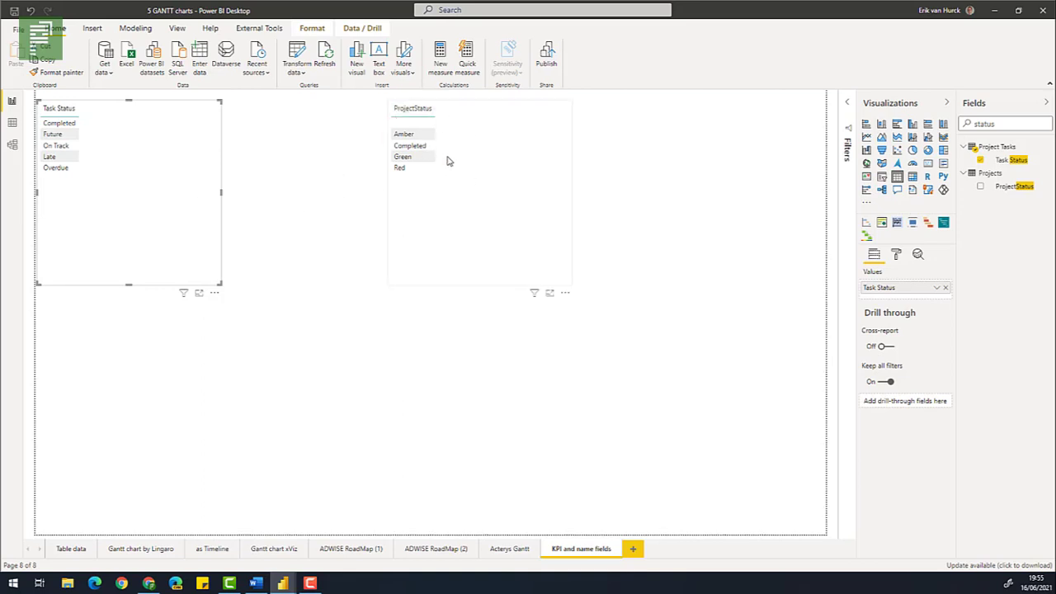
left_click(403, 133)
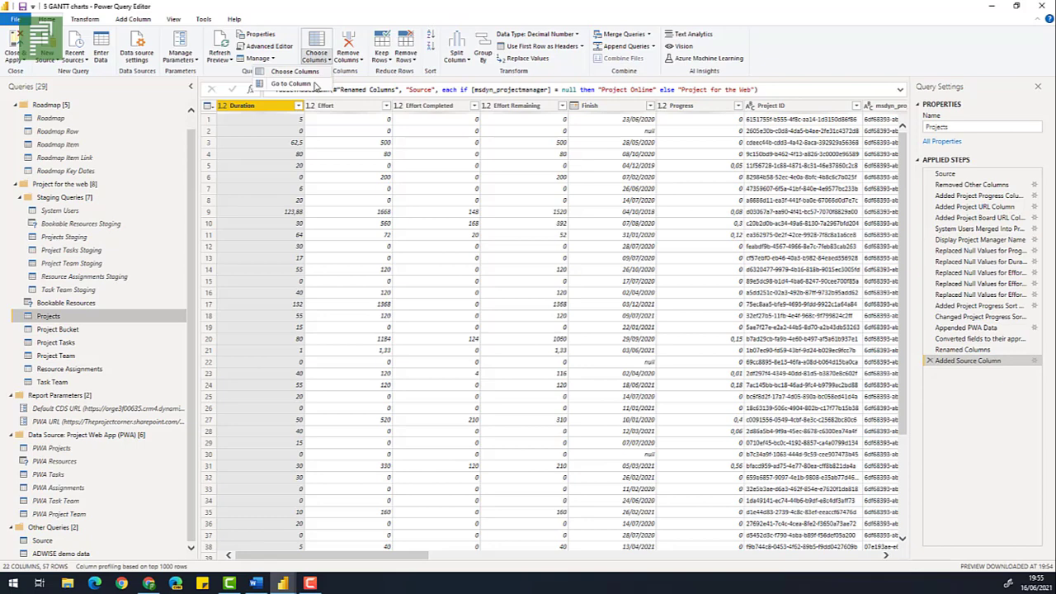
Step: Jump to the ProjectStatus column of the Projects query with Go to Column
left_click(291, 83)
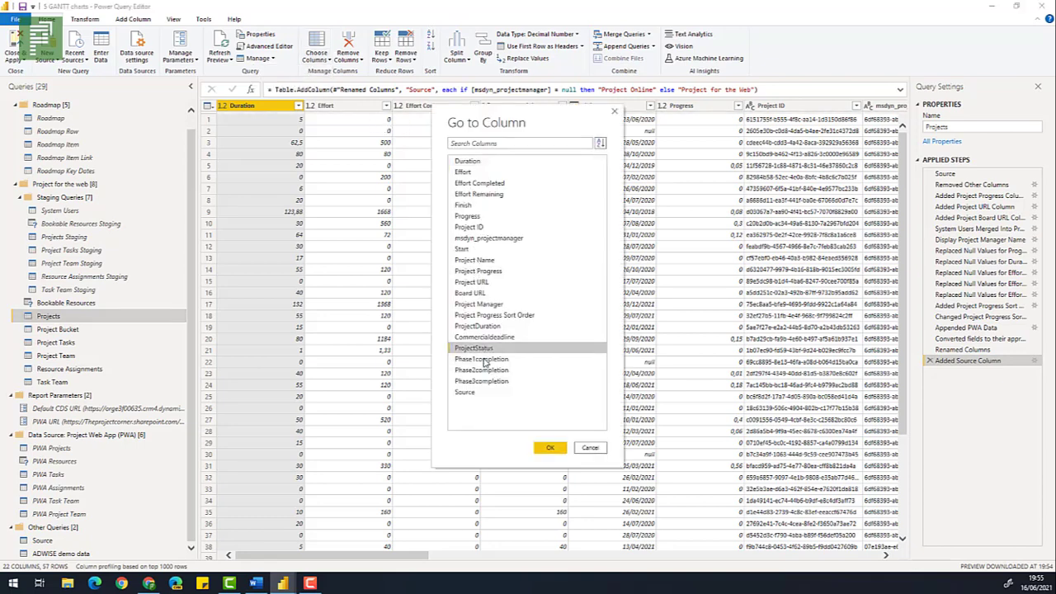
left_click(549, 447)
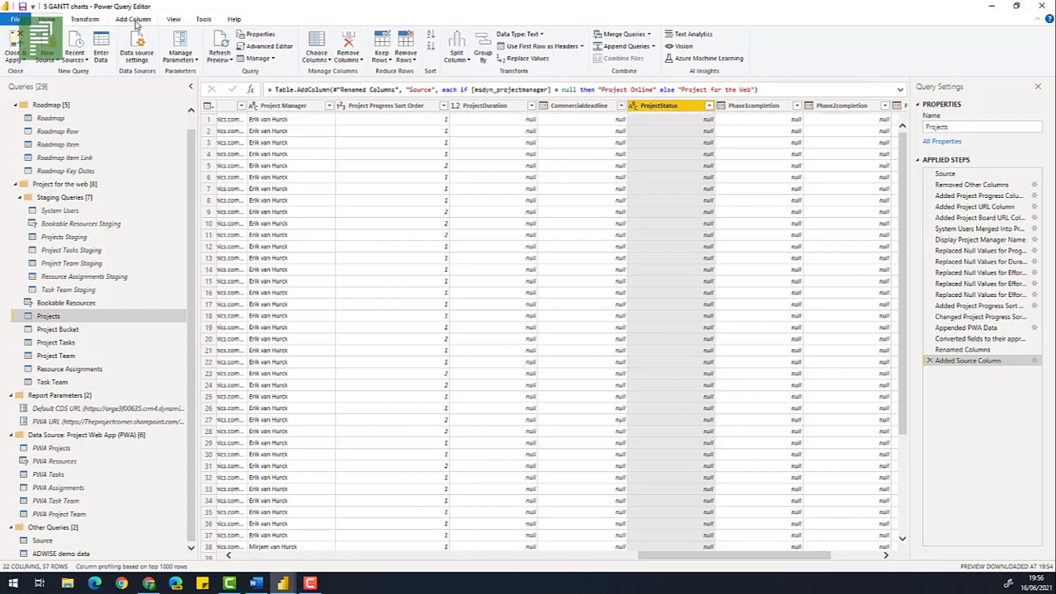
left_click(133, 19)
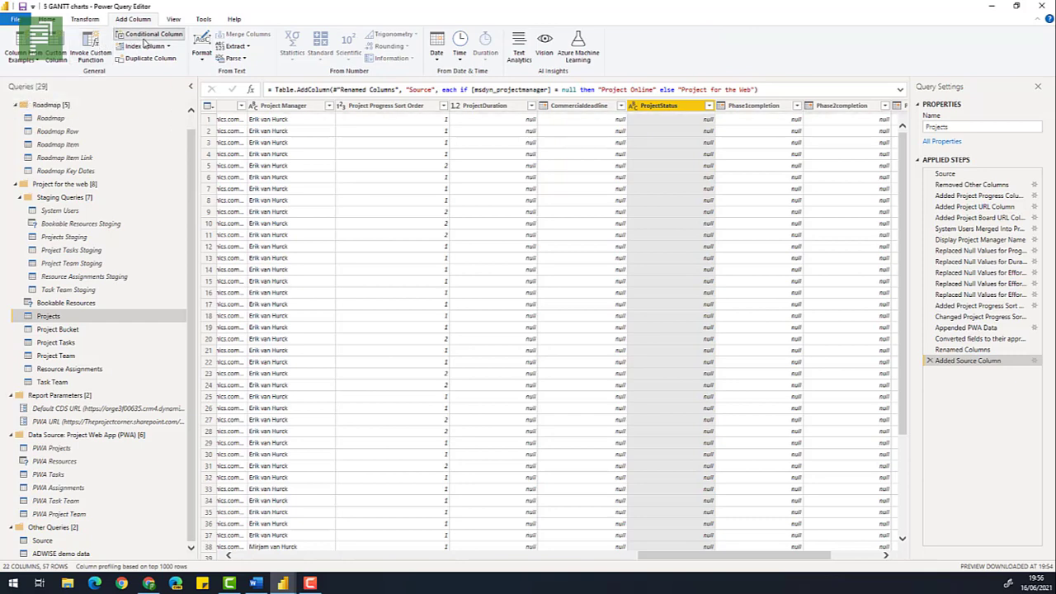
Step: Start a conditional column named 'KPI And Name' whose first clause tests ProjectStatus
left_click(153, 33)
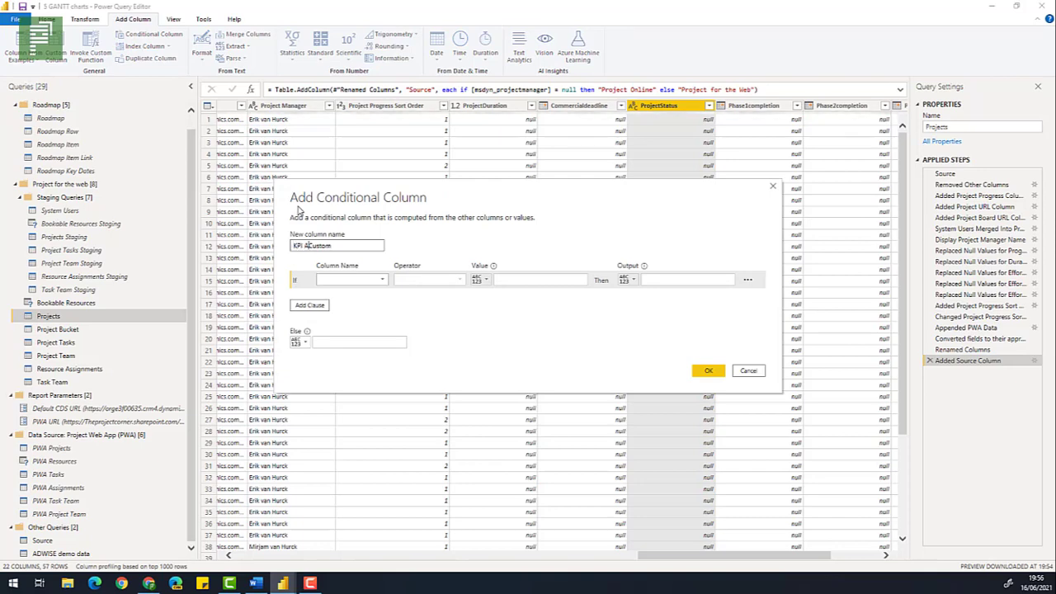
type("KPI And Name")
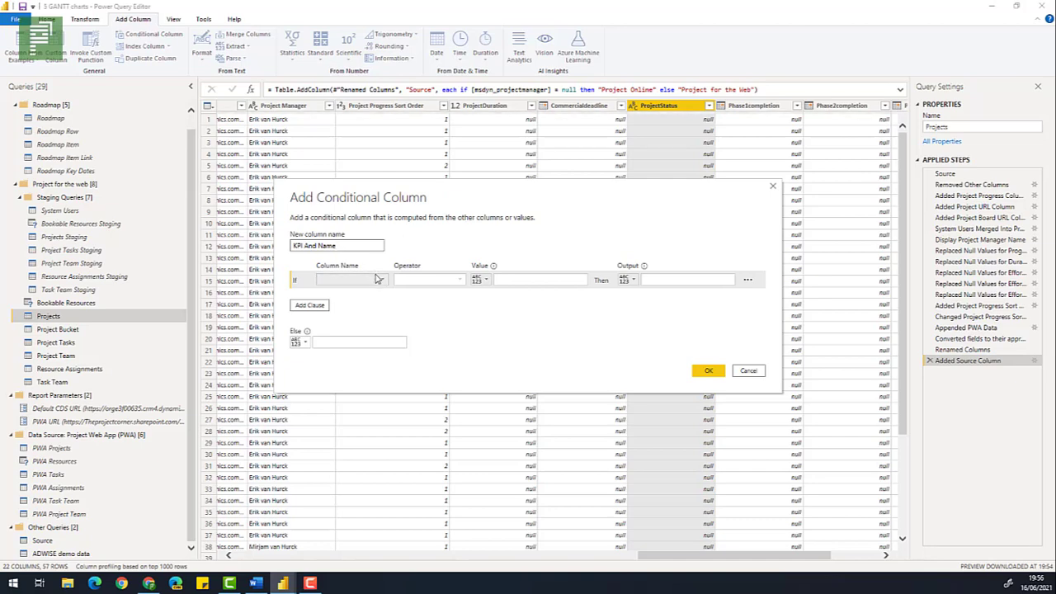
left_click(376, 279)
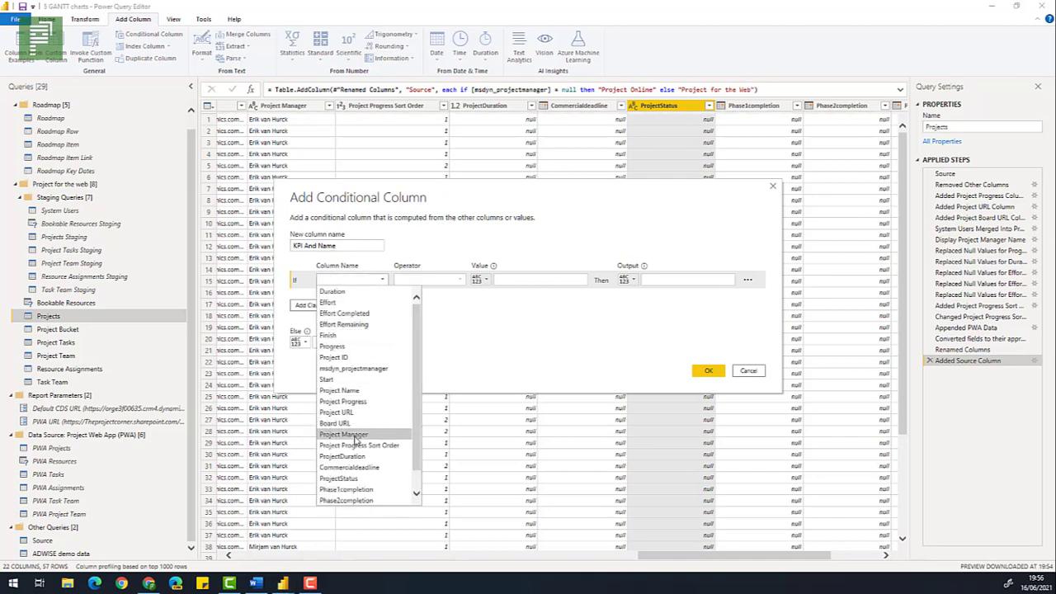
left_click(338, 477)
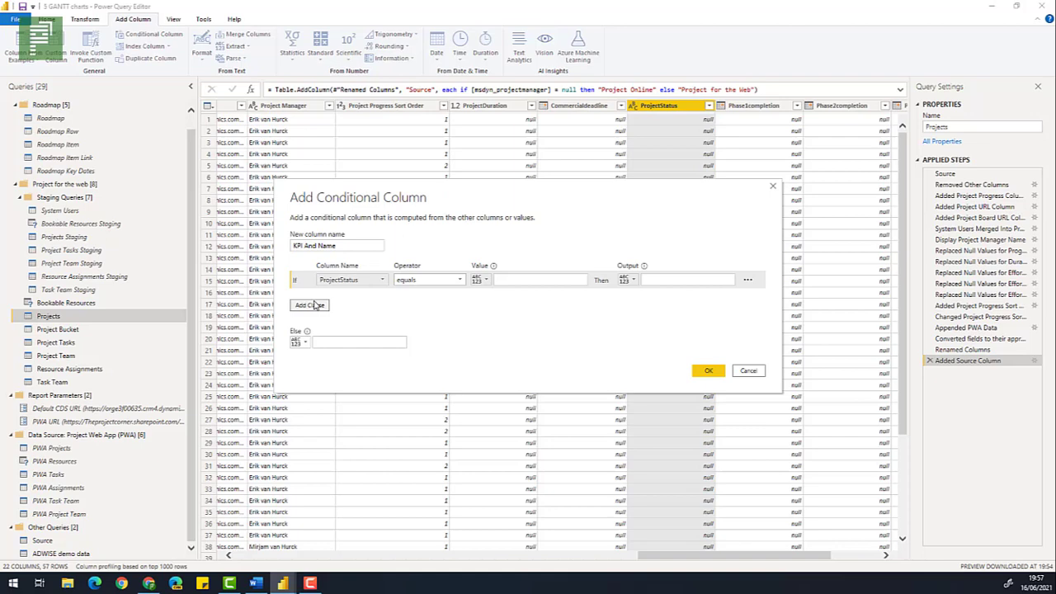
Step: Add three more clauses, each testing ProjectStatus equals
left_click(310, 305)
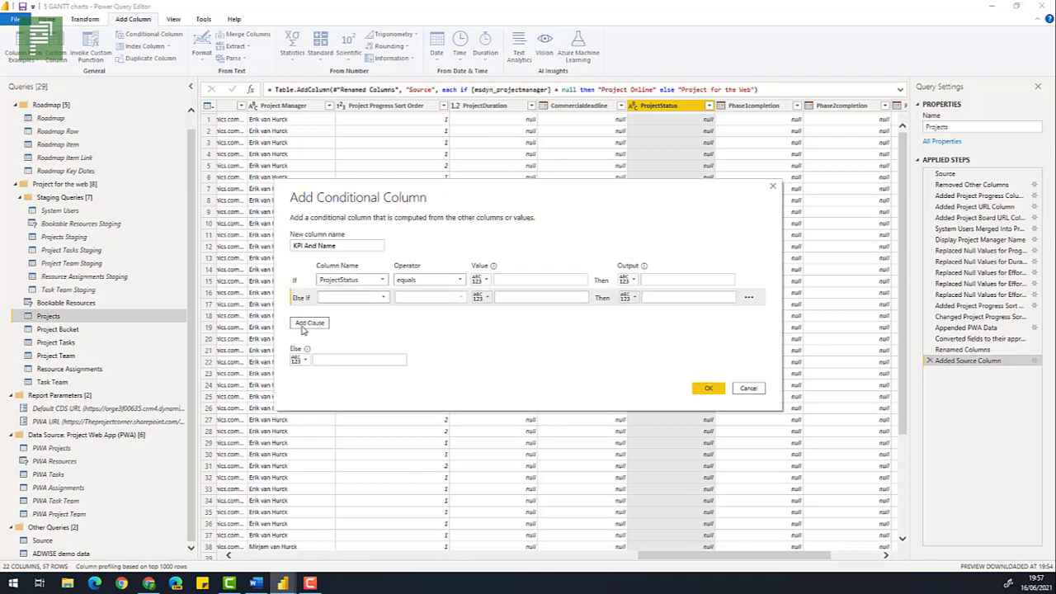
left_click(309, 322)
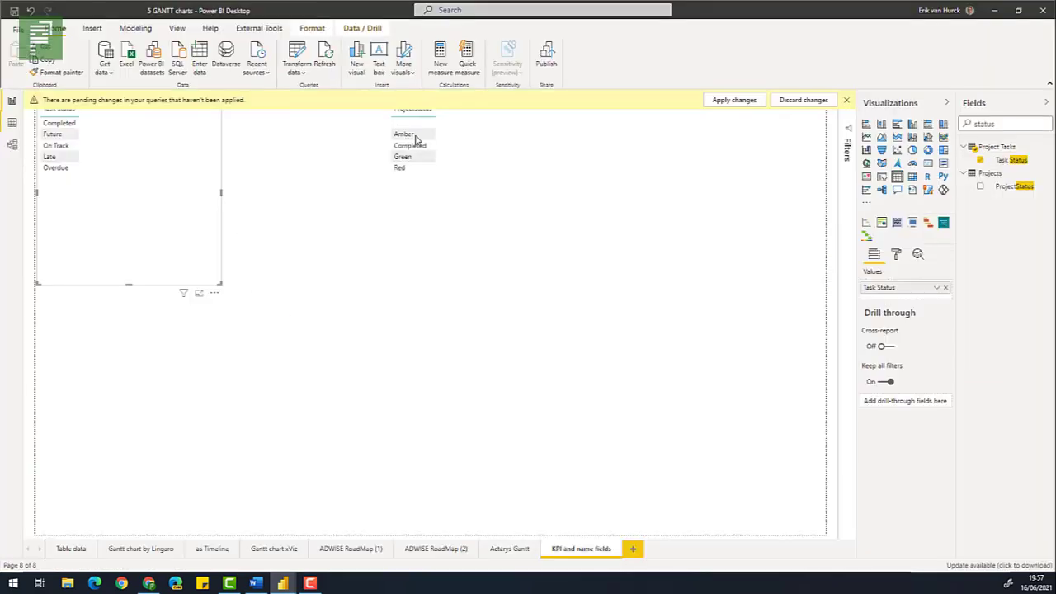
mouse_move(413, 176)
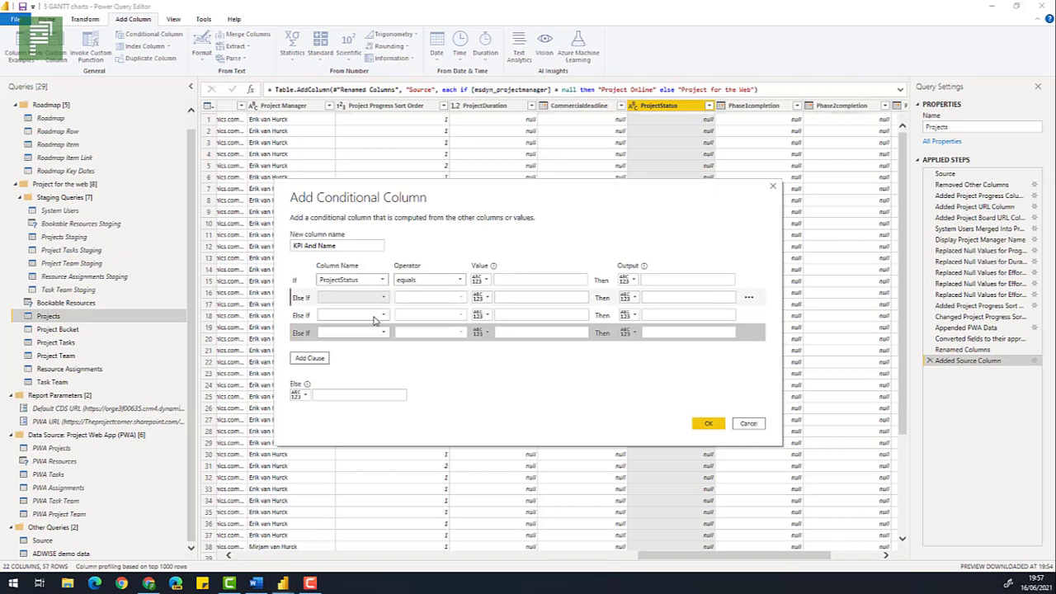
left_click(381, 296)
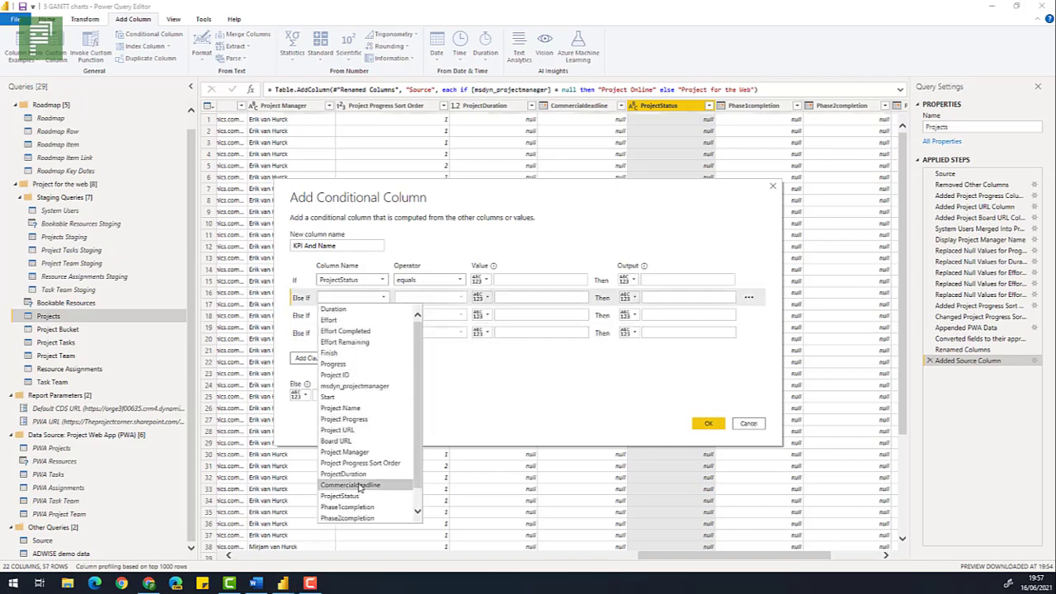
left_click(339, 496)
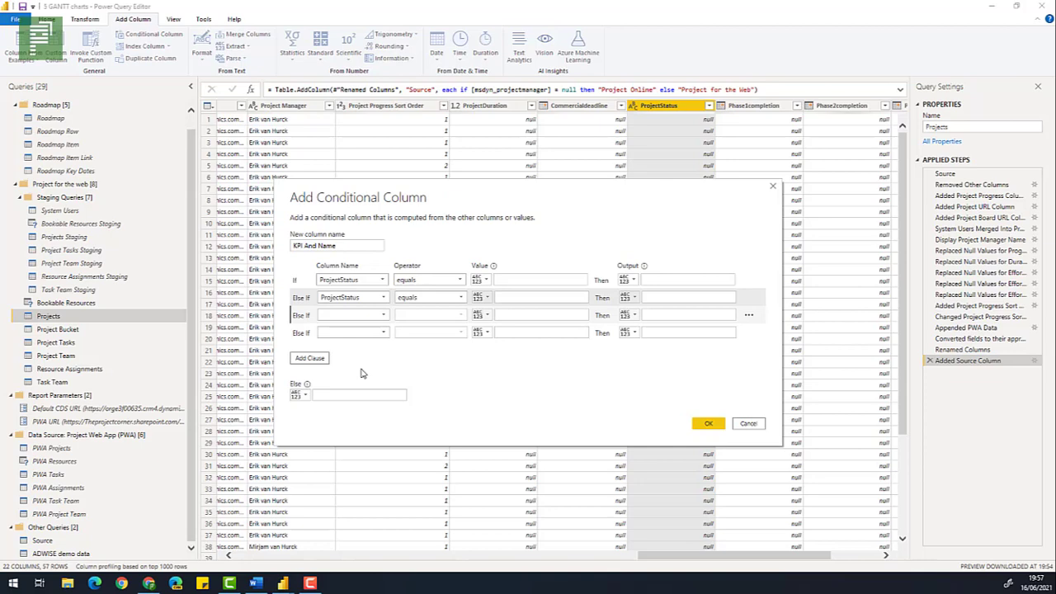
left_click(381, 315)
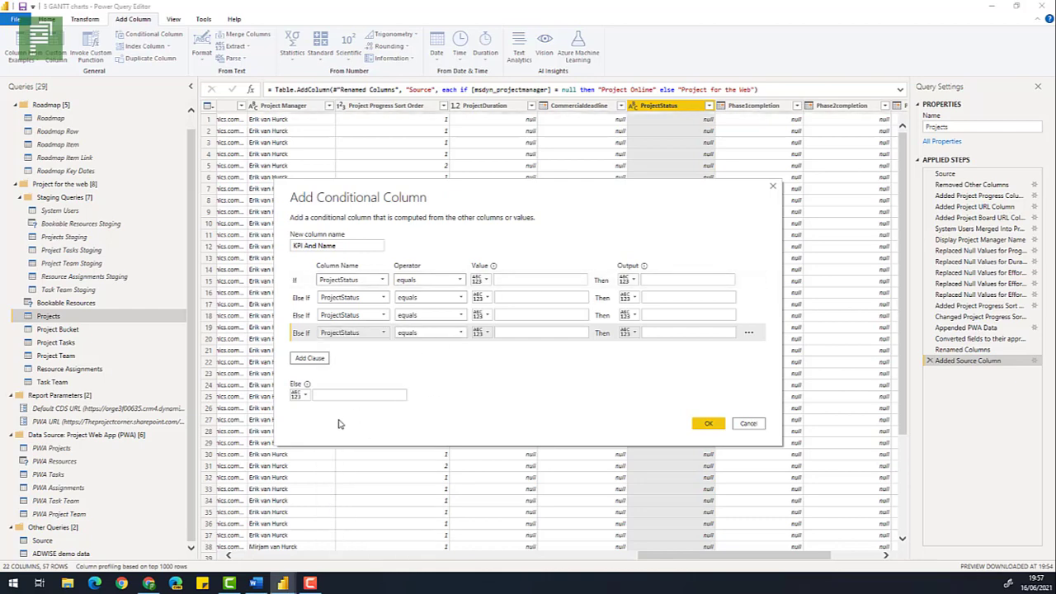
Step: Enter Completed, Green, Amber and Red as the four condition values
left_click(359, 393)
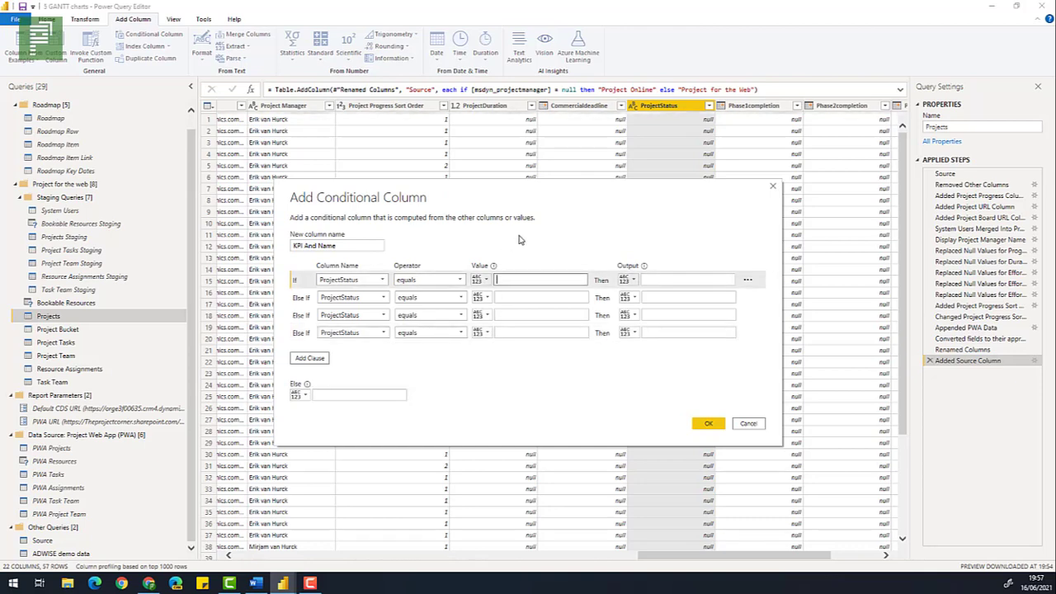
type("Complet")
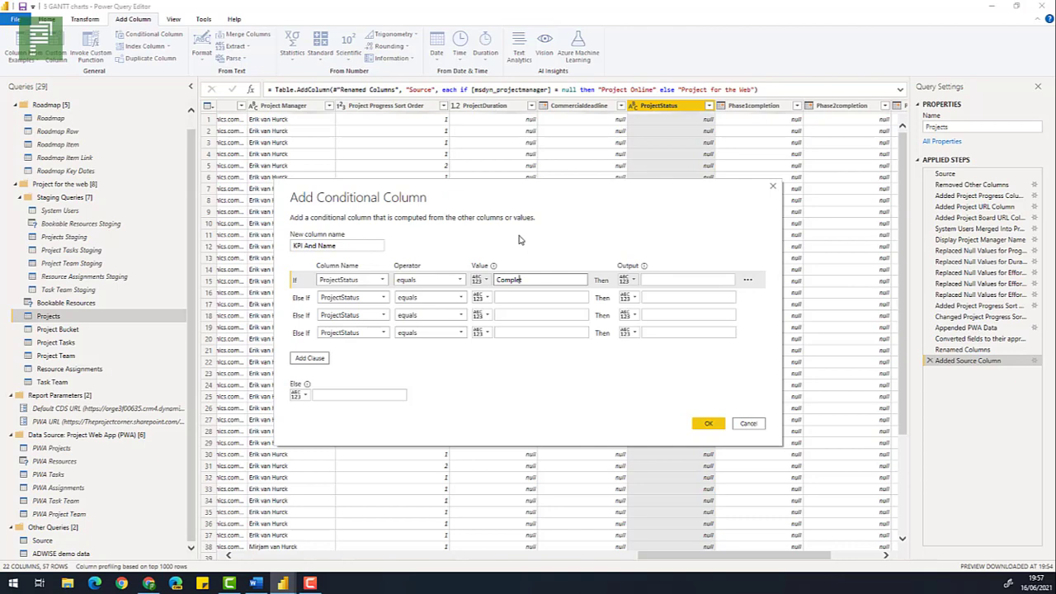
left_click(540, 297)
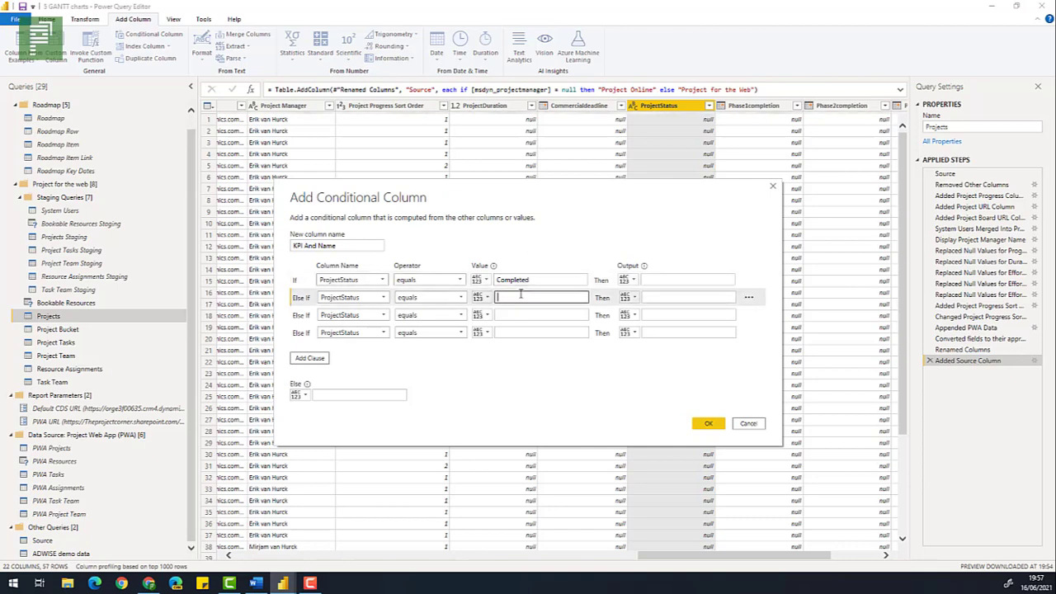
type("Green")
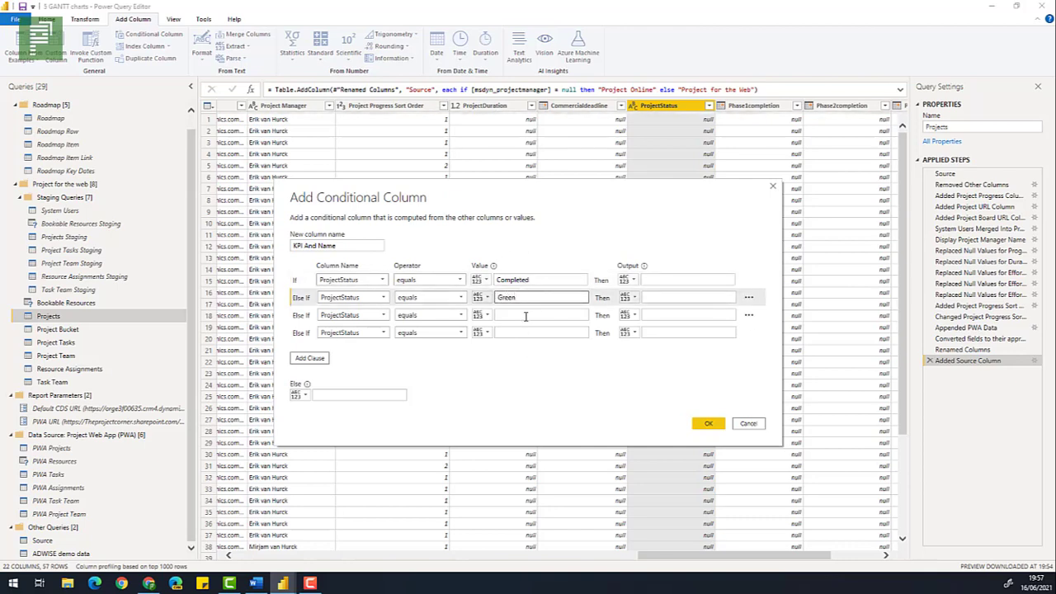
type("Amber")
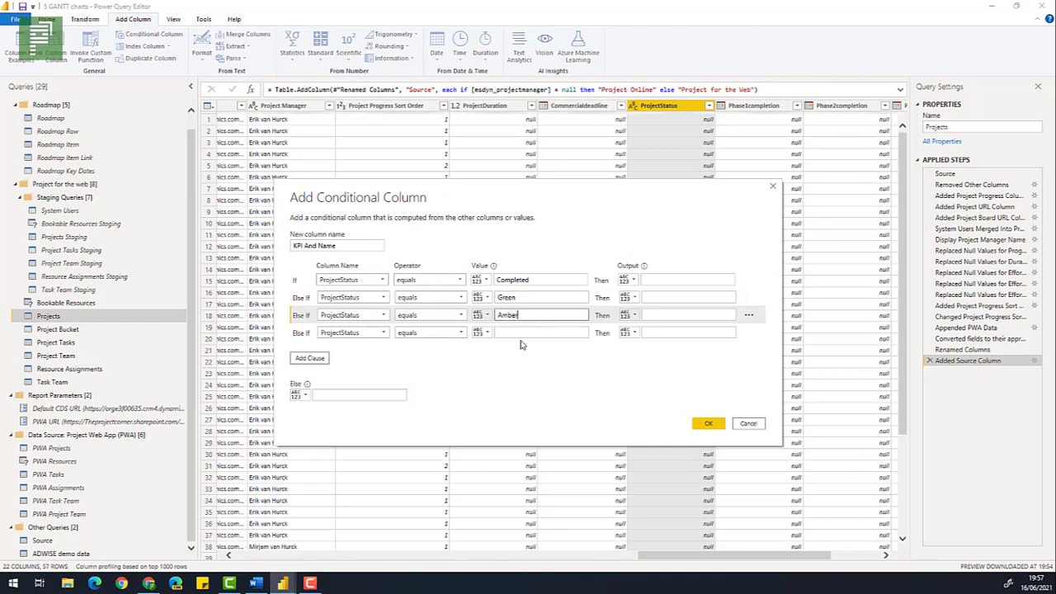
type("Red")
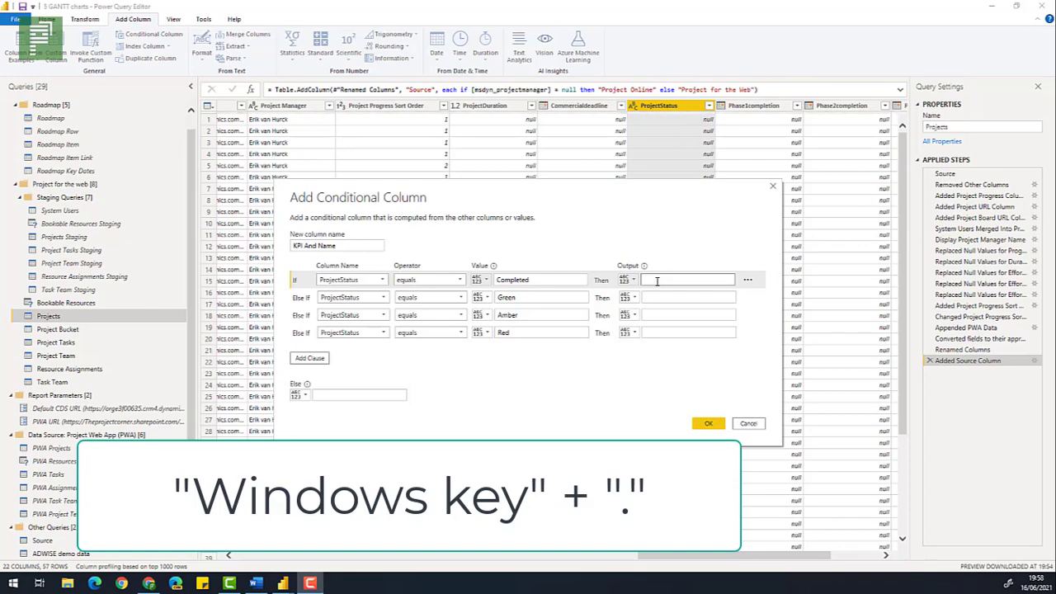
Step: Insert a circle emoji from the Windows emoji panel as the Completed output
key("win+.")
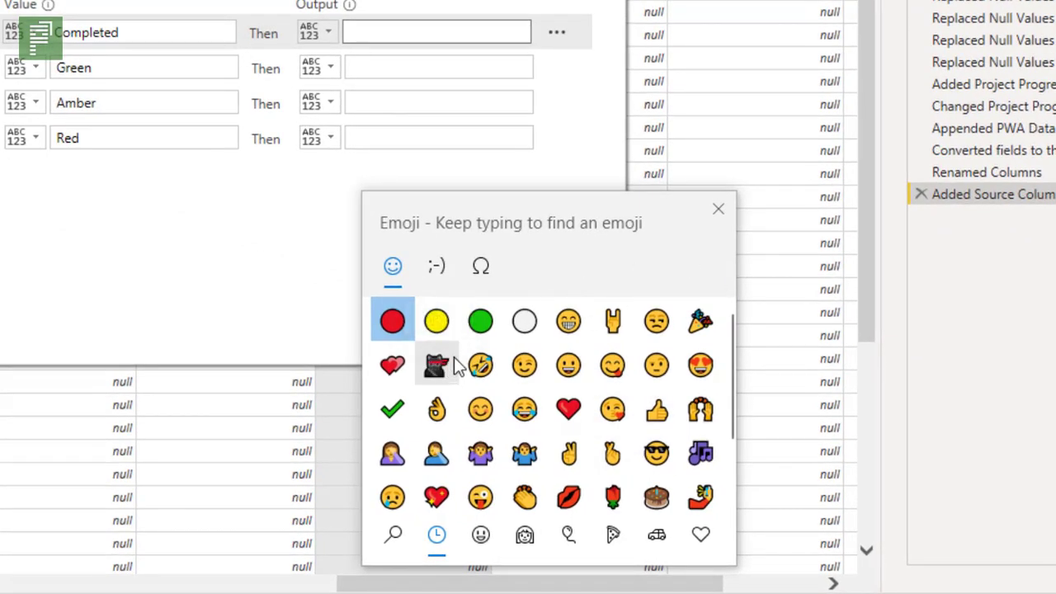
mouse_move(480, 321)
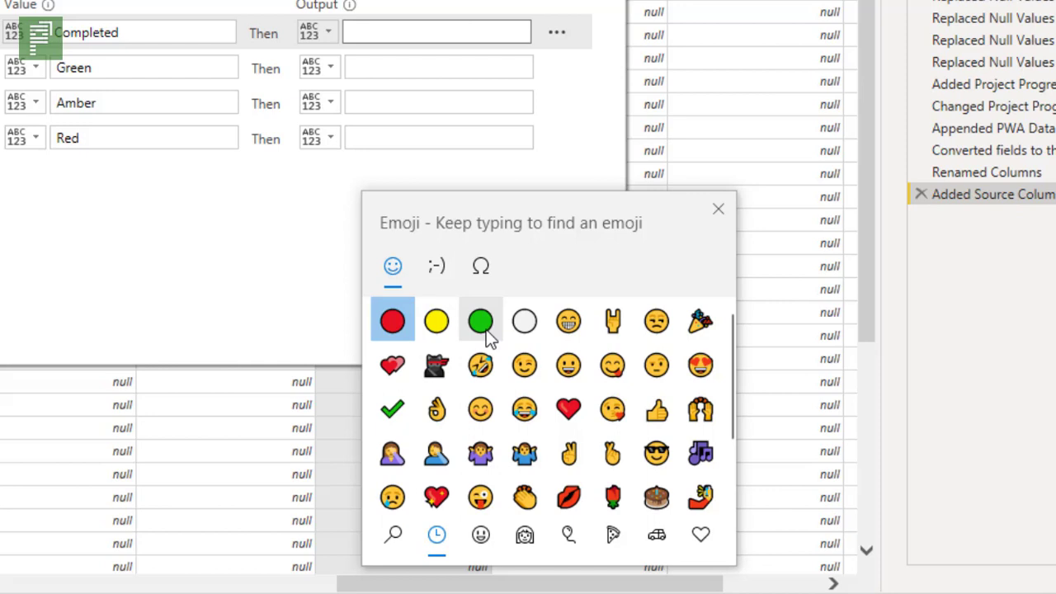
mouse_move(480, 321)
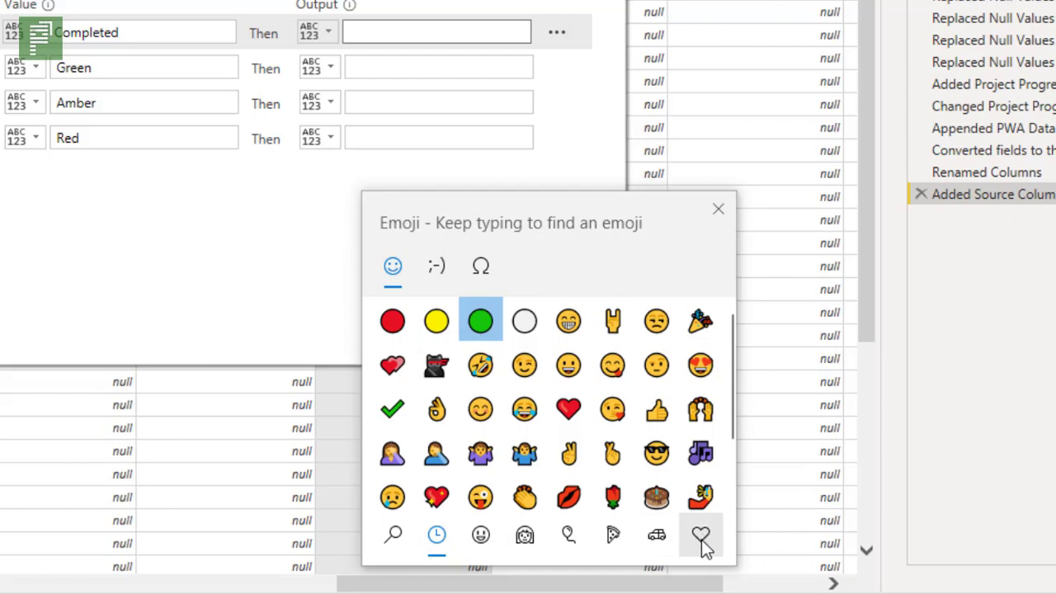
left_click(700, 535)
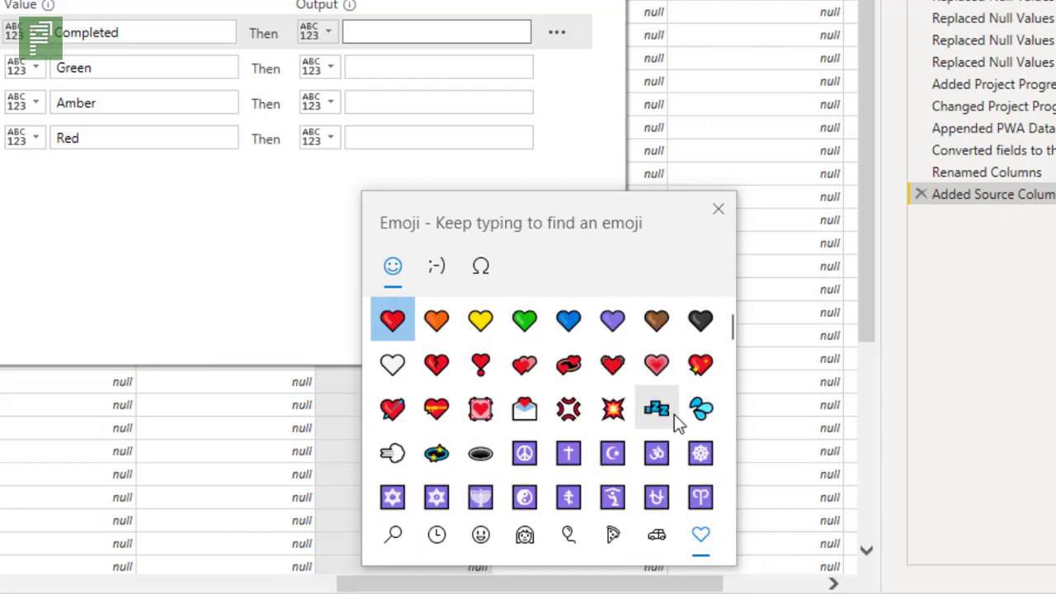
scroll("down", 3)
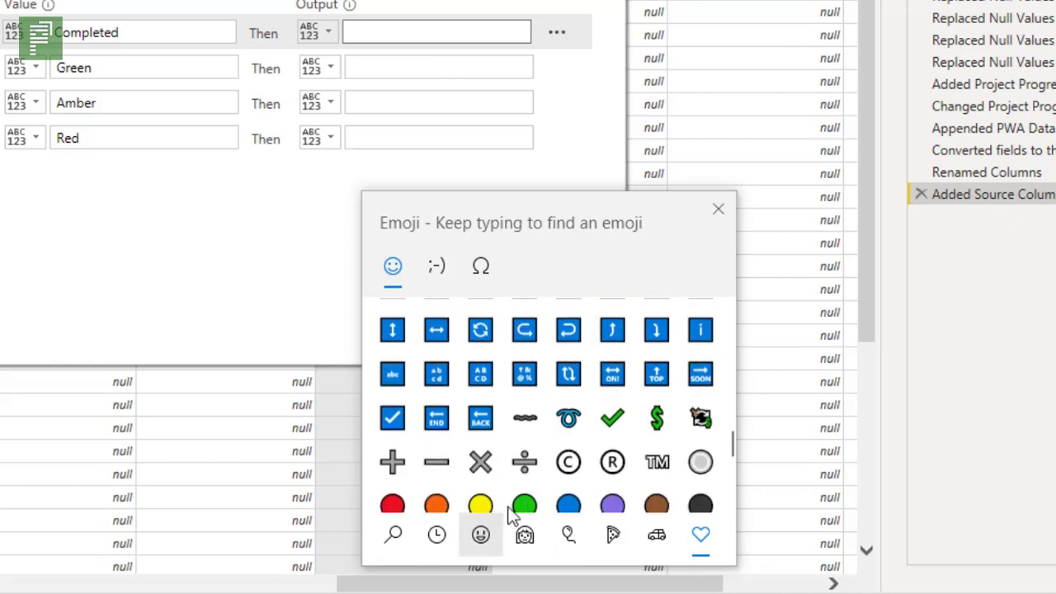
scroll("down", 3)
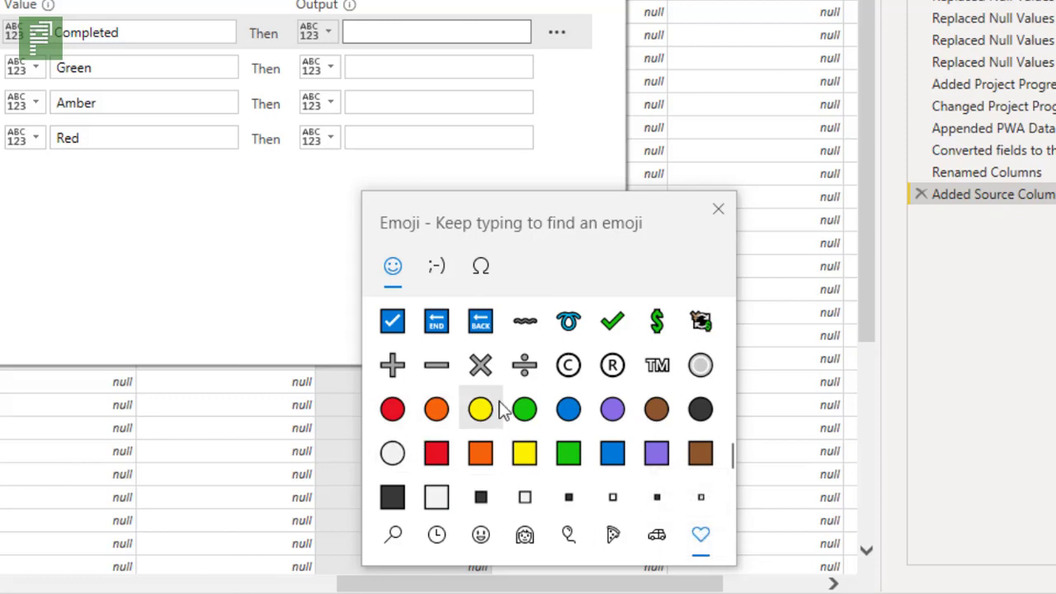
mouse_move(436, 409)
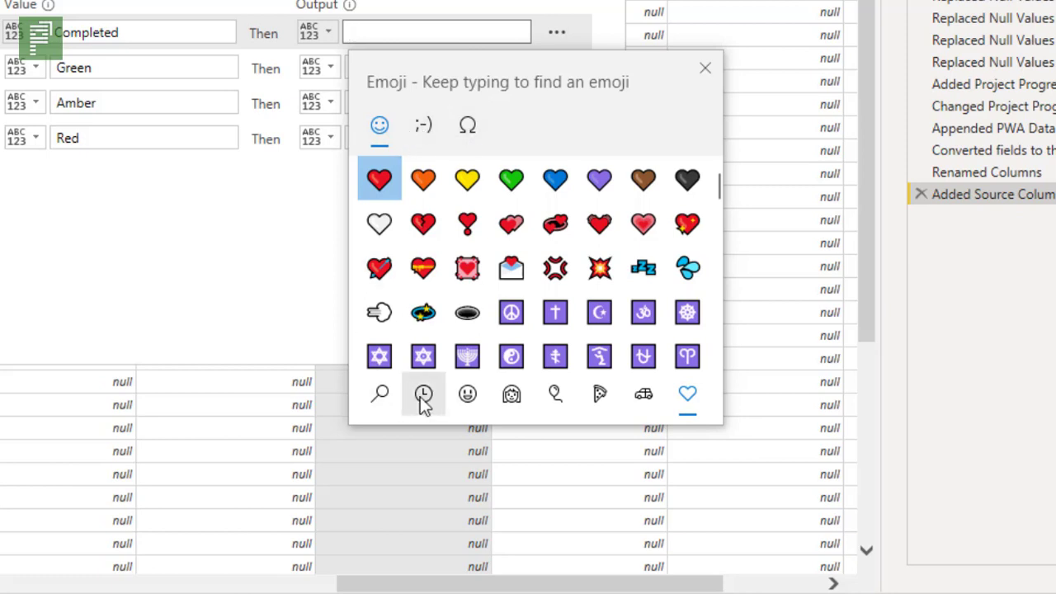
left_click(423, 393)
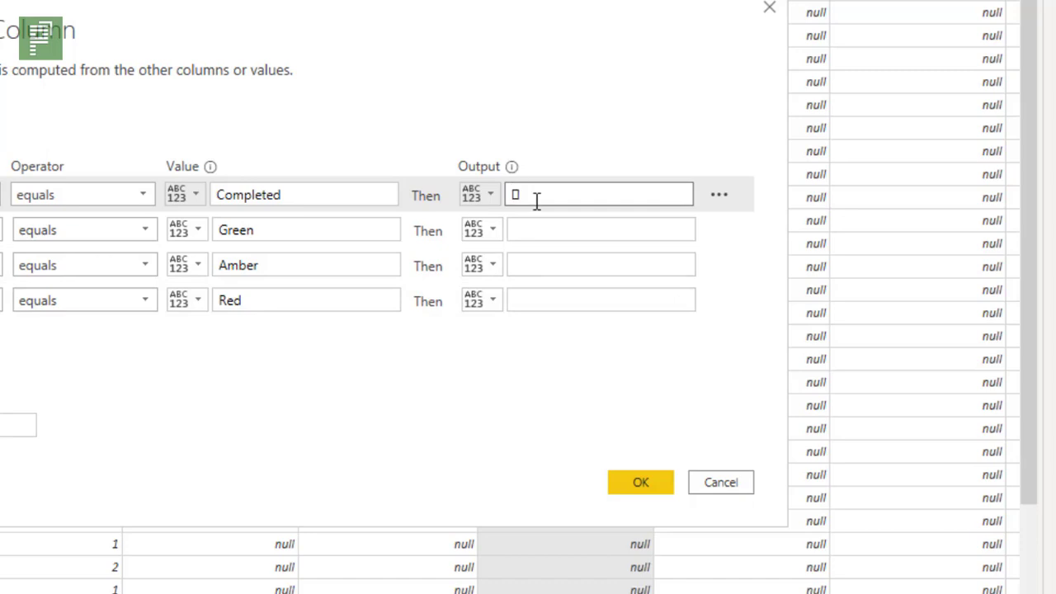
left_click(600, 230)
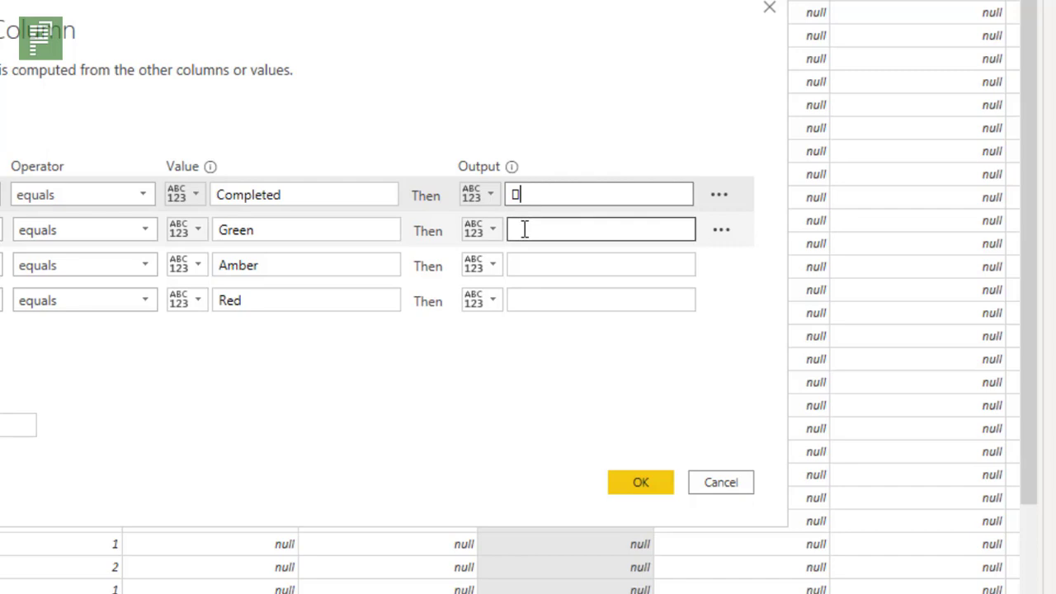
Step: Pick green and red circle emojis as outputs for the Green and Red conditions
left_click(600, 230)
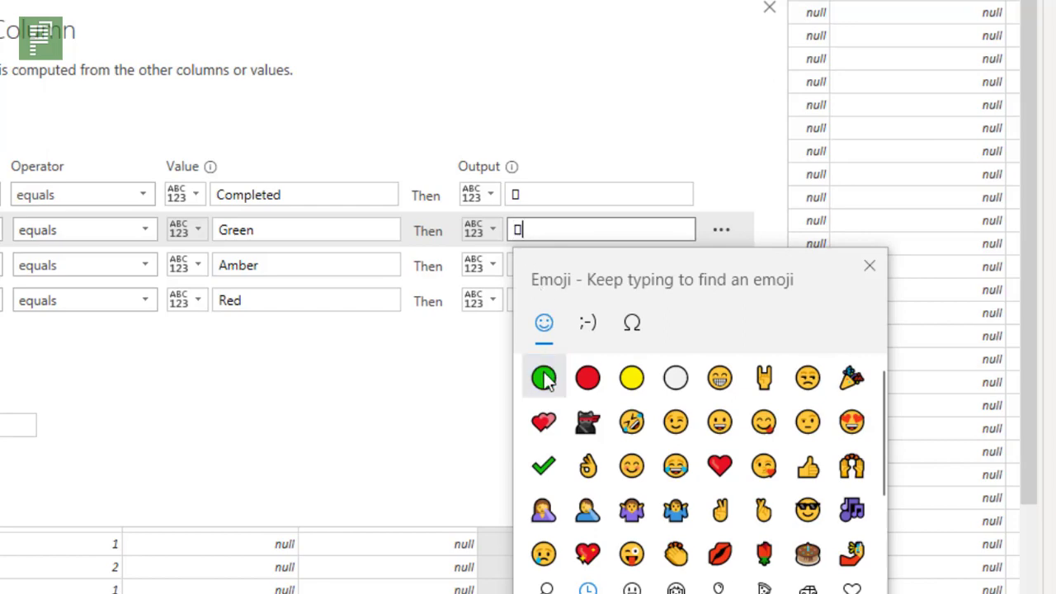
left_click(543, 377)
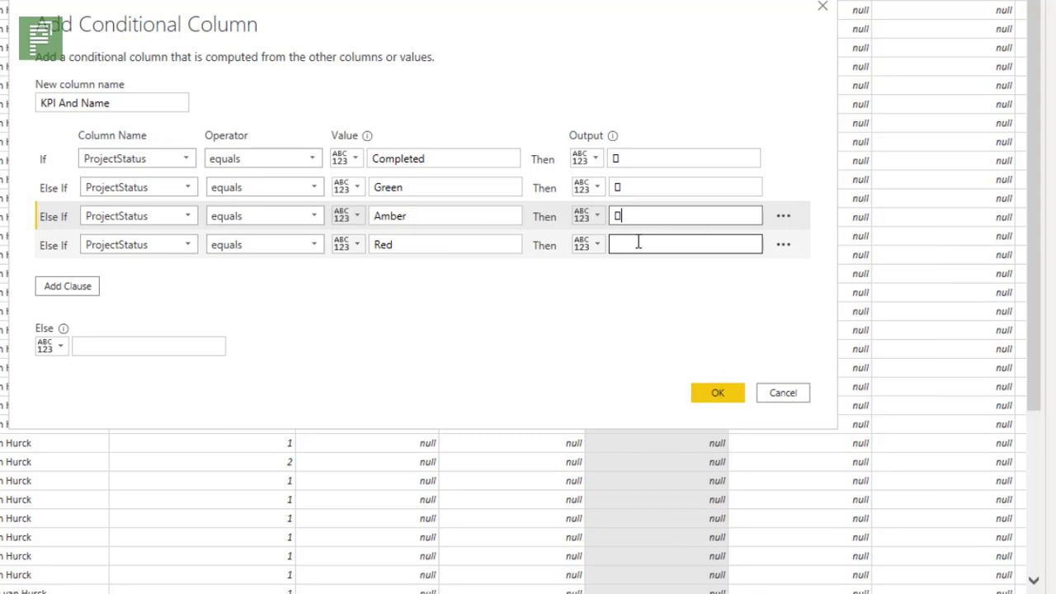
left_click(683, 243)
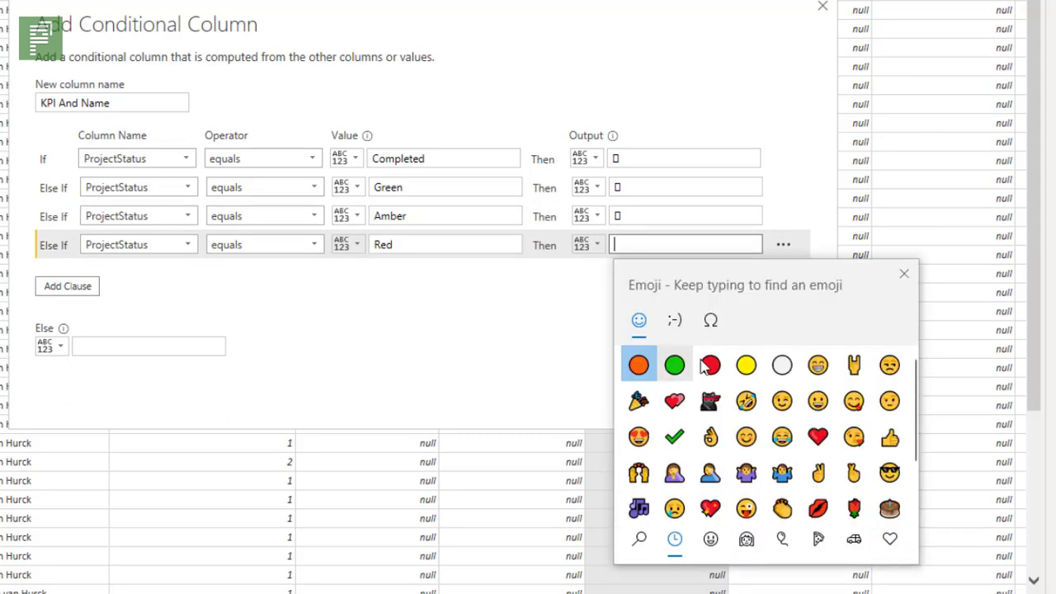
left_click(709, 365)
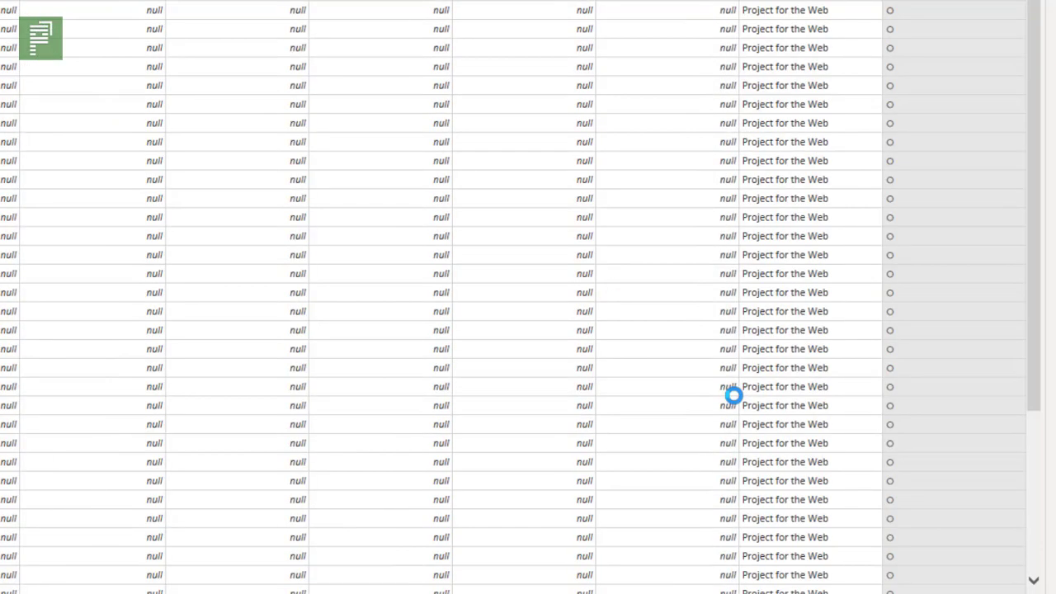
Step: Close & Apply the query so KPI And Name appears under Projects
scroll("down", 3)
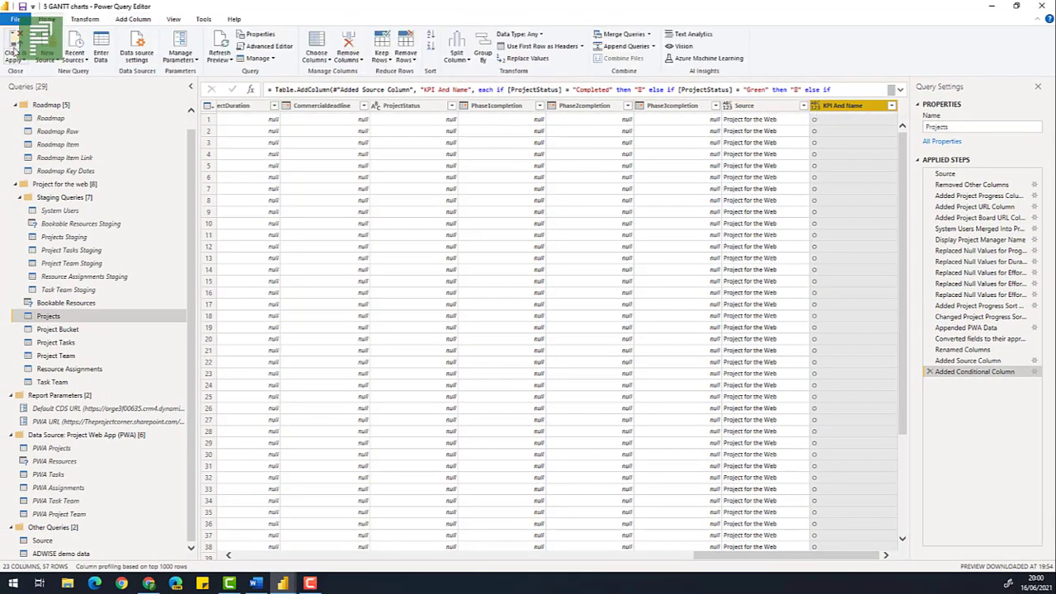
left_click(14, 45)
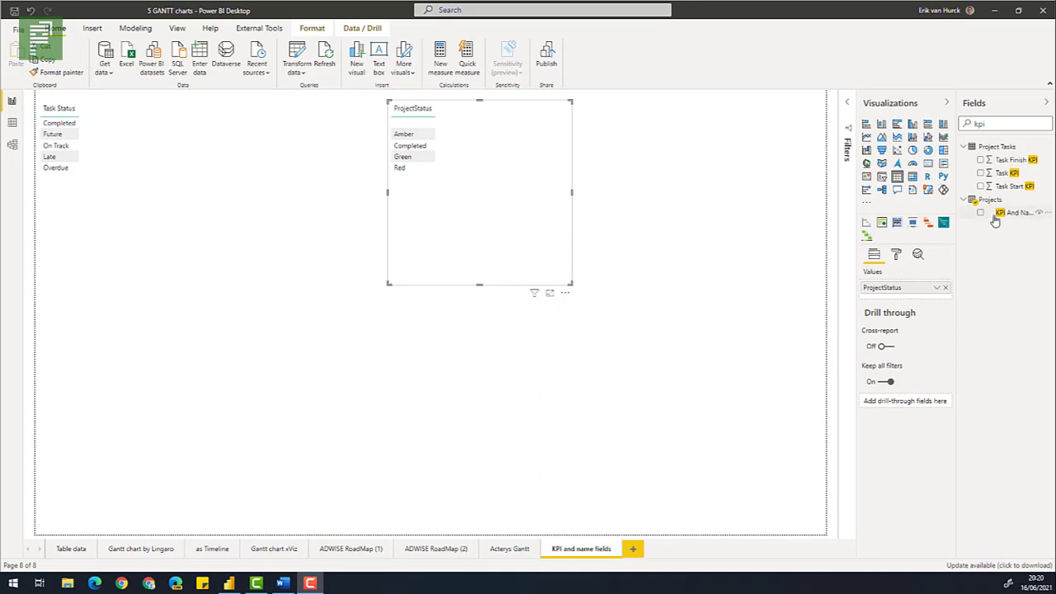
mouse_move(1015, 213)
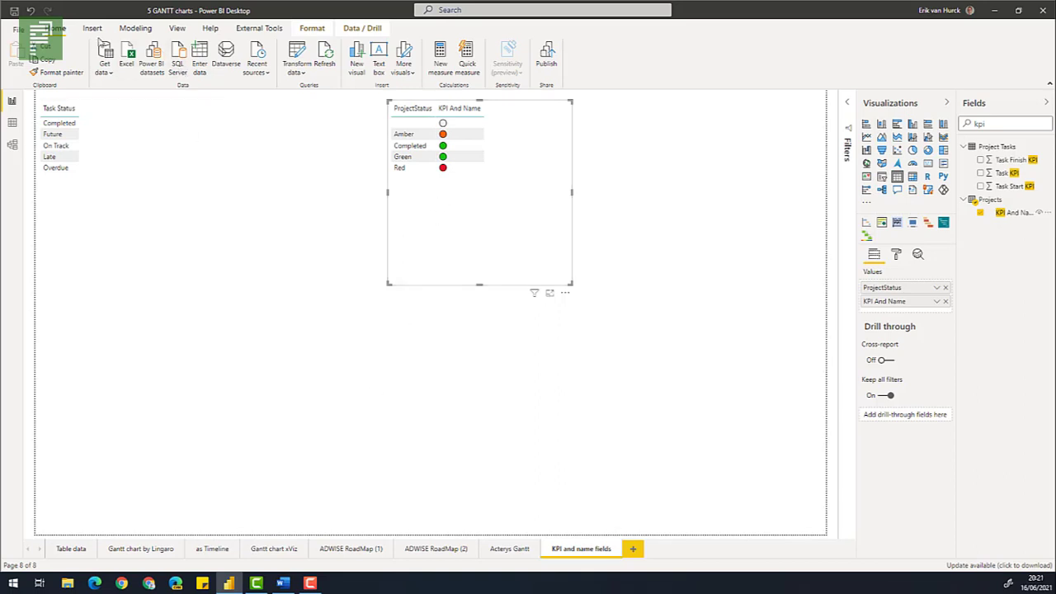
Step: Show a KPI And Name column of coloured status circles in the ProjectStatus table
left_click(91, 28)
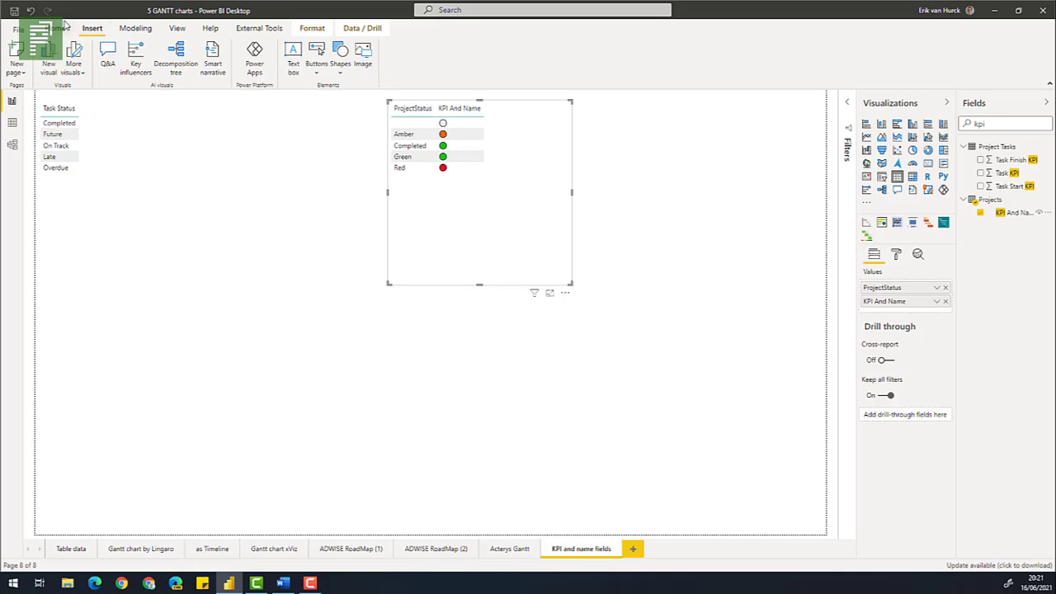
Step: In Power Query's Projects query, move Project Name beside the KPI And Name column
left_click(58, 27)
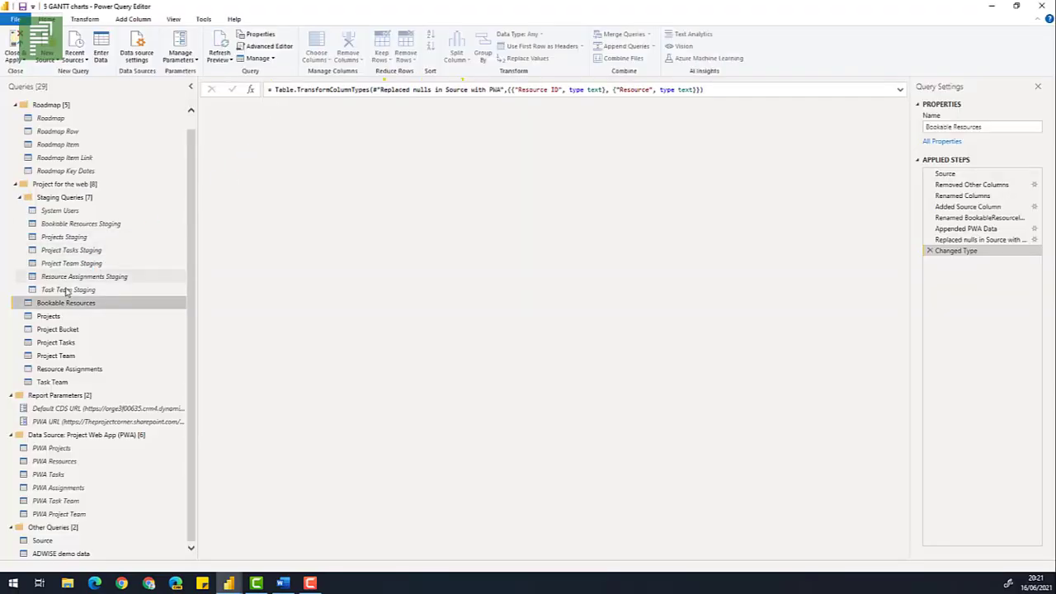
left_click(48, 316)
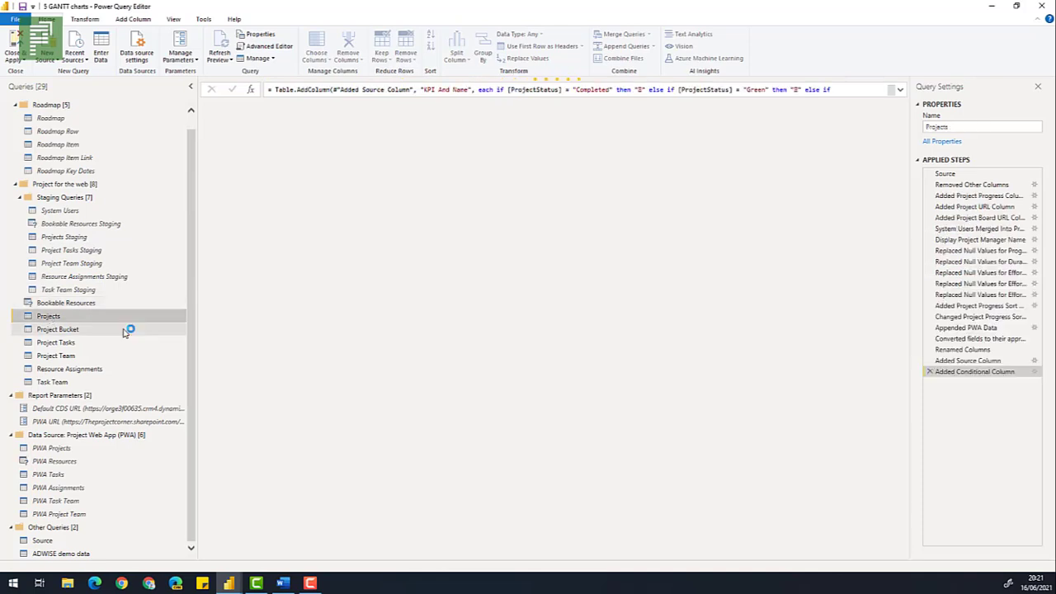
left_click(48, 316)
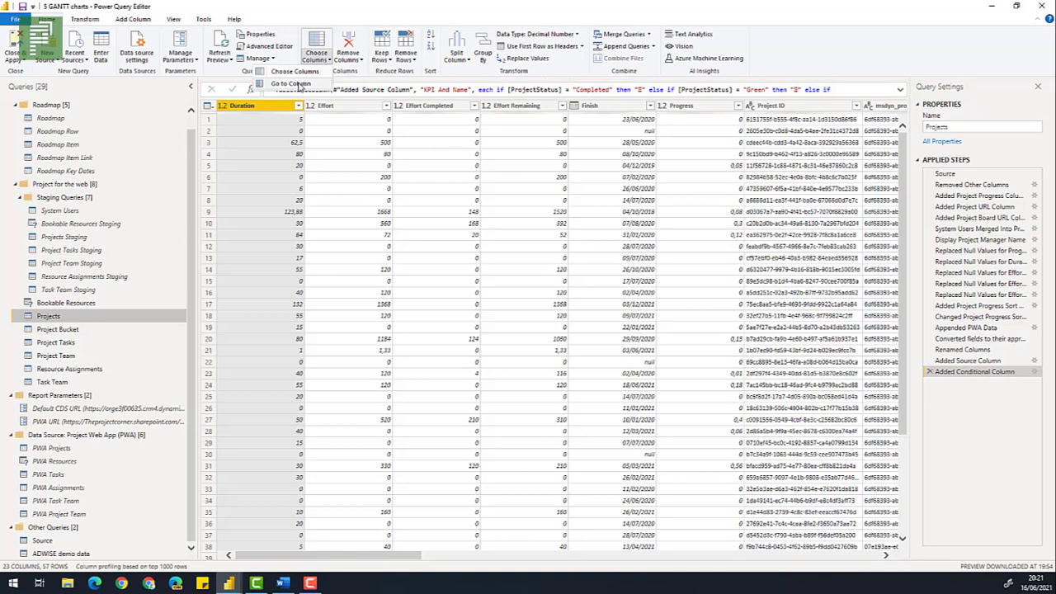
left_click(286, 84)
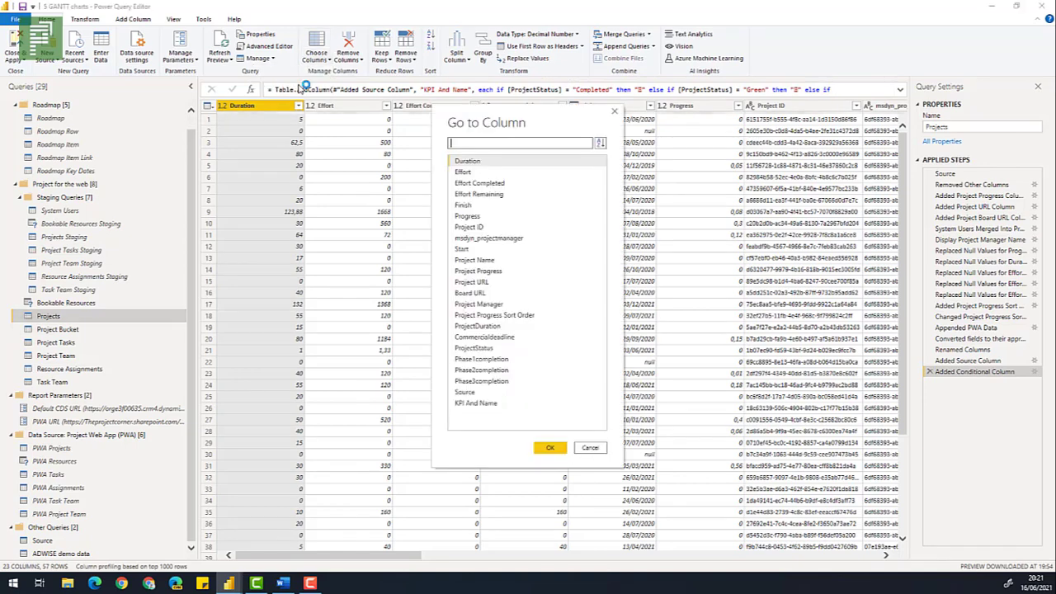
type("nom")
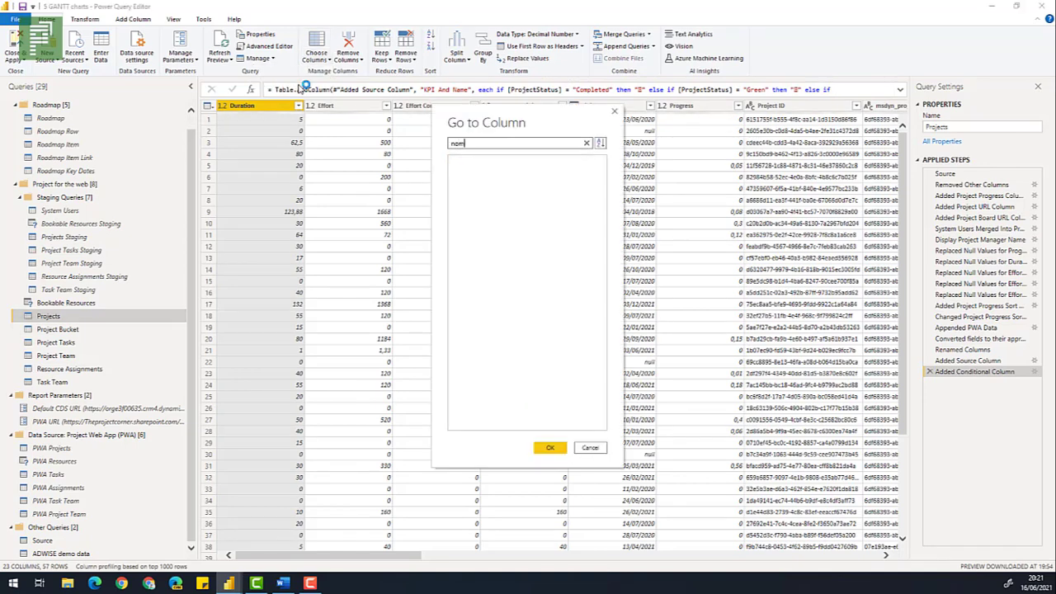
type("ame")
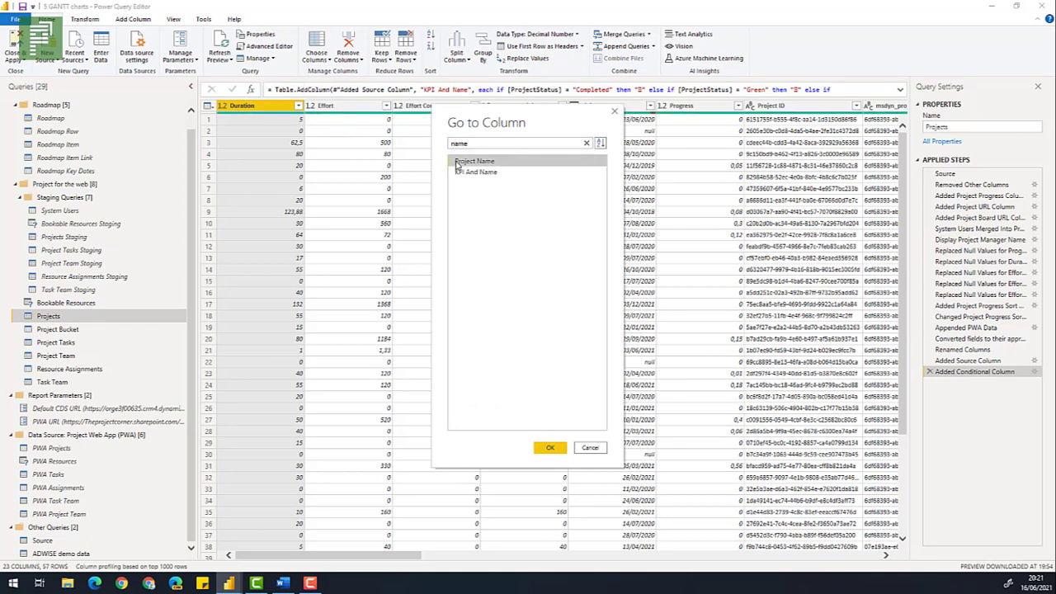
left_click(550, 447)
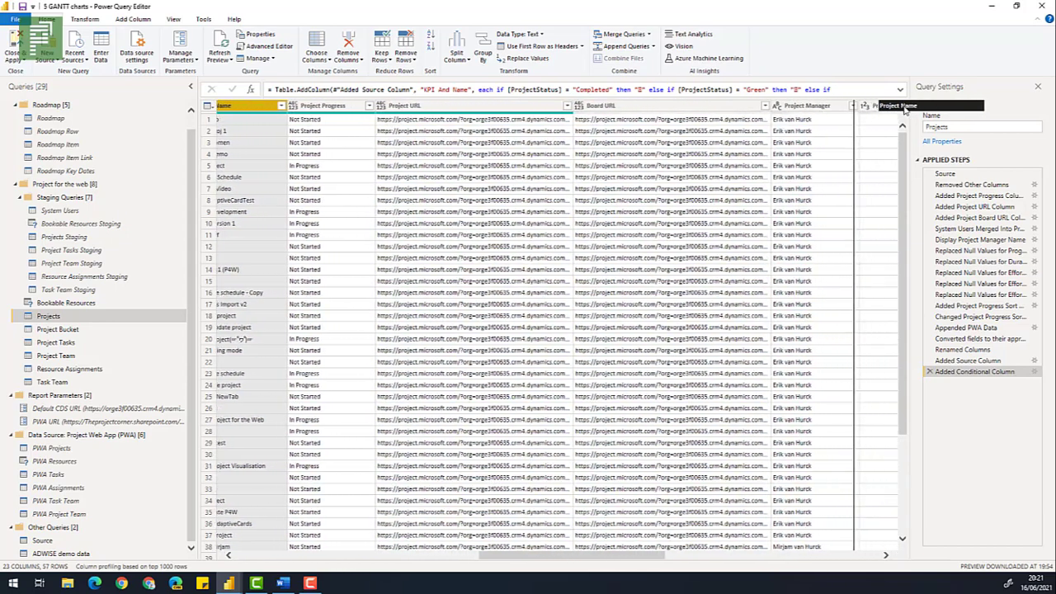
scroll("right", 3)
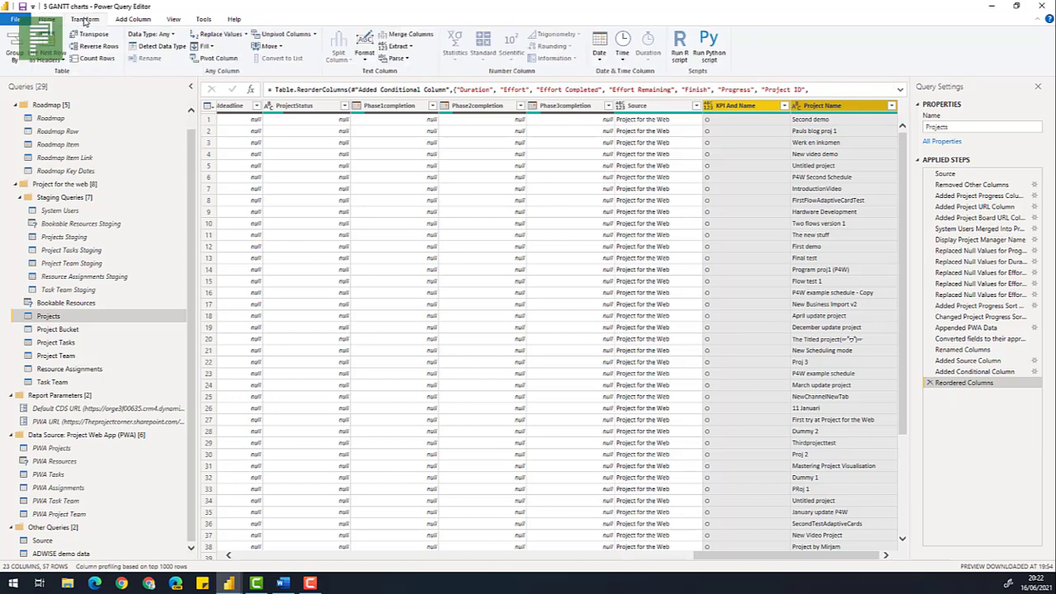
mouse_move(405, 34)
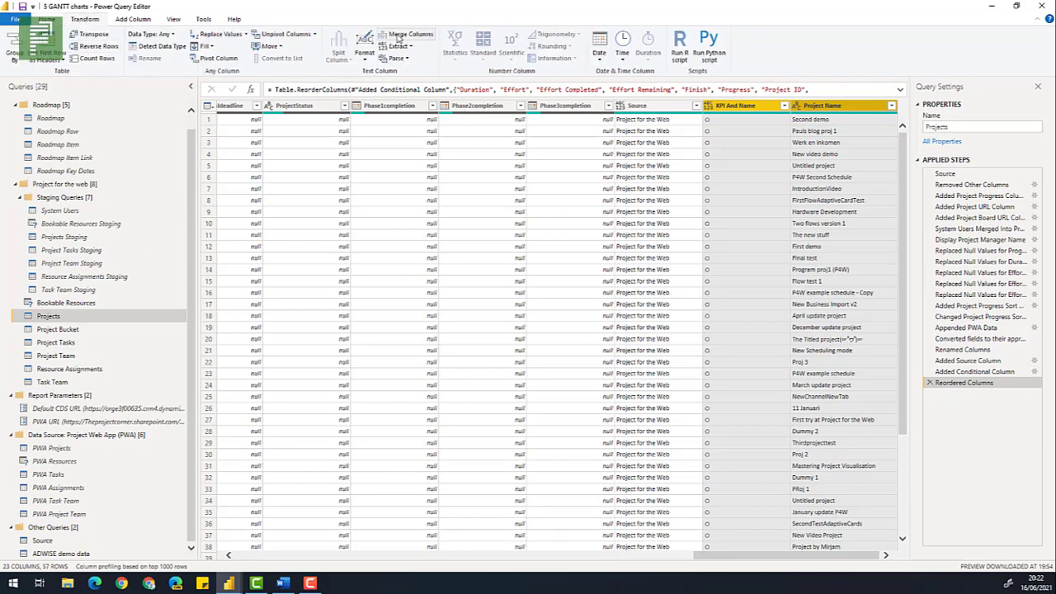
Step: Merge the status circle and project name into an added 'KPI & Name' column, space-separated
left_click(410, 33)
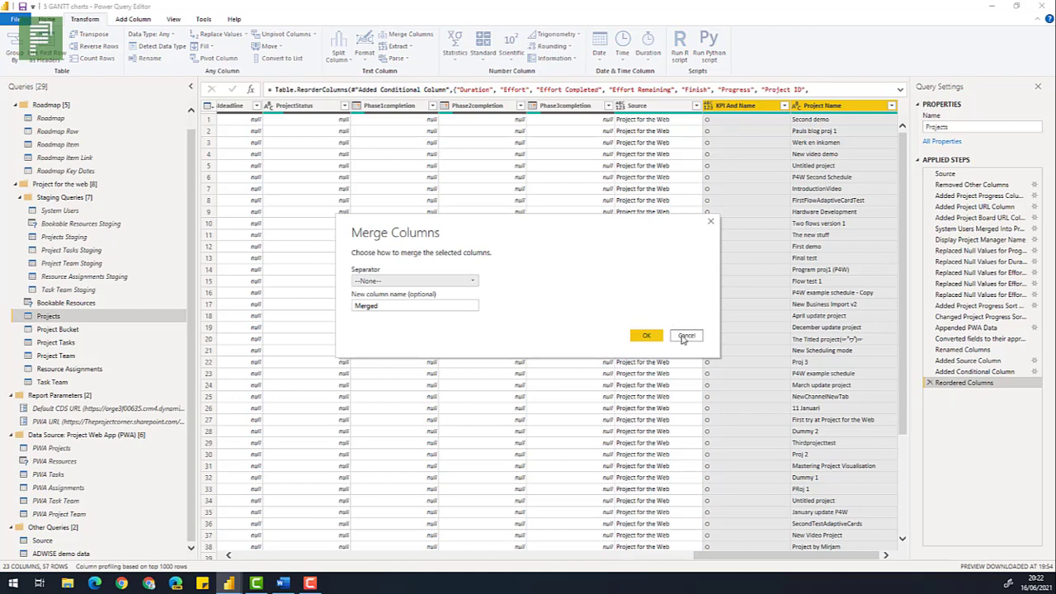
left_click(685, 335)
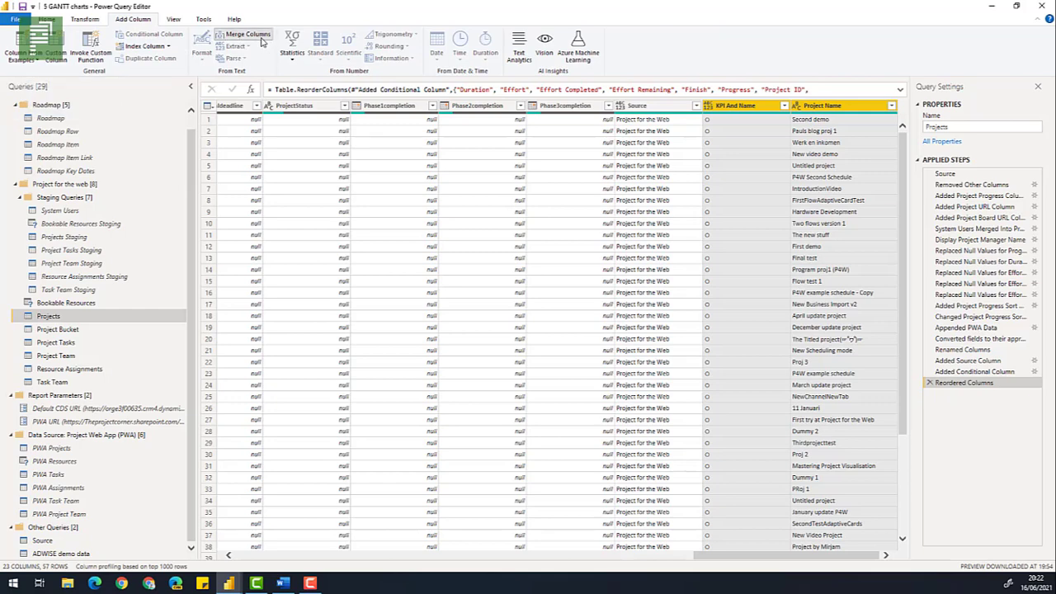
left_click(243, 33)
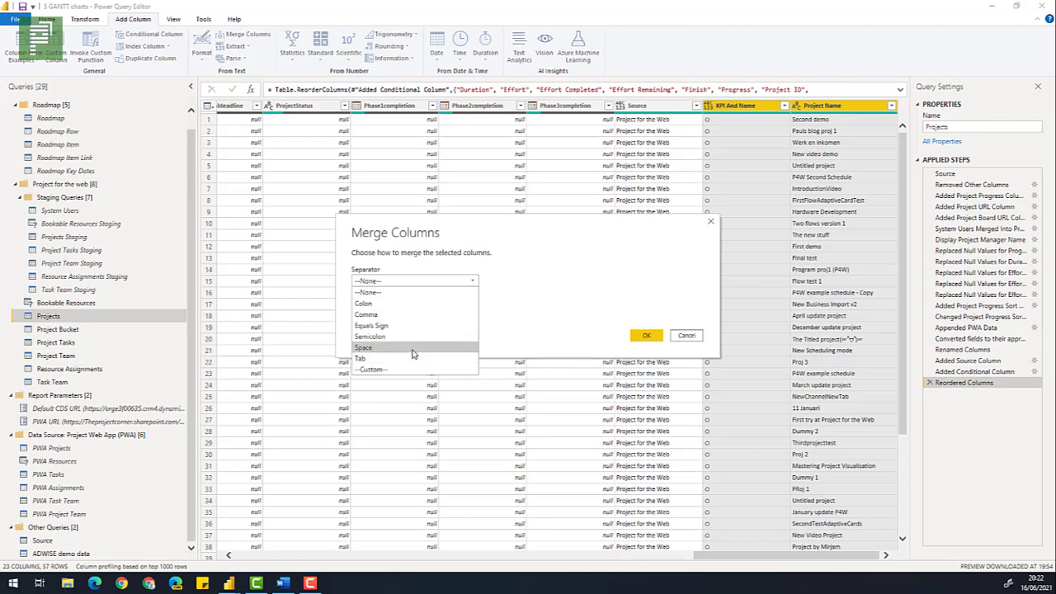
left_click(363, 347)
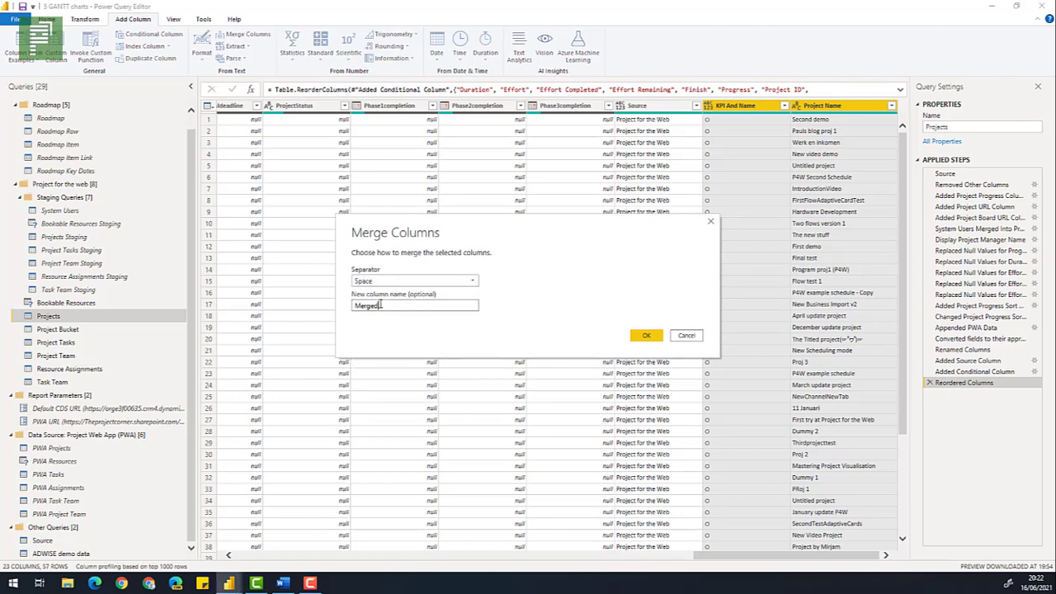
double_click(366, 305)
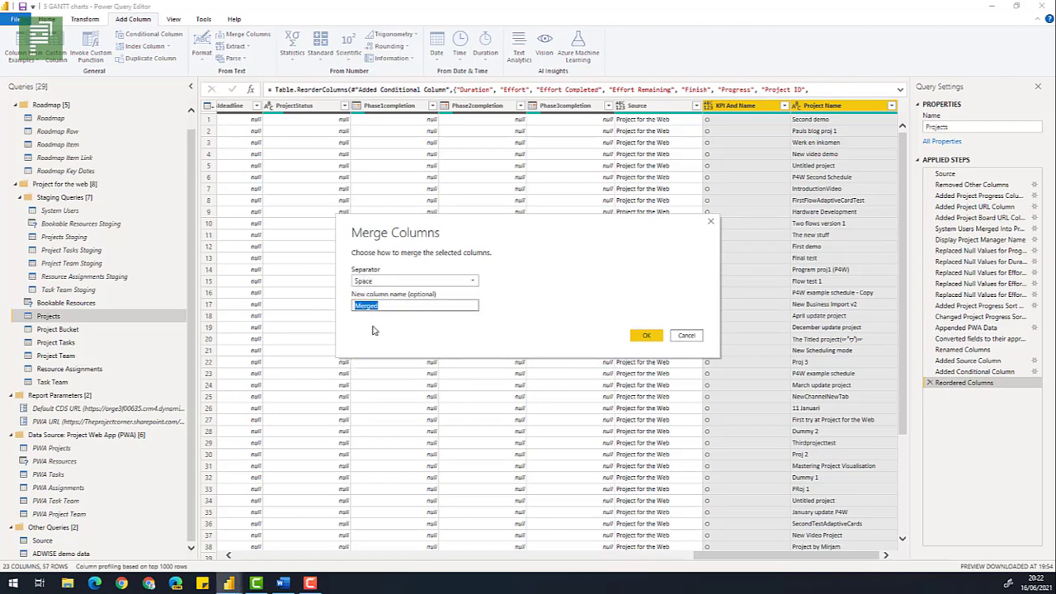
type("KPI")
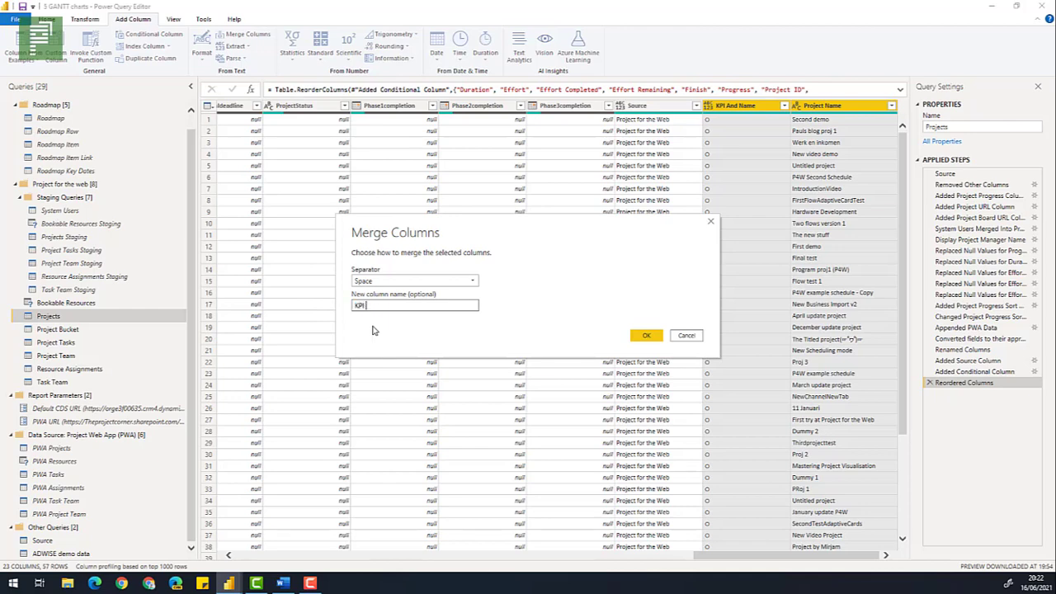
type("&")
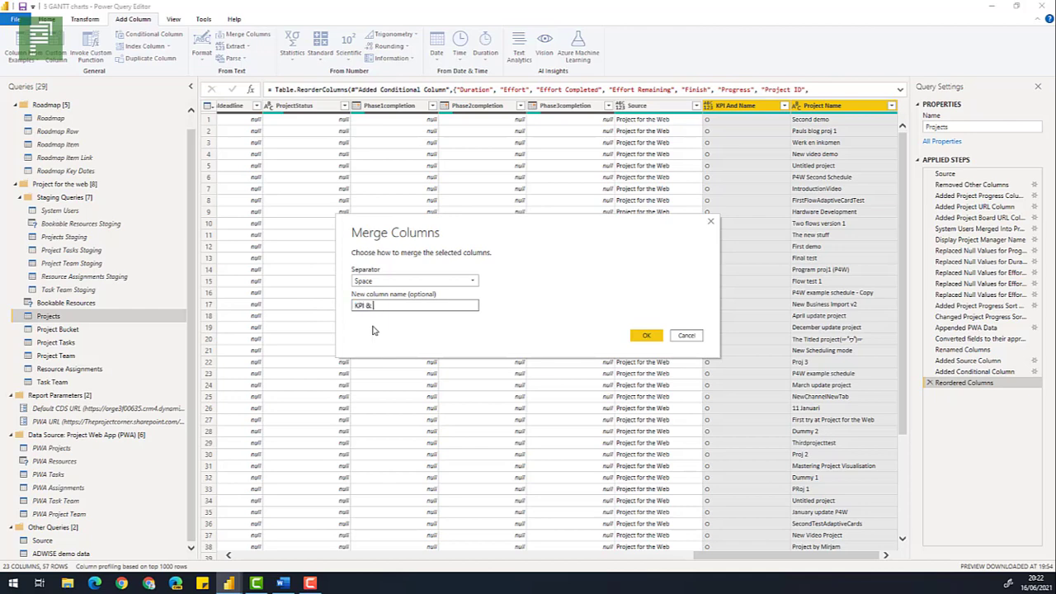
type("Name")
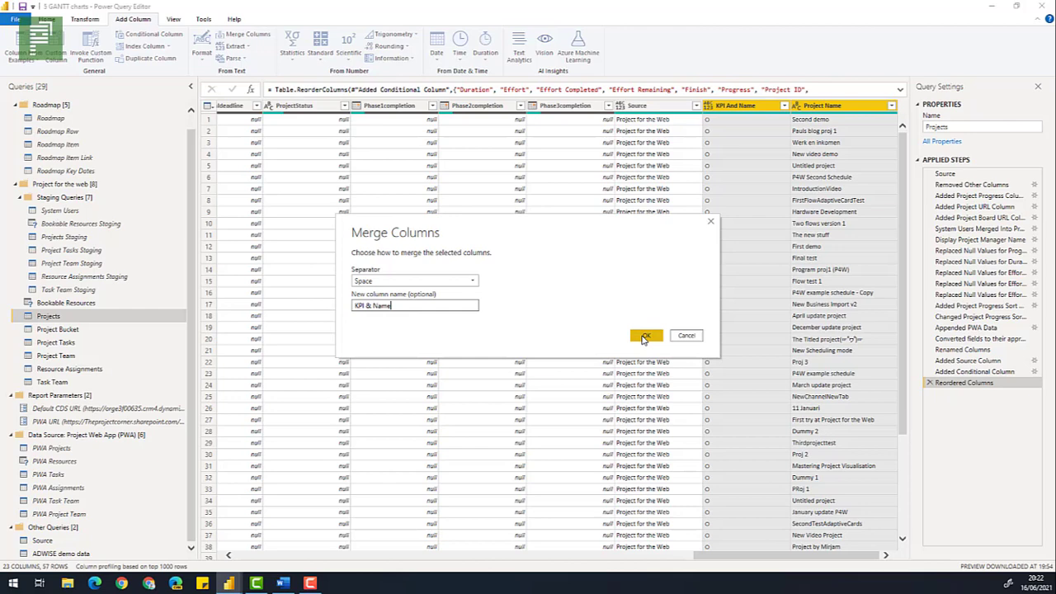
left_click(645, 335)
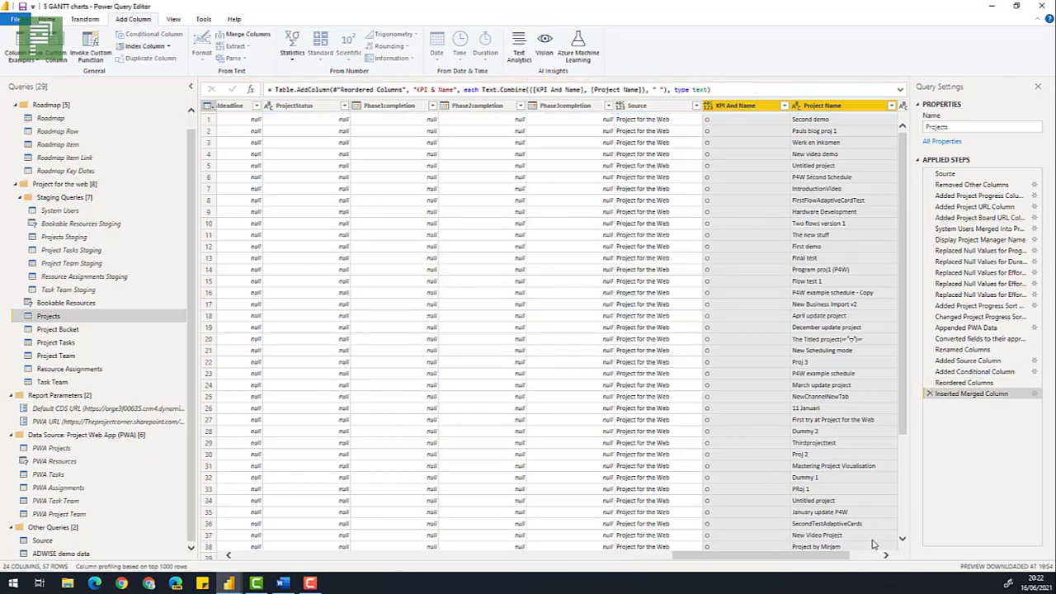
Step: Scroll right to view the new KPI & Name column with emoji-prefixed project names
scroll("right", 3)
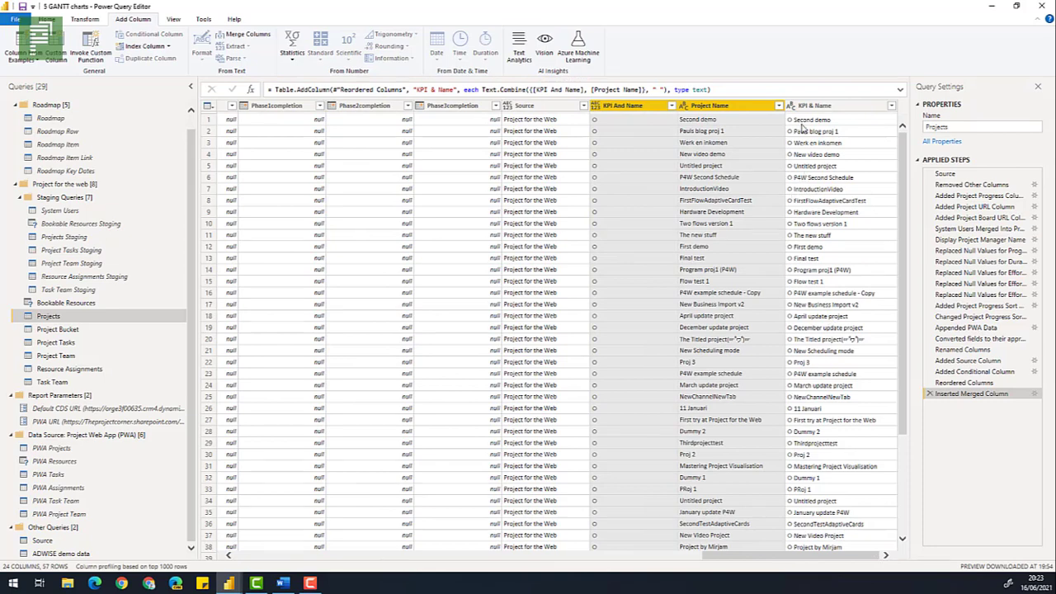
mouse_move(796, 131)
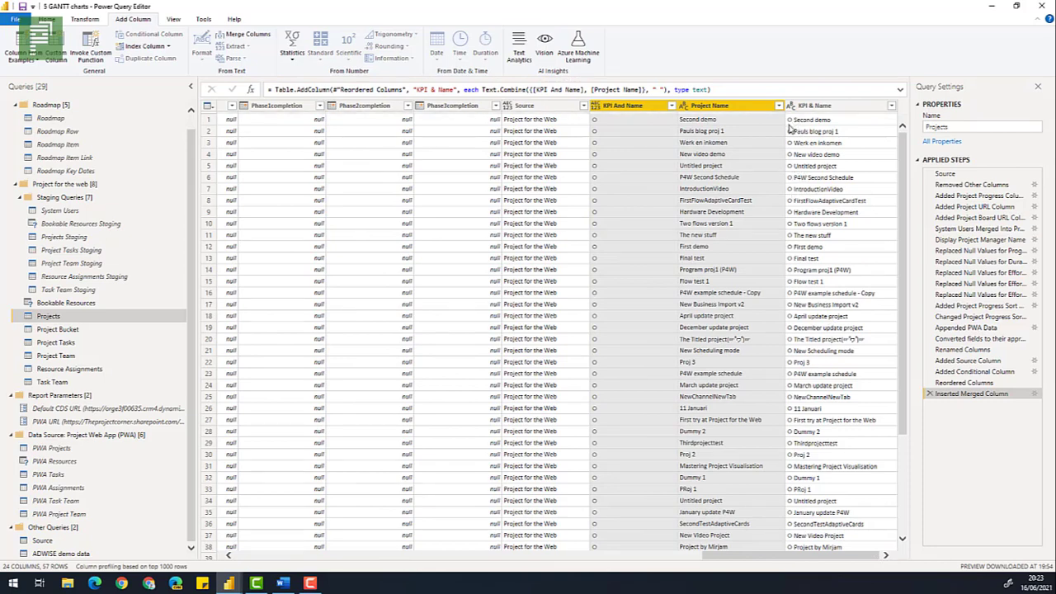
mouse_move(790, 128)
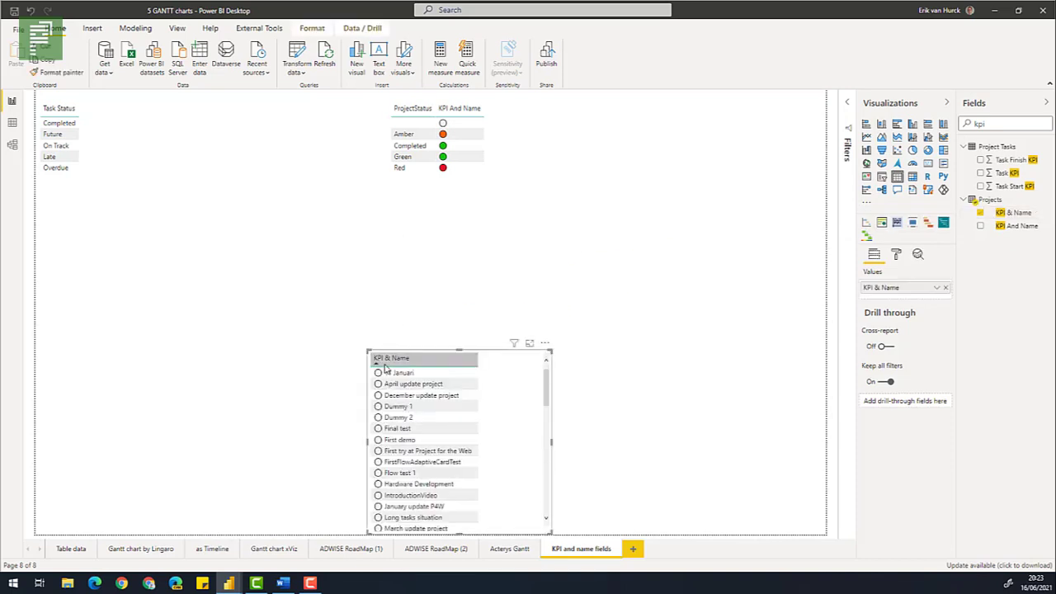
Step: Delete the KPI & Name test table and switch to the 'Gantt chart by Lingaro' page
scroll("down", 3)
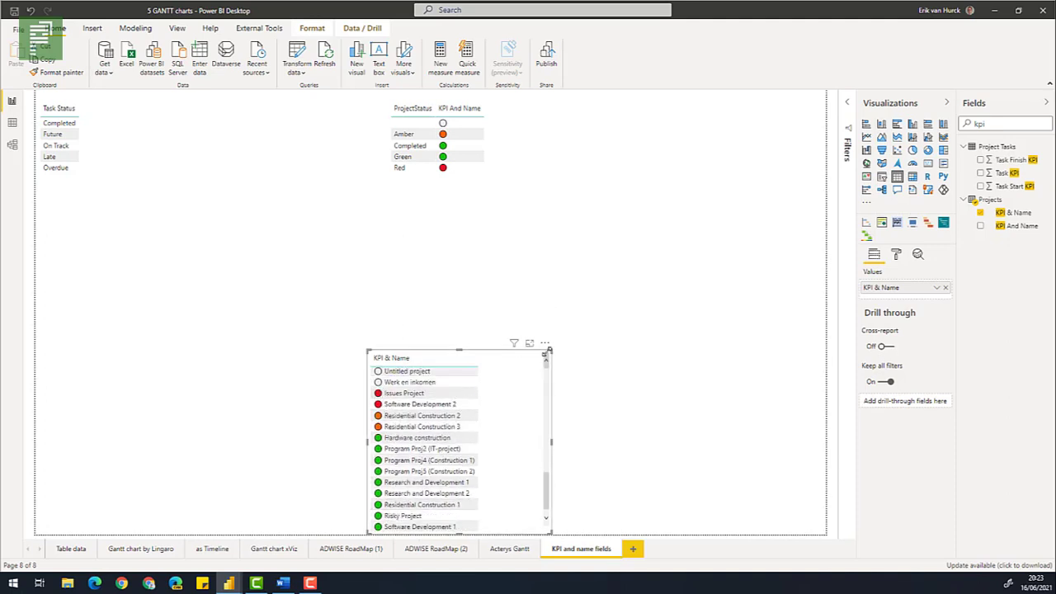
left_click(544, 342)
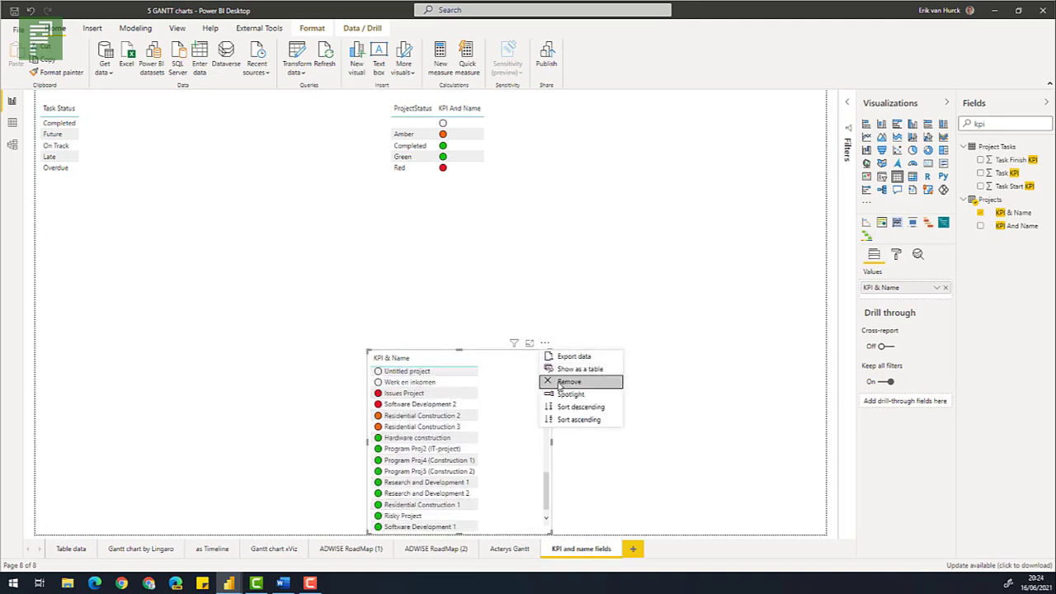
left_click(569, 381)
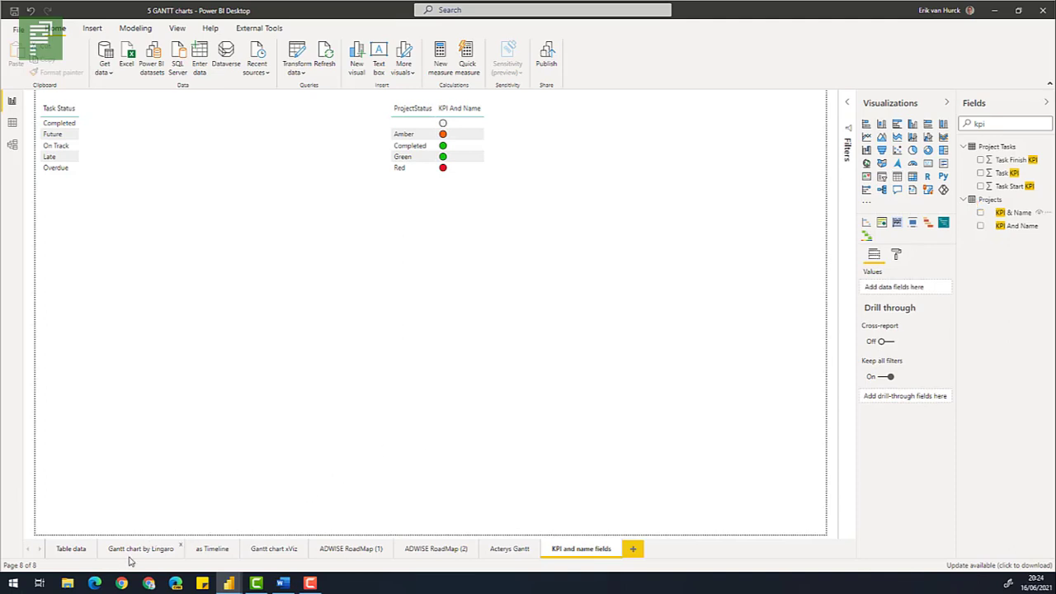
left_click(140, 547)
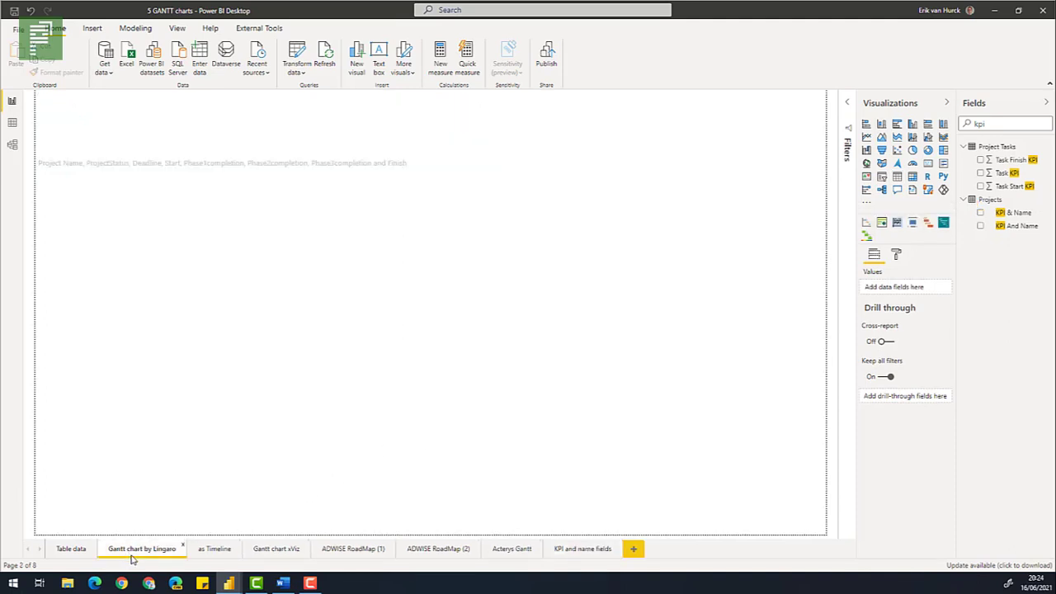
Step: Scroll the Lingaro Gantt's status-coloured project list, then go to the 'as Timeline' page
left_click(141, 549)
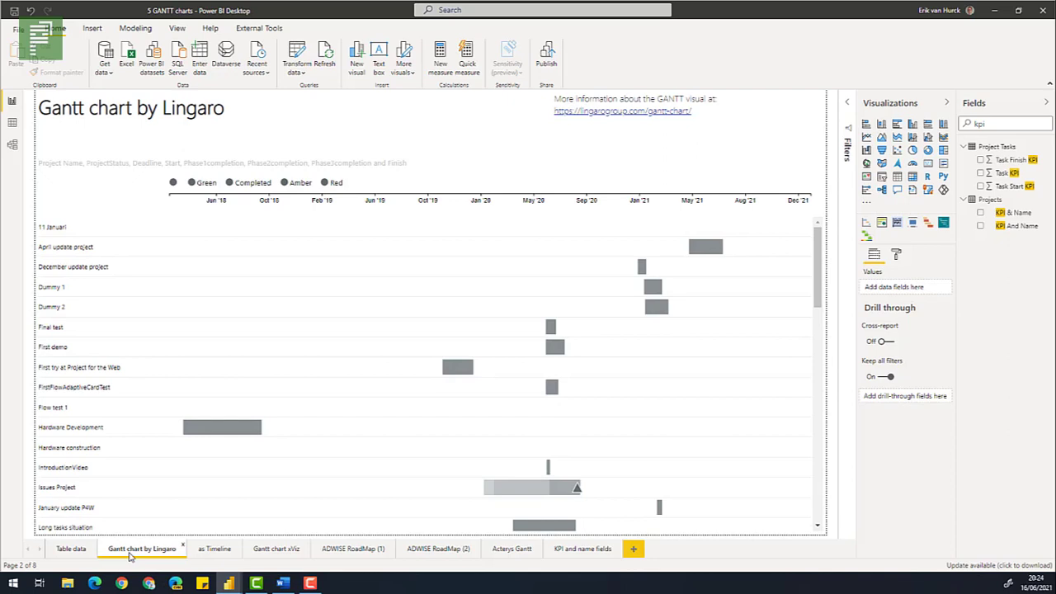
mouse_move(371, 468)
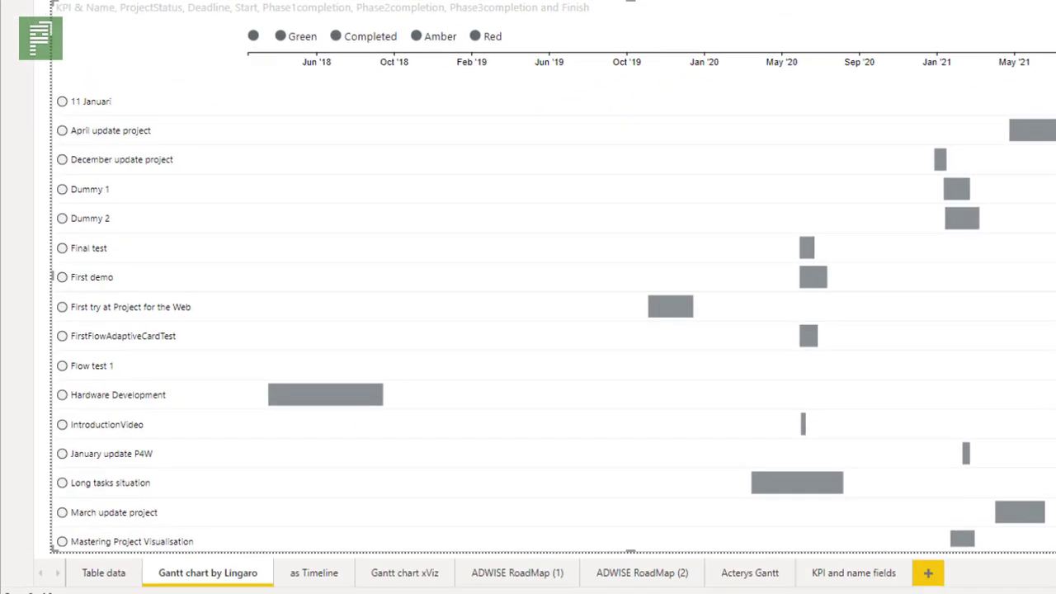
scroll("down", 3)
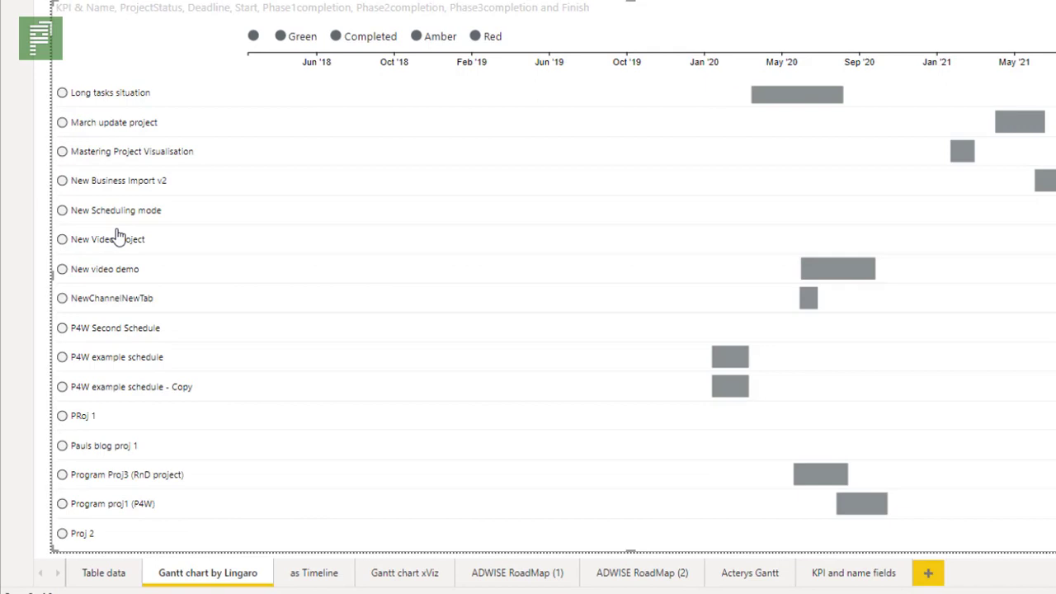
scroll("down", 3)
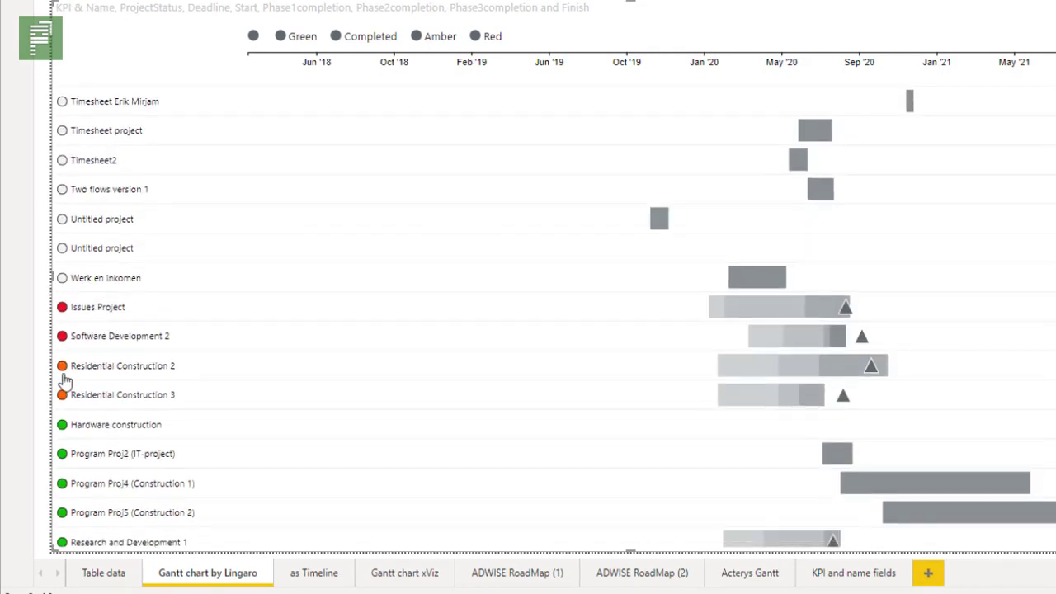
scroll("down", 3)
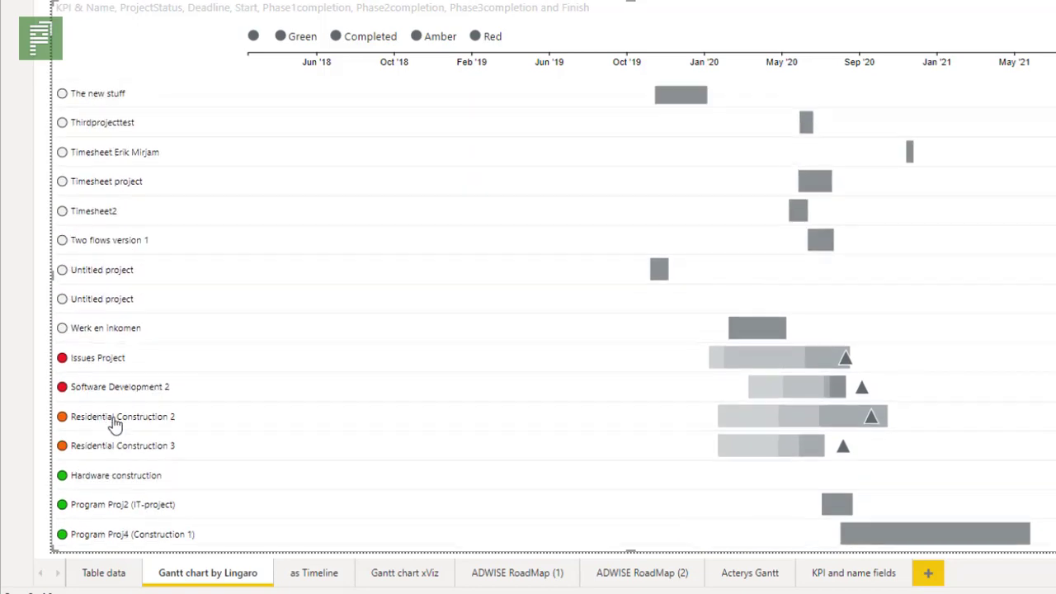
mouse_move(122, 423)
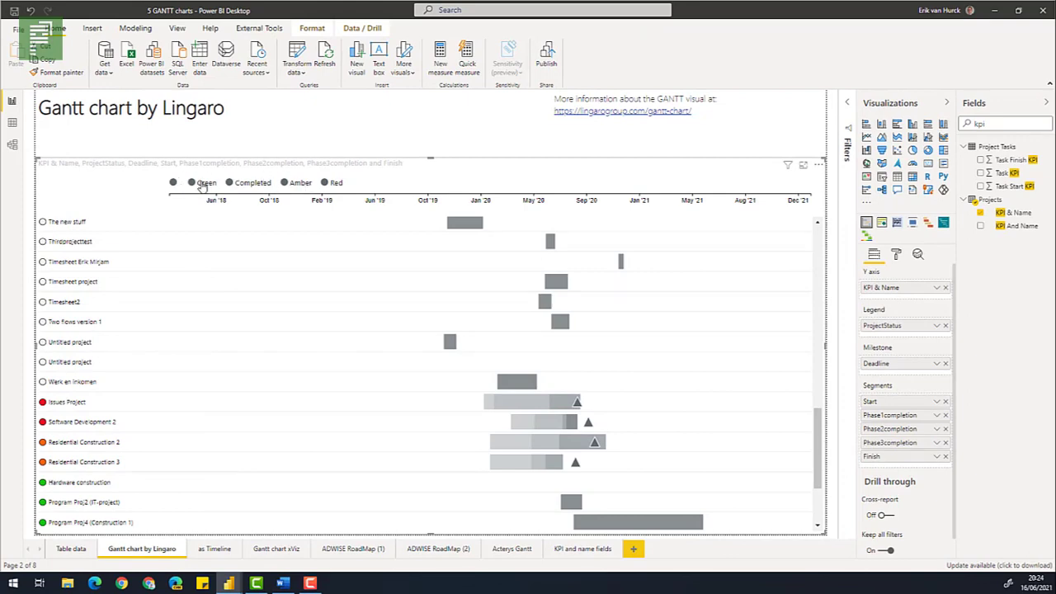
mouse_move(251, 207)
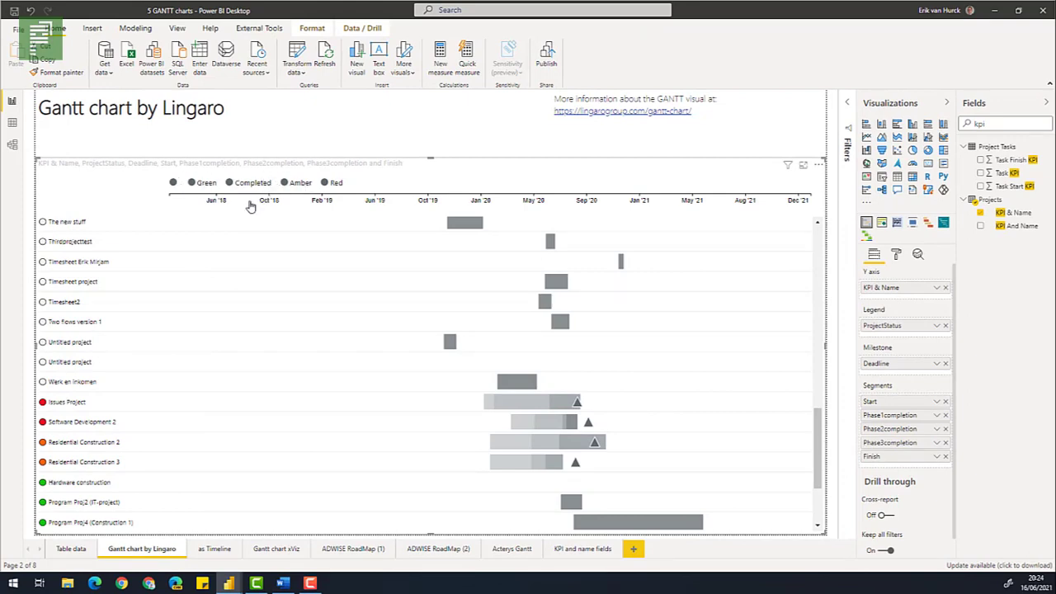
mouse_move(237, 380)
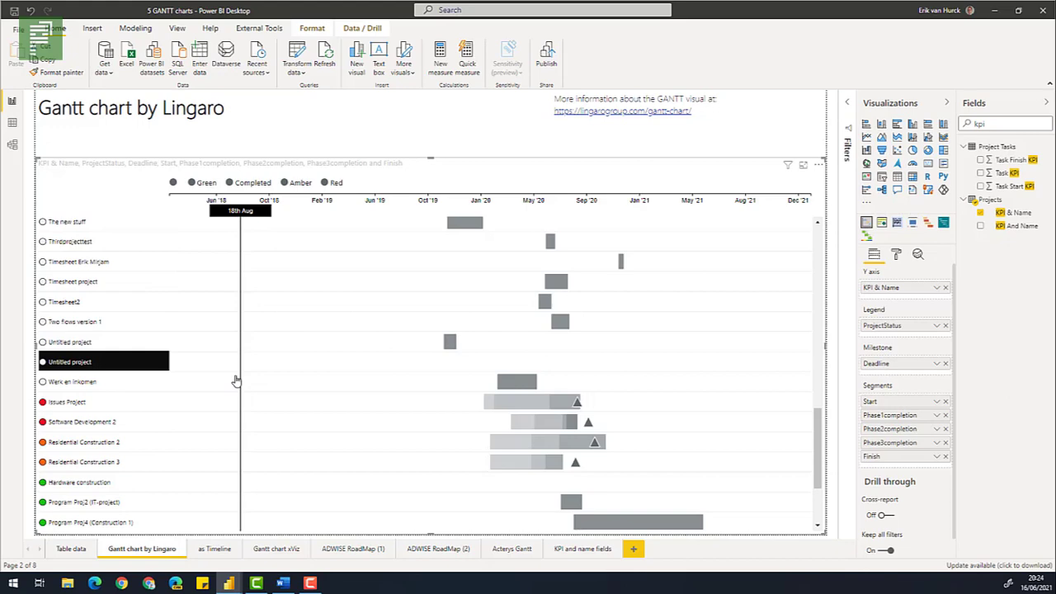
mouse_move(215, 548)
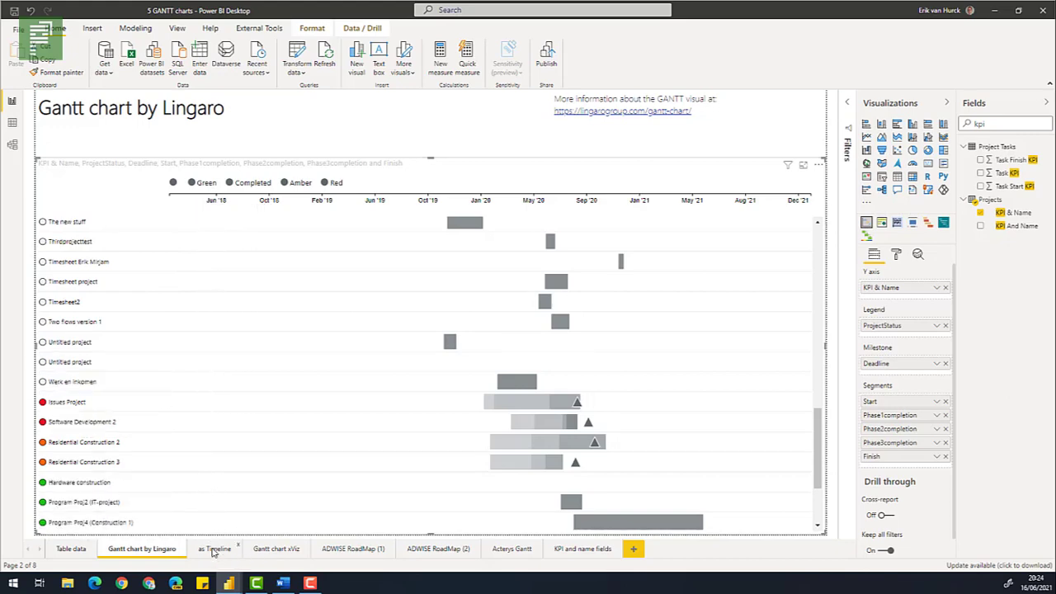
left_click(214, 548)
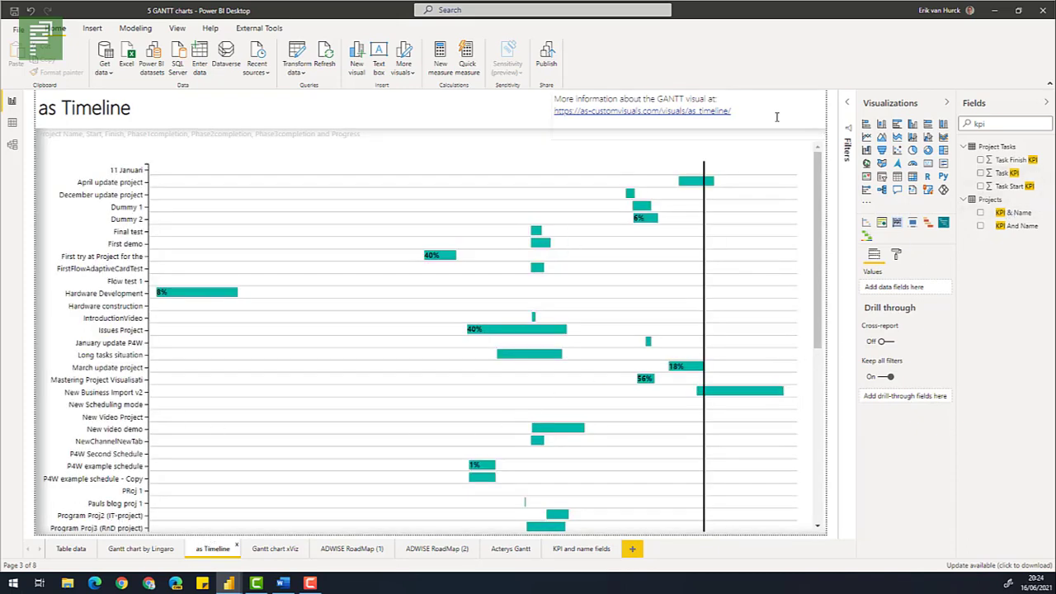
Step: Scroll the as Timeline chart's status-circle names, then go to the 'Gantt chart xViz' page
left_click(495, 330)
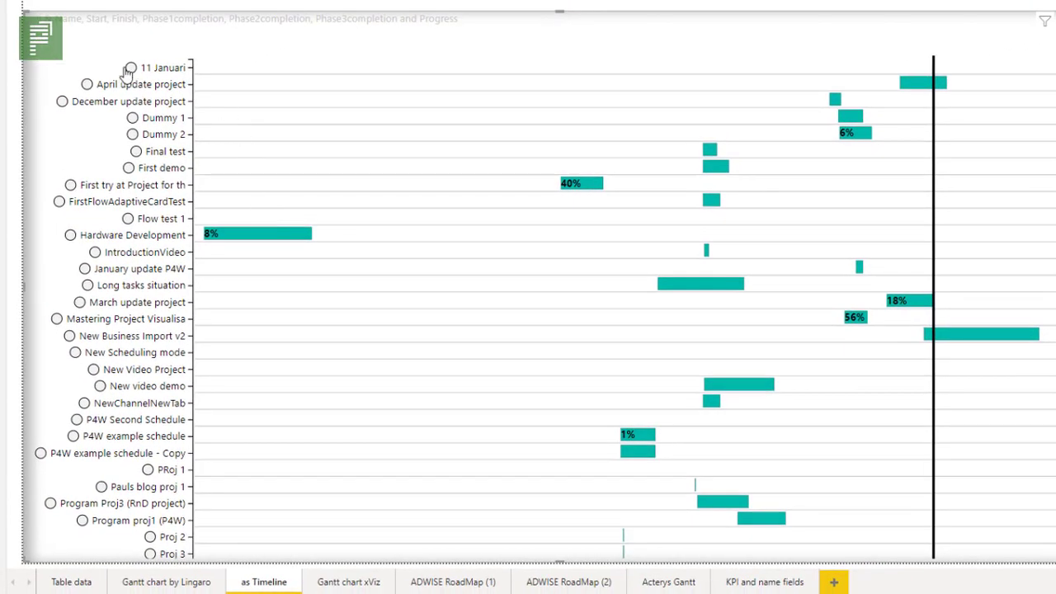
scroll("down", 3)
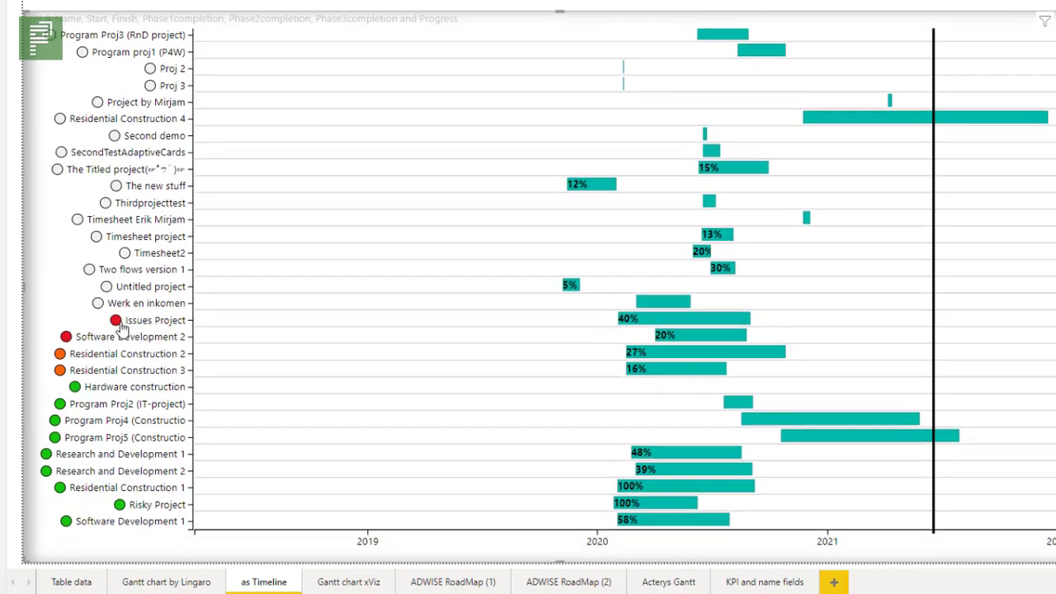
mouse_move(168, 493)
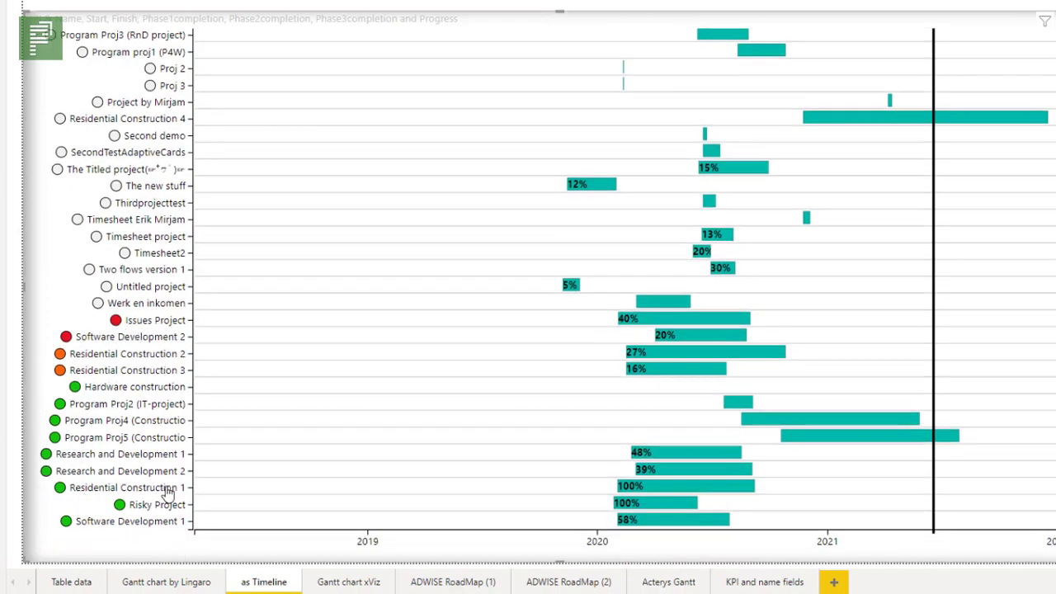
mouse_move(244, 500)
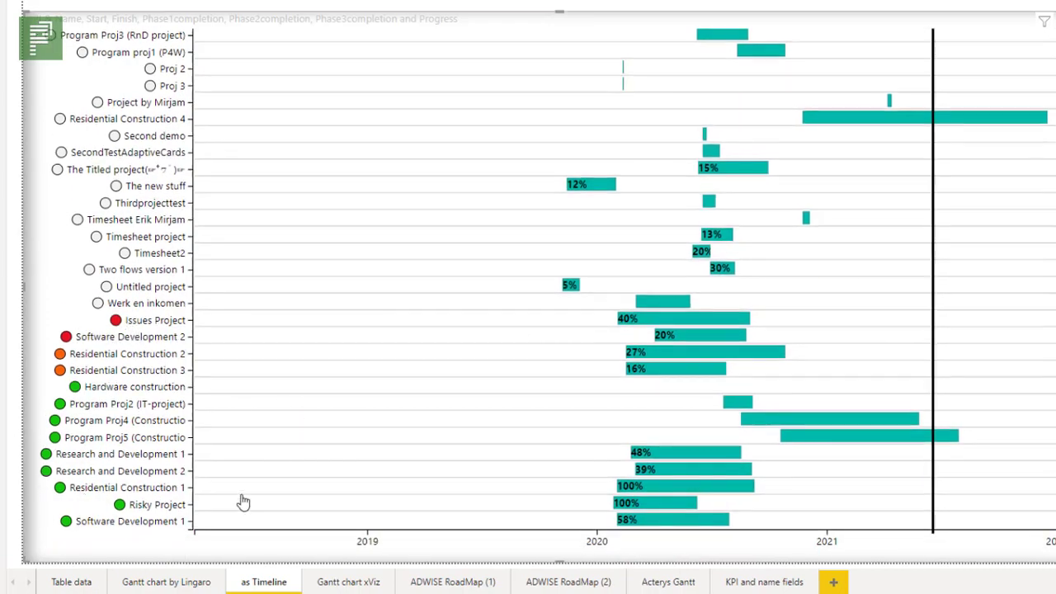
left_click(275, 548)
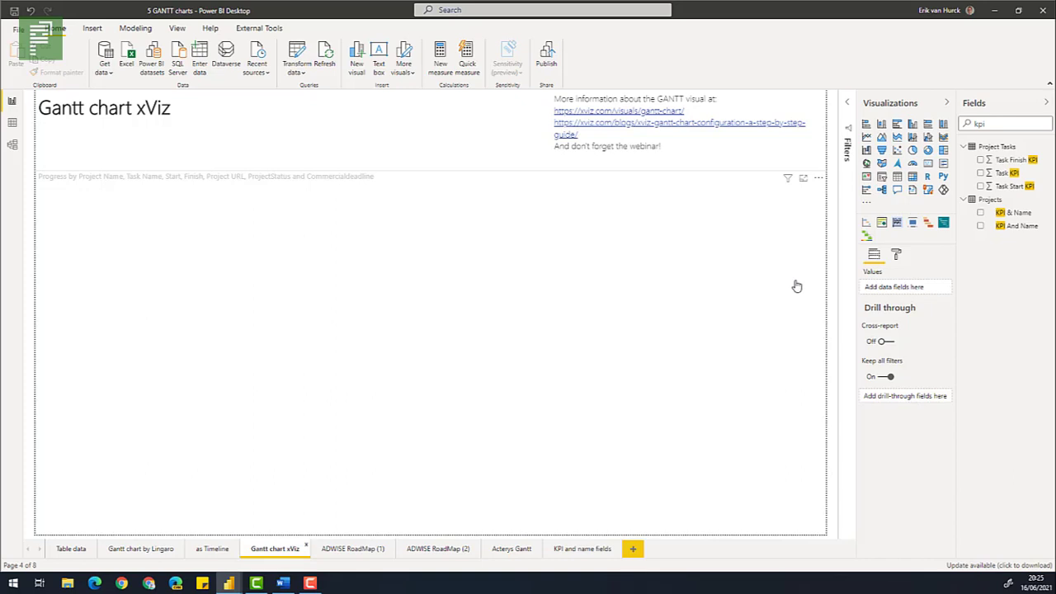
mouse_move(556, 178)
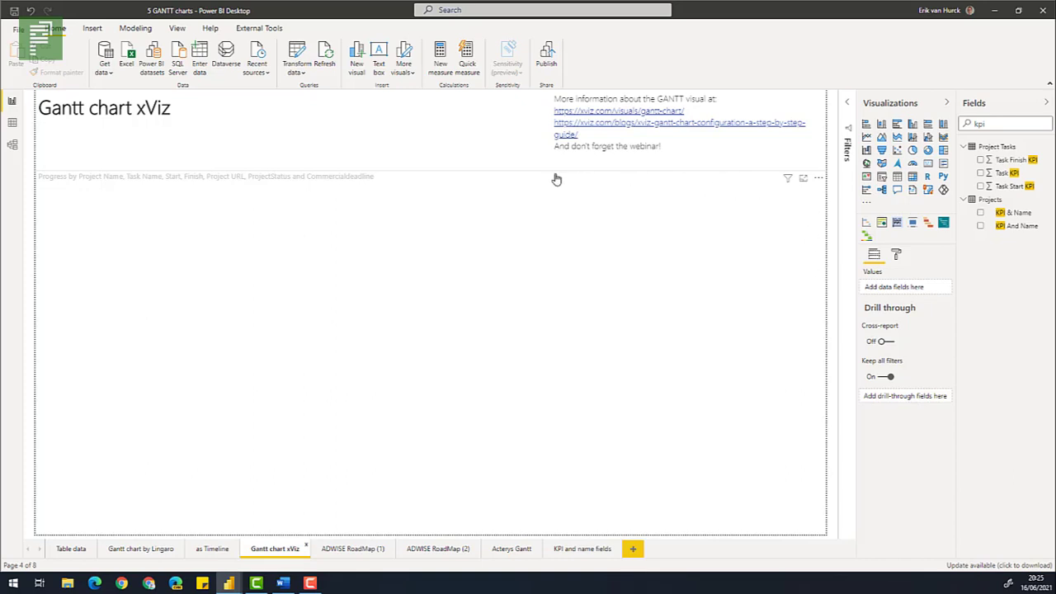
mouse_move(527, 183)
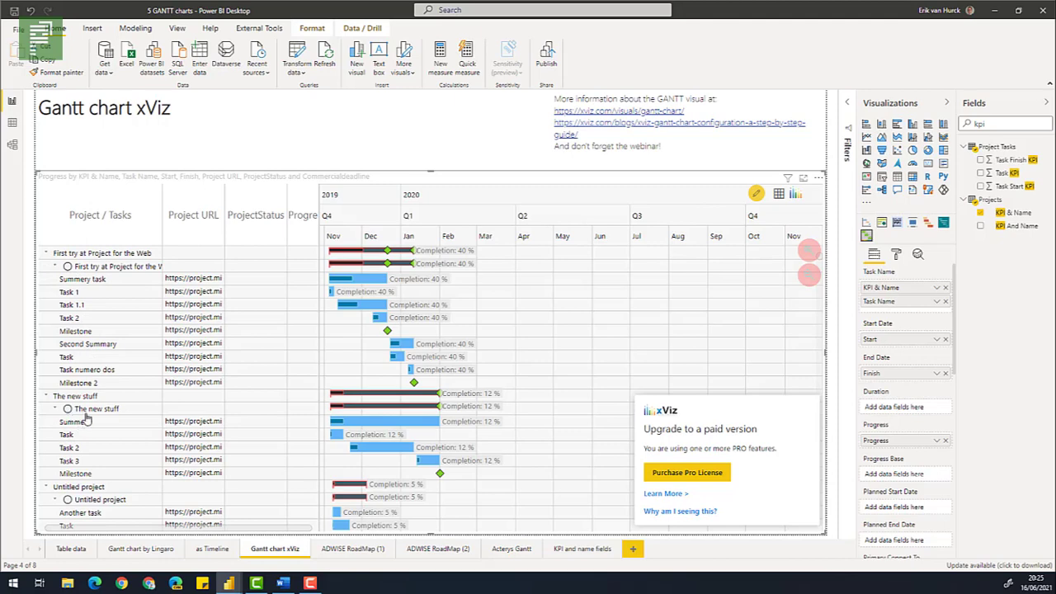
mouse_move(102, 512)
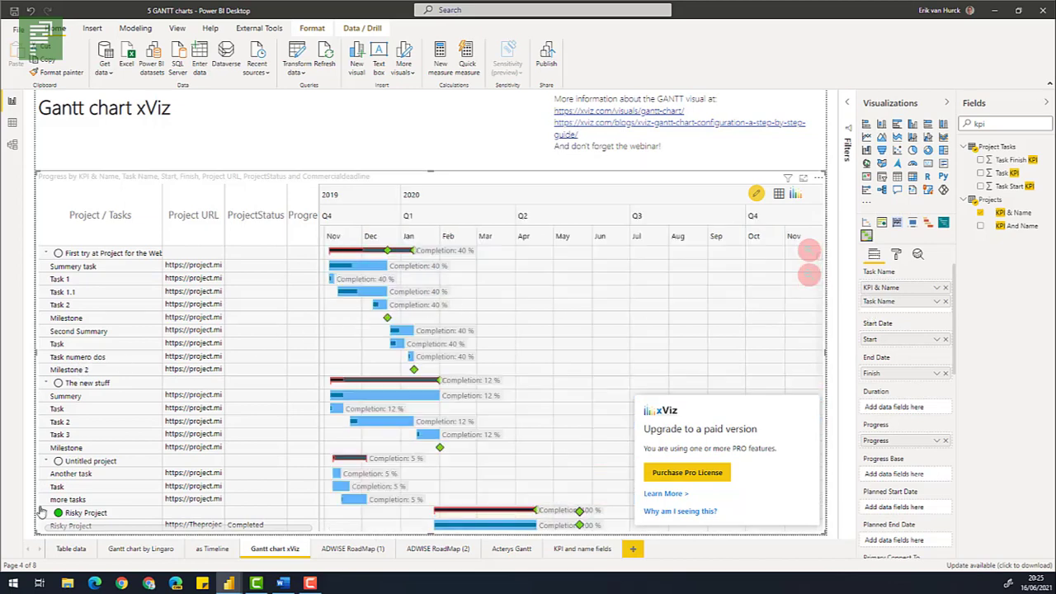
Step: Scroll through the xViz Gantt Project / Tasks list with status-circle project names
scroll("down", 3)
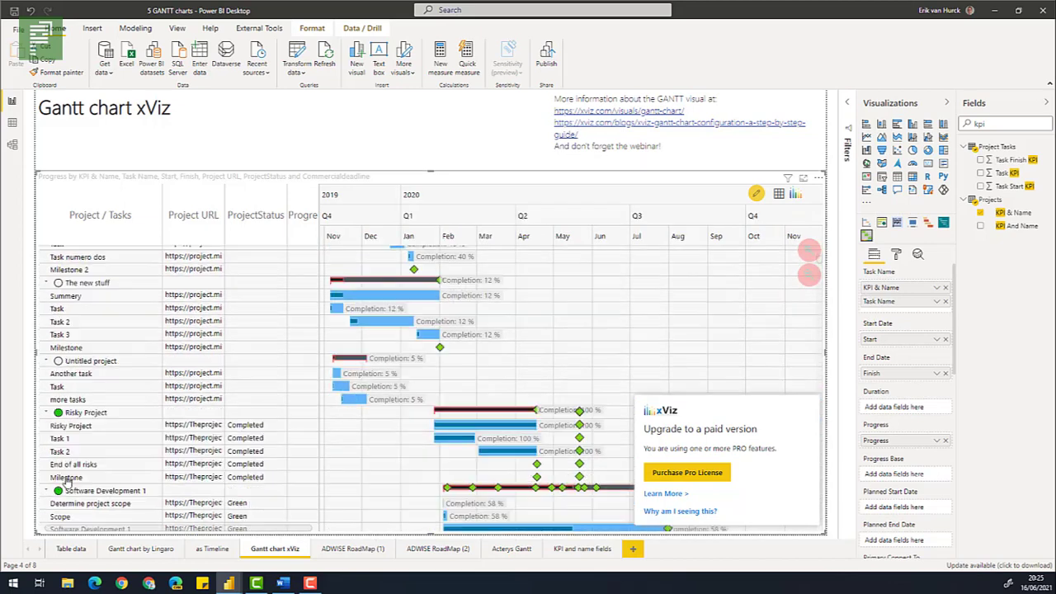
scroll("down", 3)
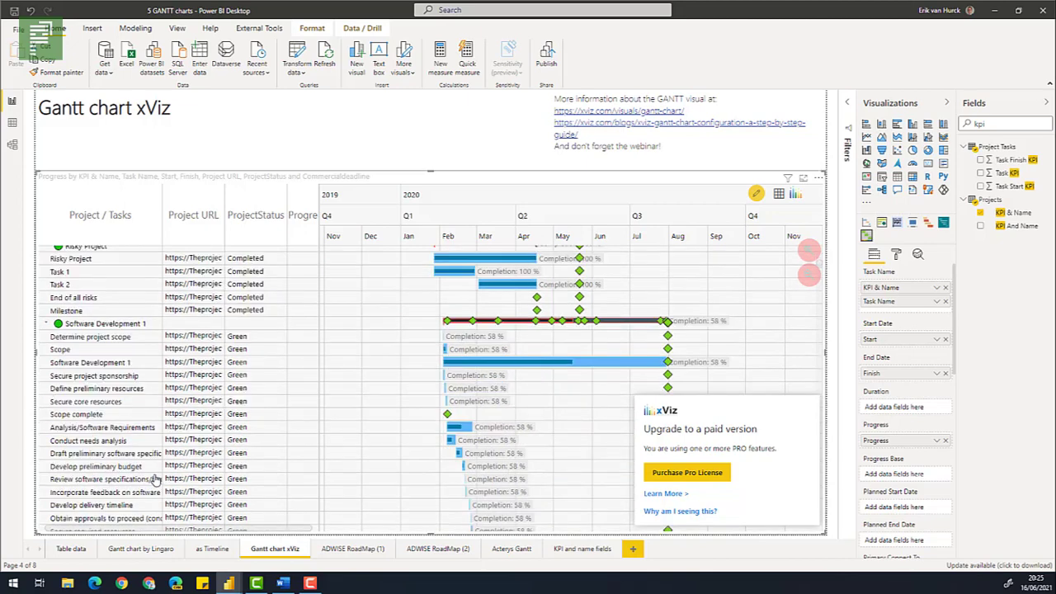
Step: Open the ADWISE RoadMap (1) page and select the roadmap chart to edit its fields
left_click(351, 548)
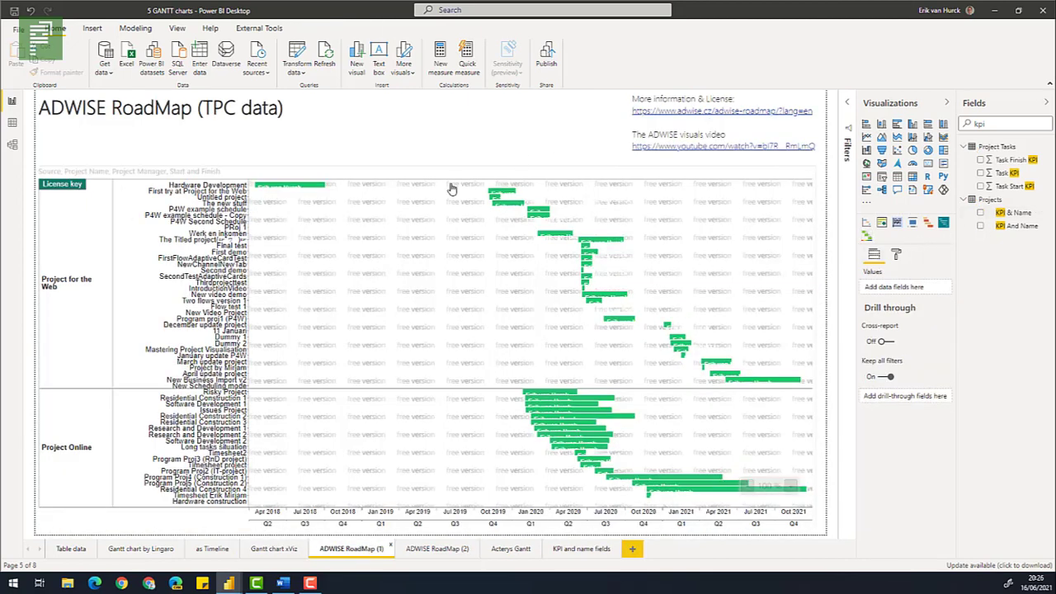
left_click(451, 189)
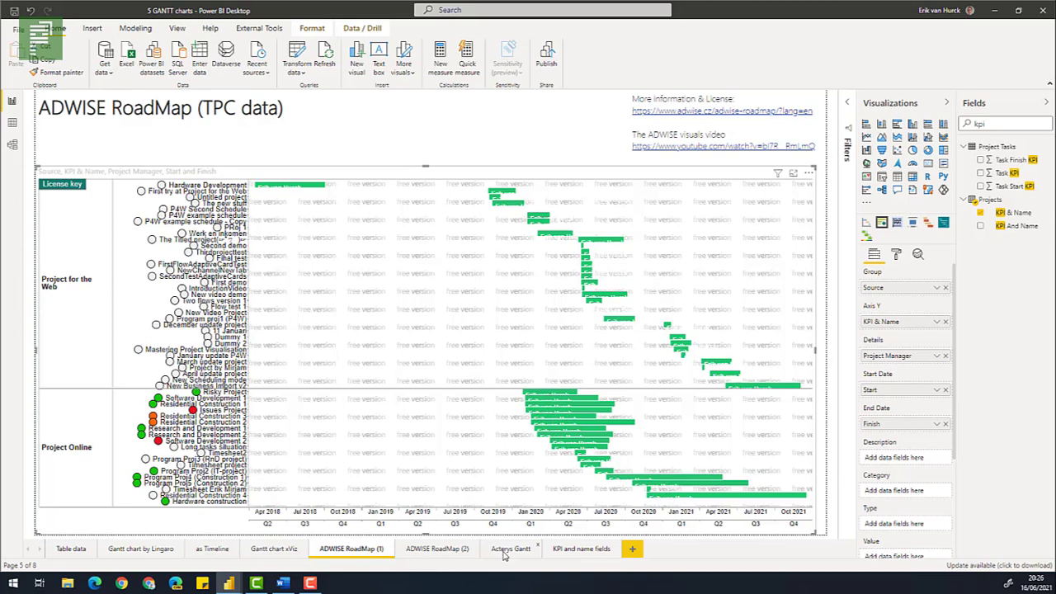
Step: On the Acterys Gantt page, select the chart and drop Project Name from Task Name
left_click(510, 549)
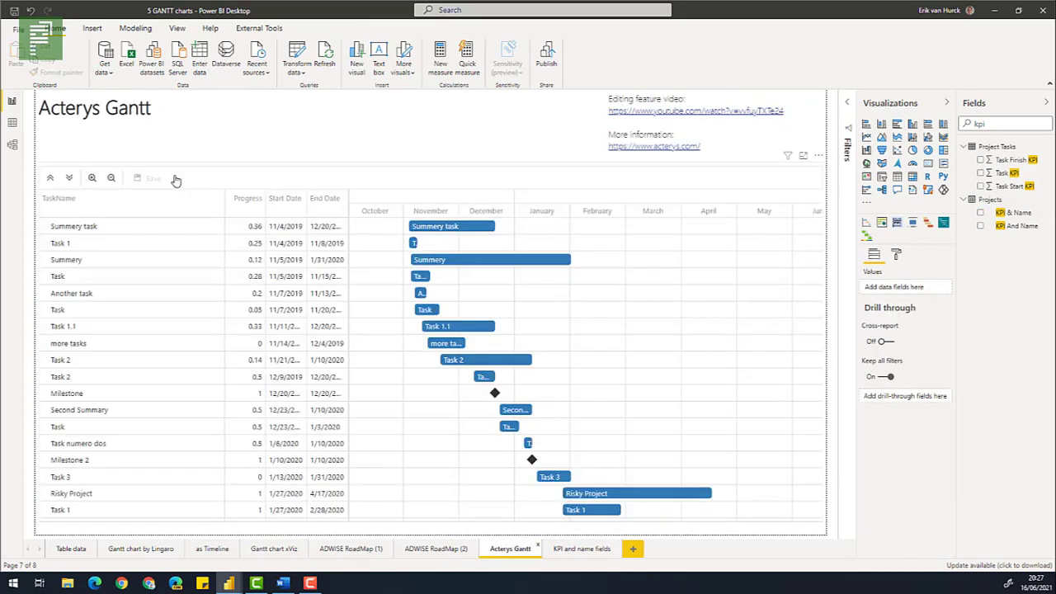
mouse_move(286, 180)
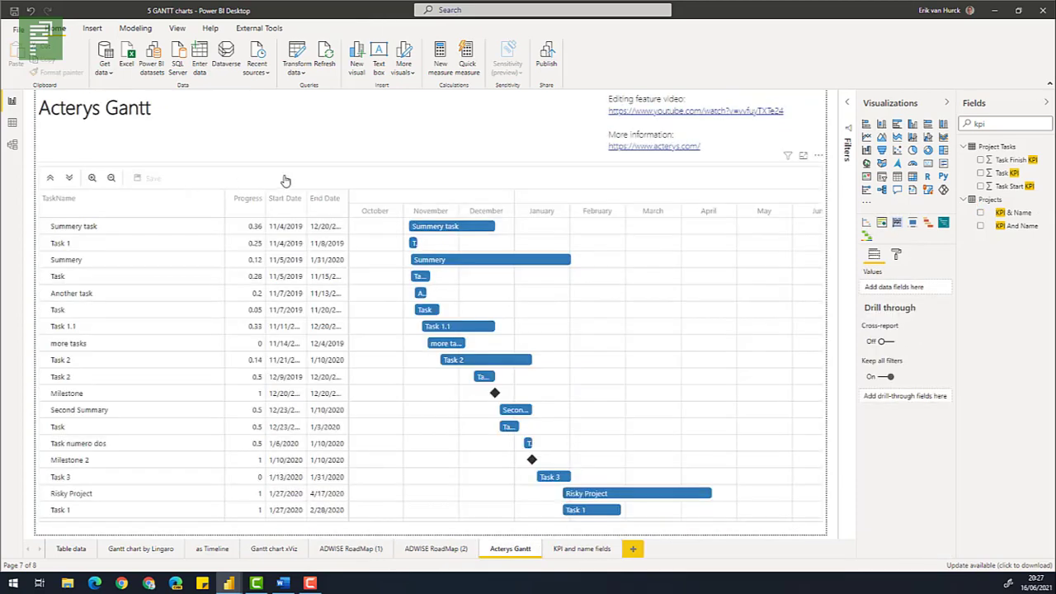
left_click(429, 355)
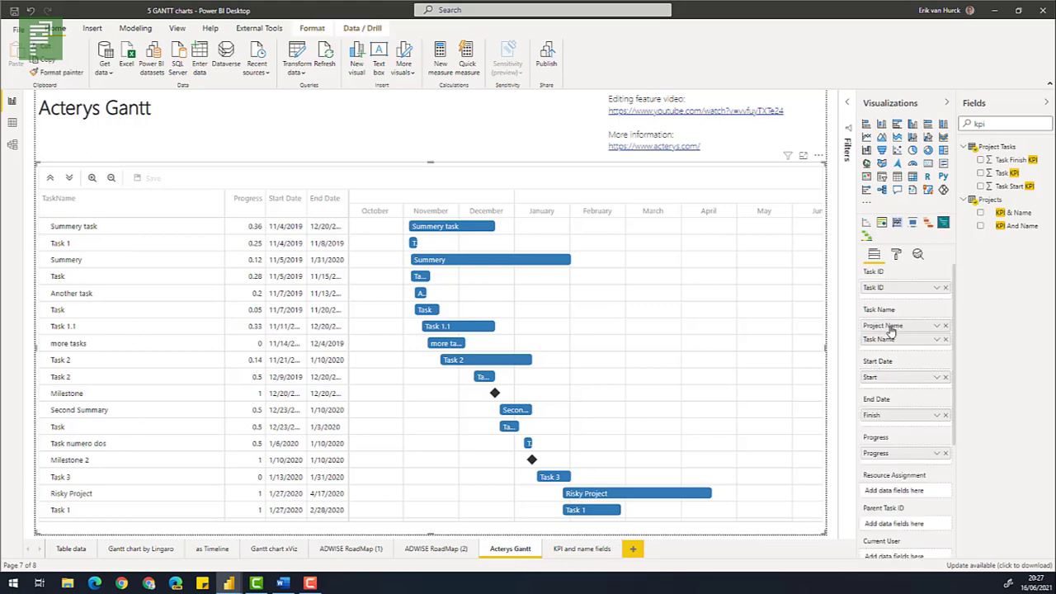
mouse_move(899, 328)
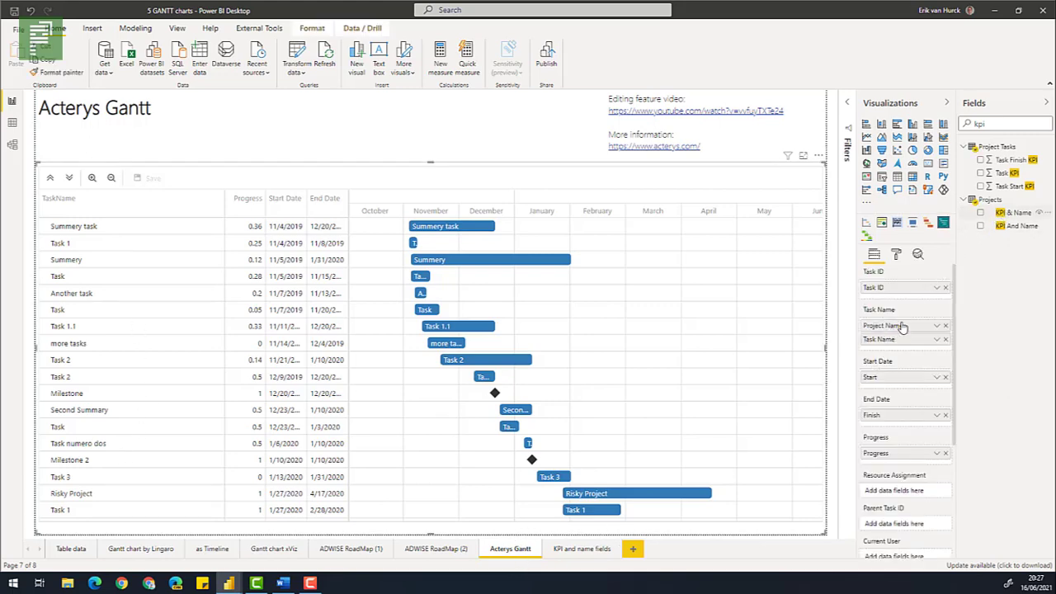
mouse_move(899, 339)
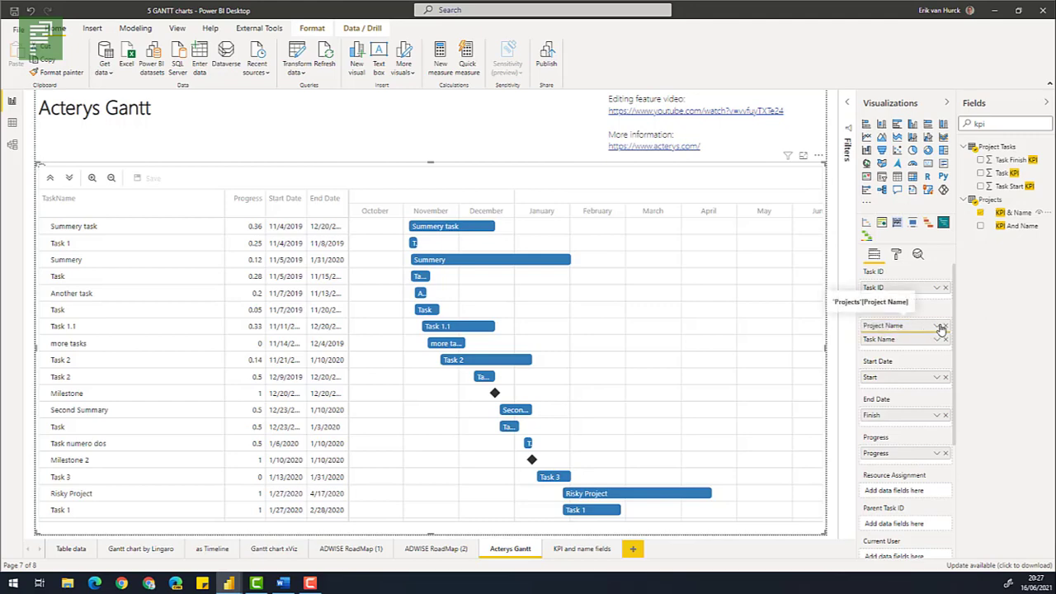
left_click(940, 325)
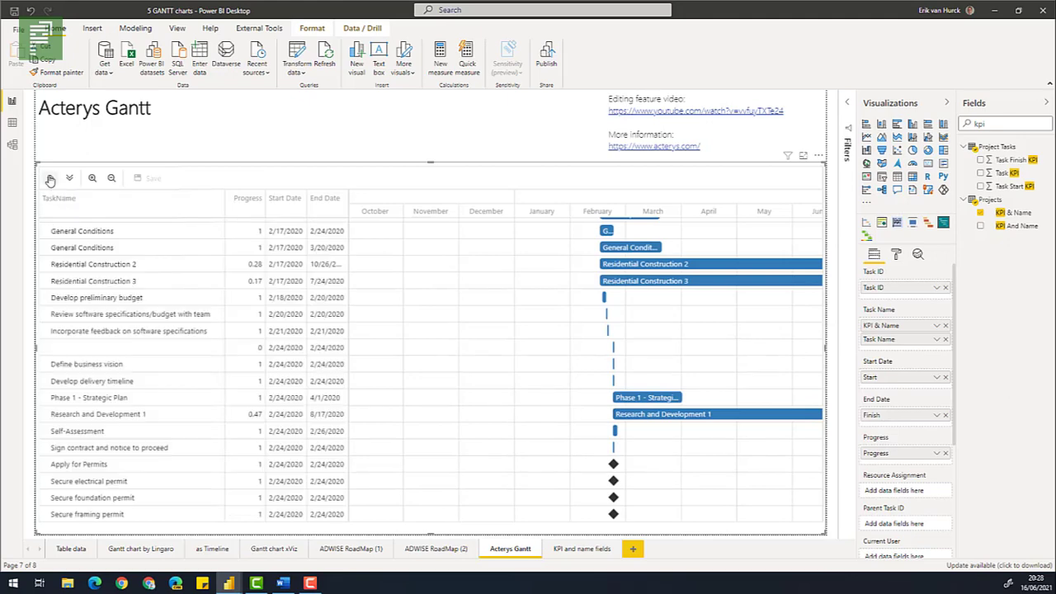
mouse_move(50, 178)
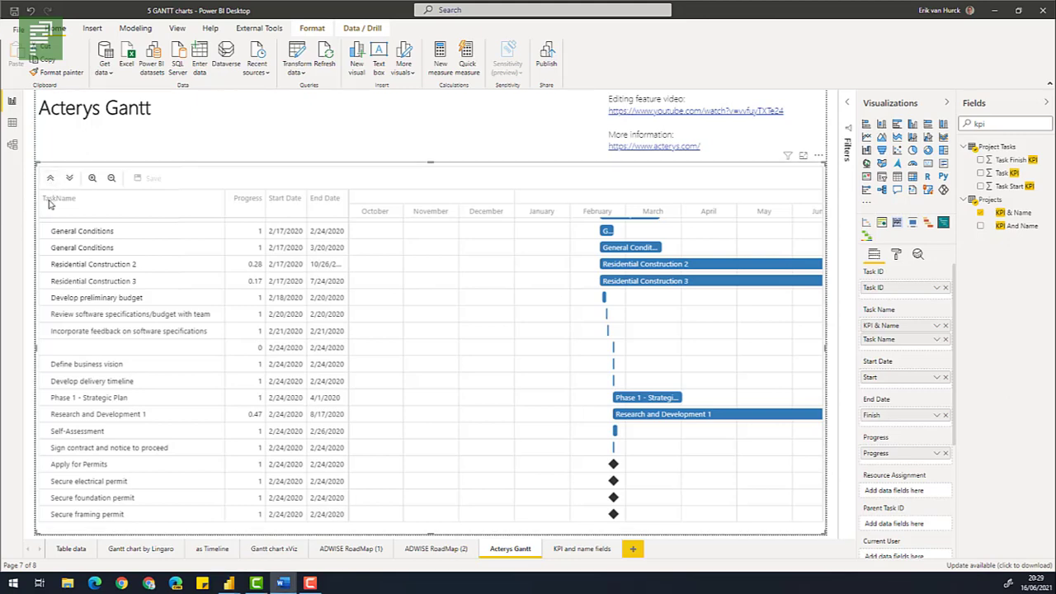
mouse_move(567, 529)
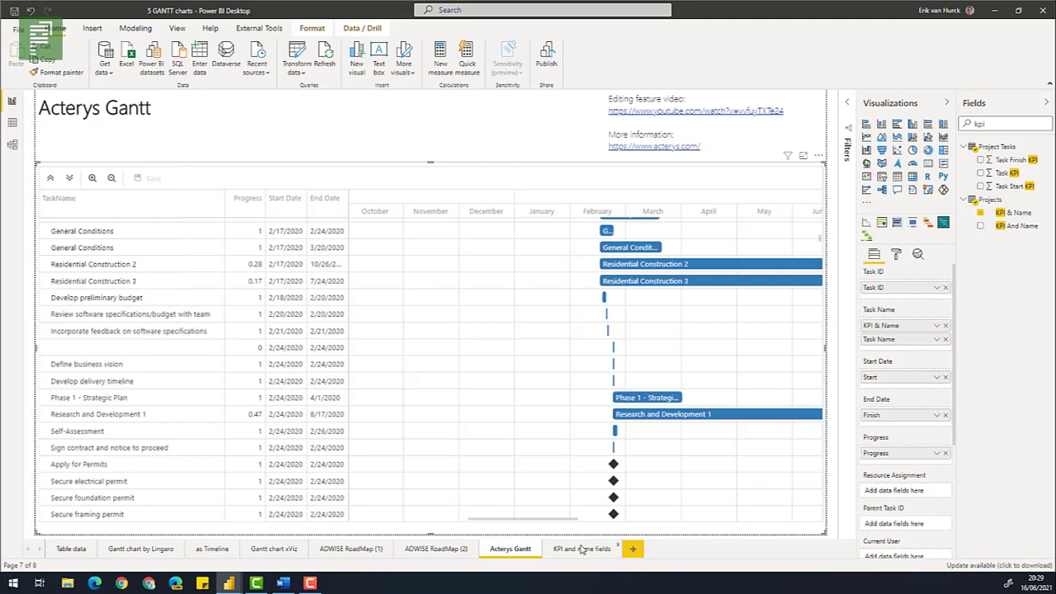
Step: Return to the KPI and name fields page and sort the Task Status list alphabetically
left_click(580, 549)
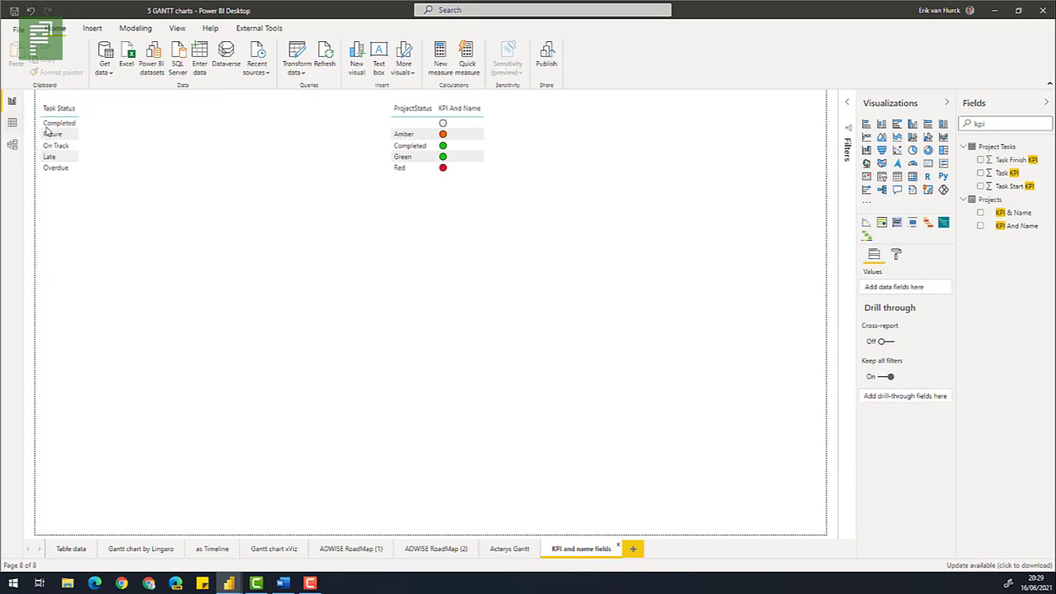
left_click(59, 108)
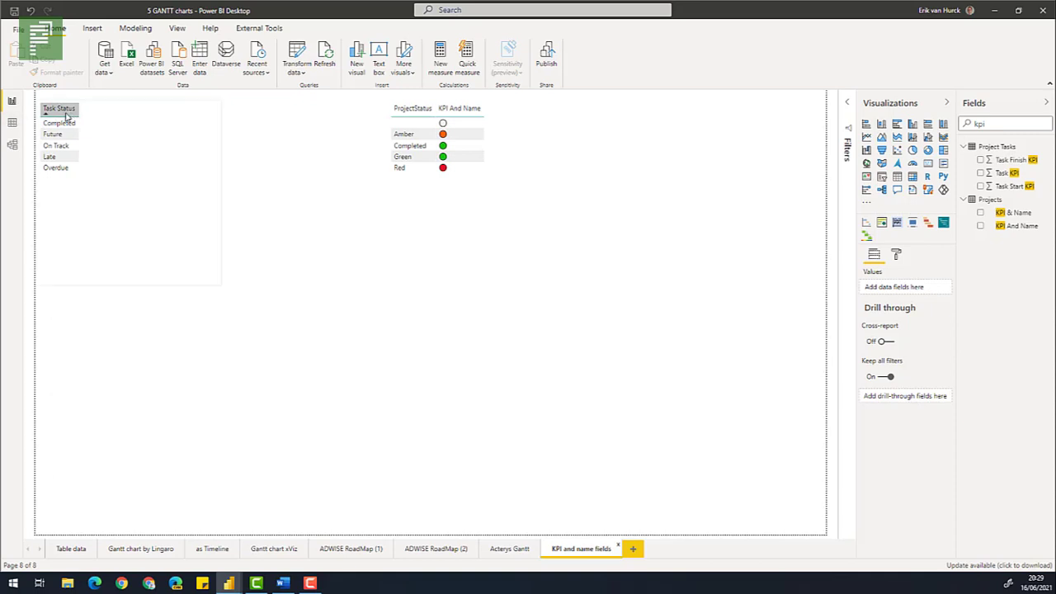
mouse_move(88, 120)
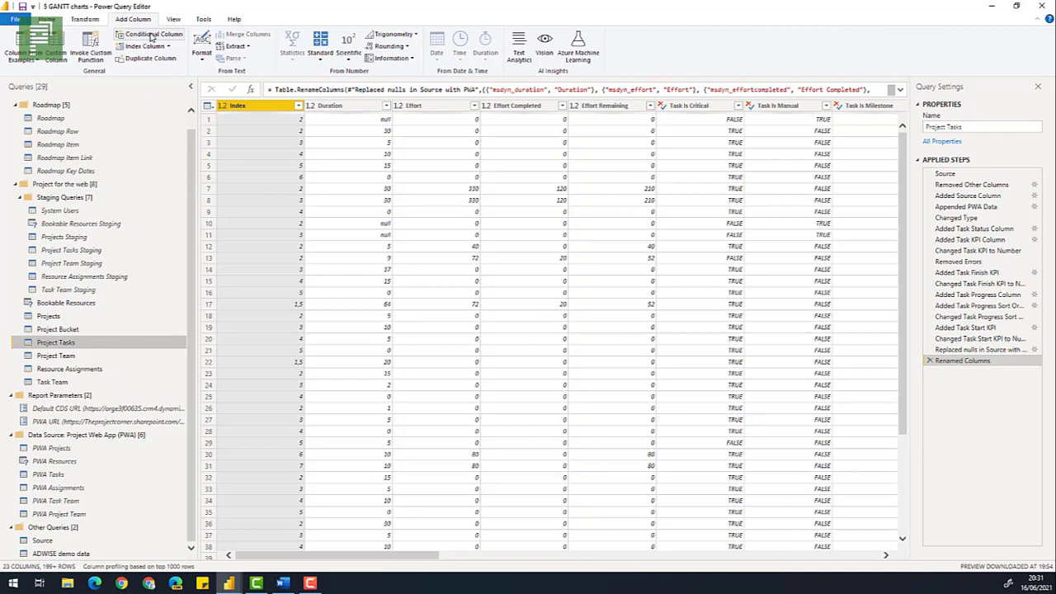
Step: Create conditional column 'KPI And Name' mapping each Task Status, including Late, to a circle emoji
left_click(153, 34)
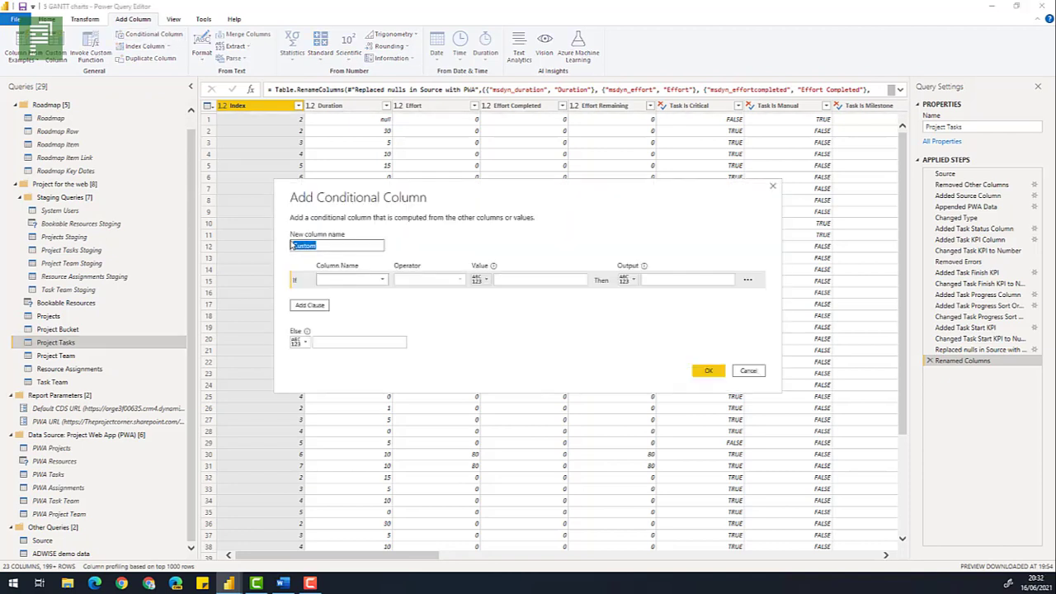
type("KPI And")
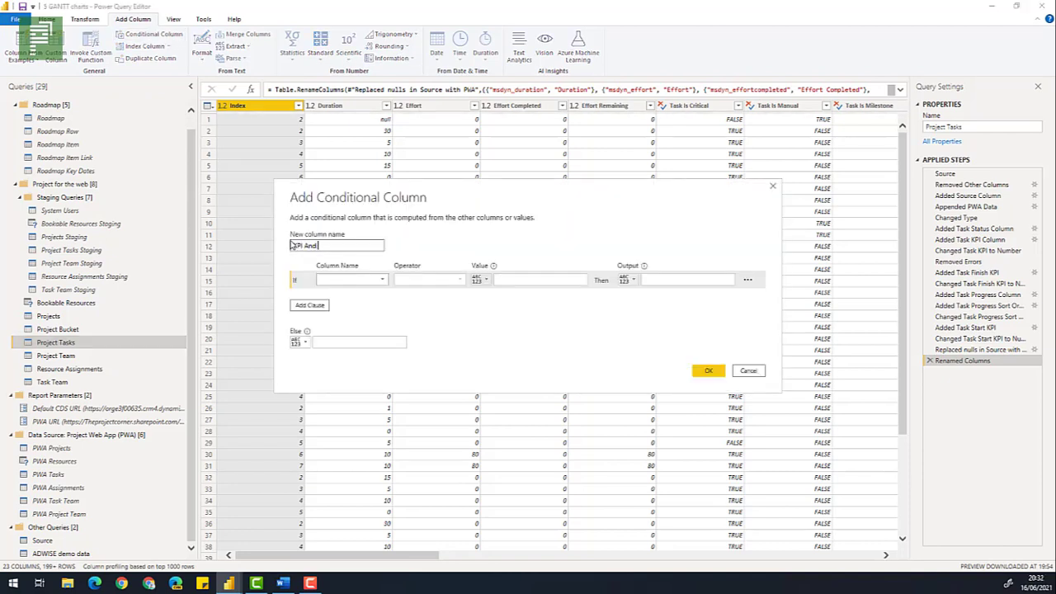
type("Name")
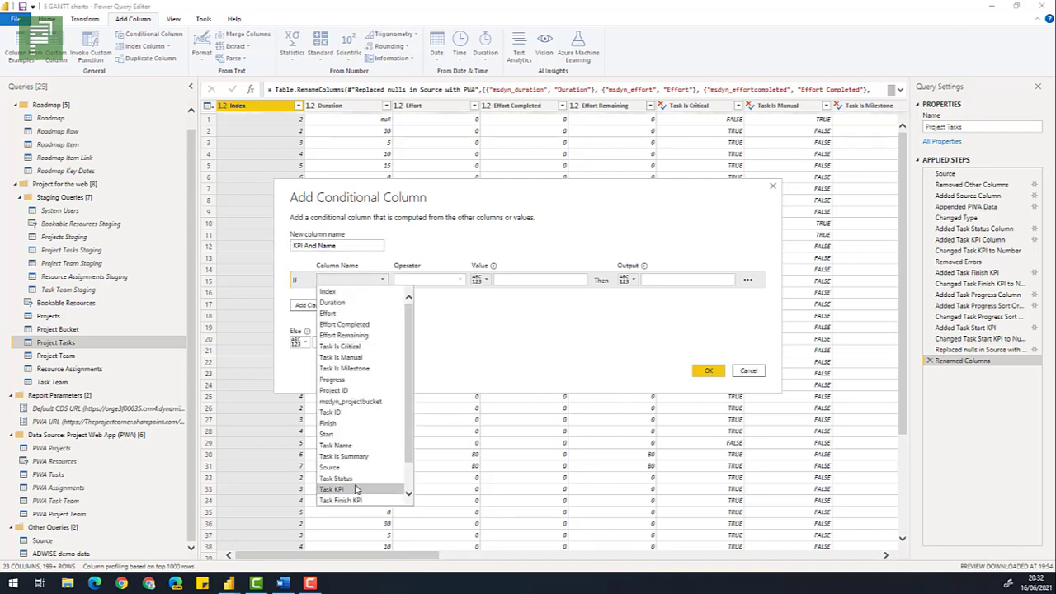
left_click(336, 477)
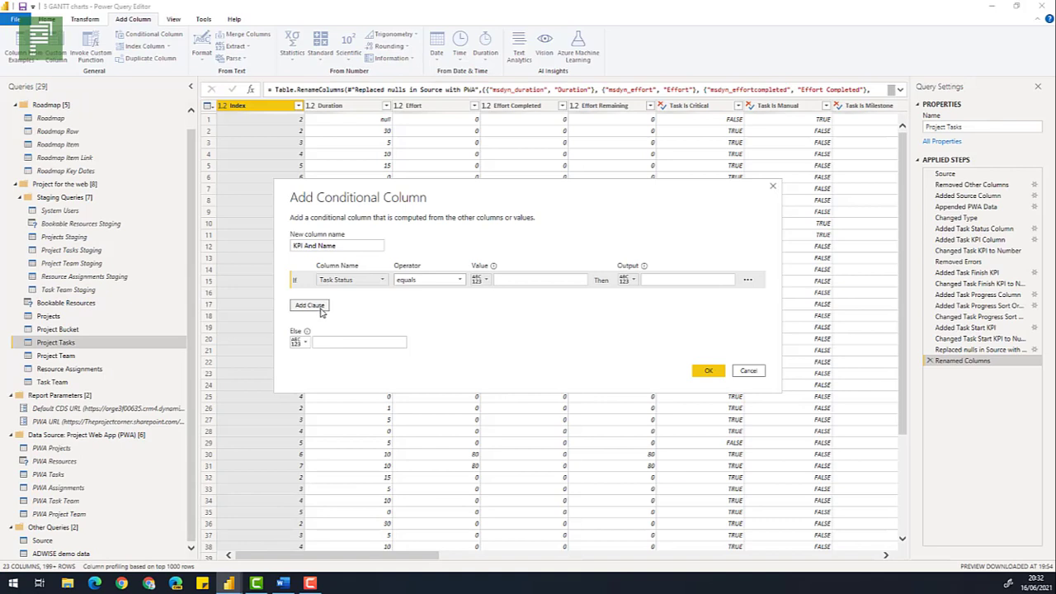
left_click(309, 305)
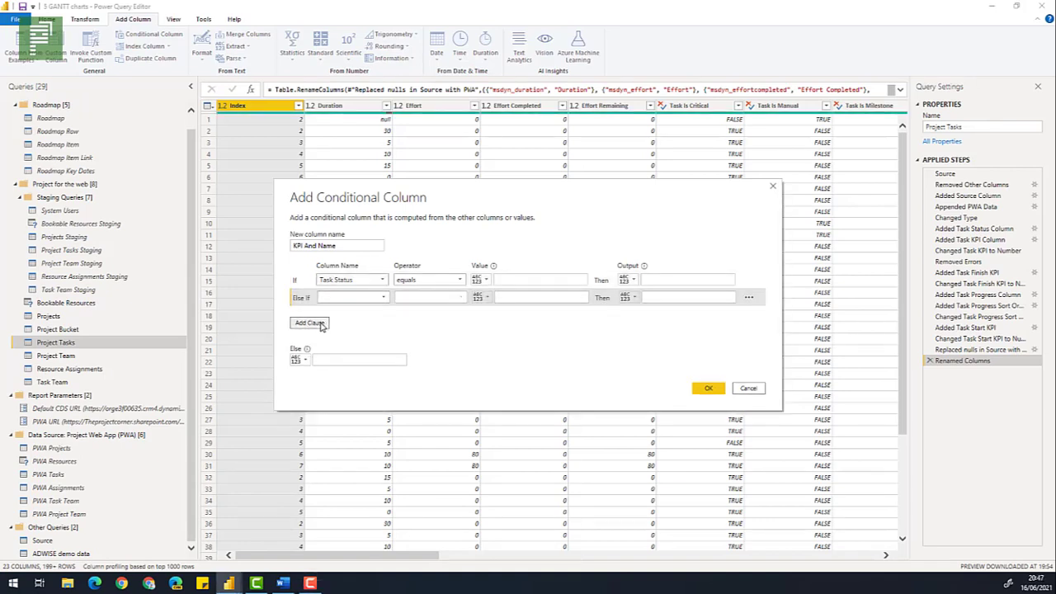
left_click(309, 323)
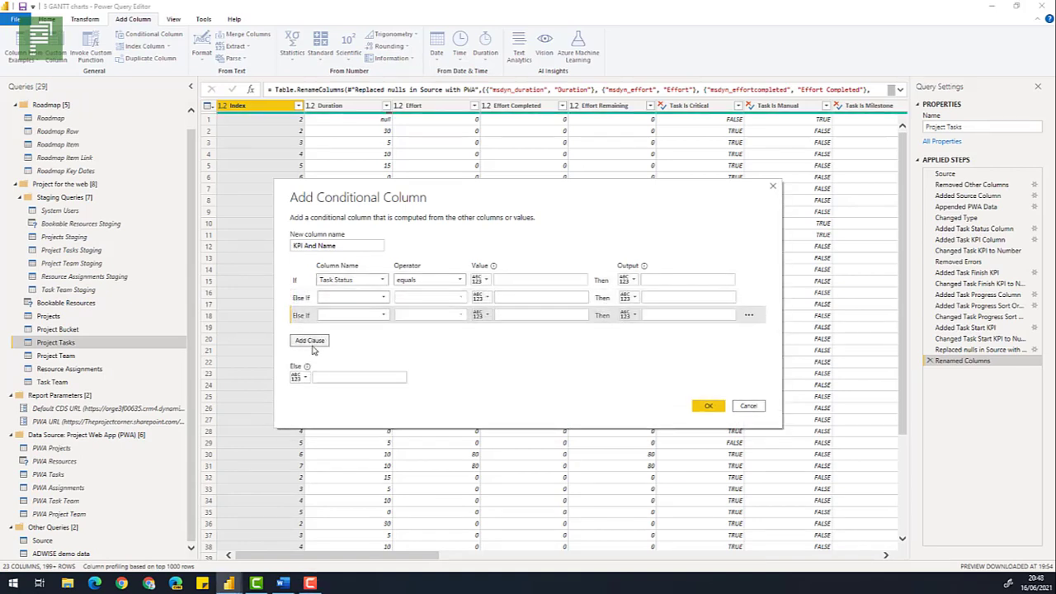
left_click(309, 340)
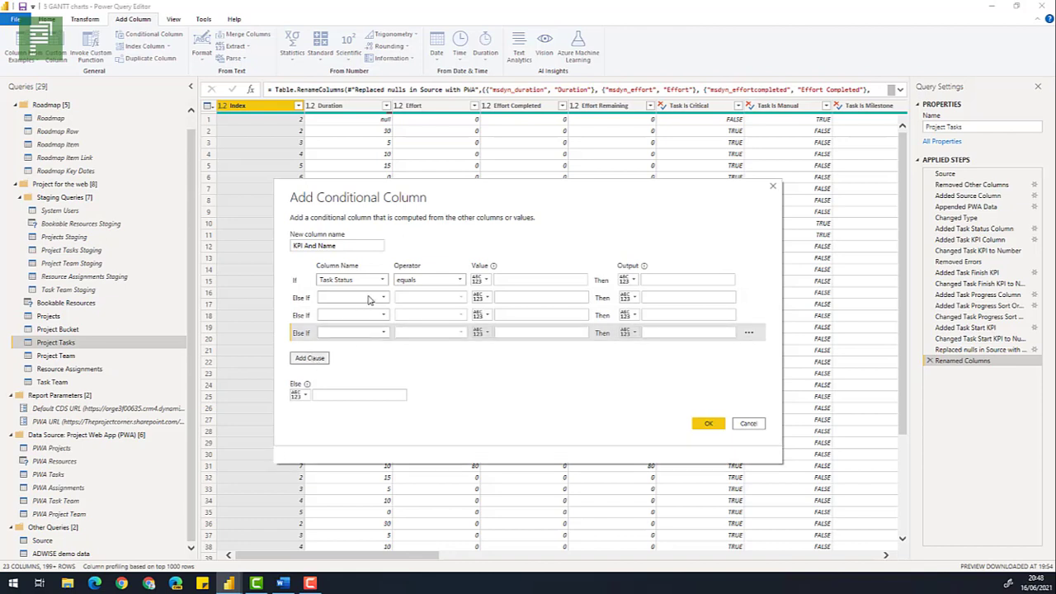
left_click(382, 297)
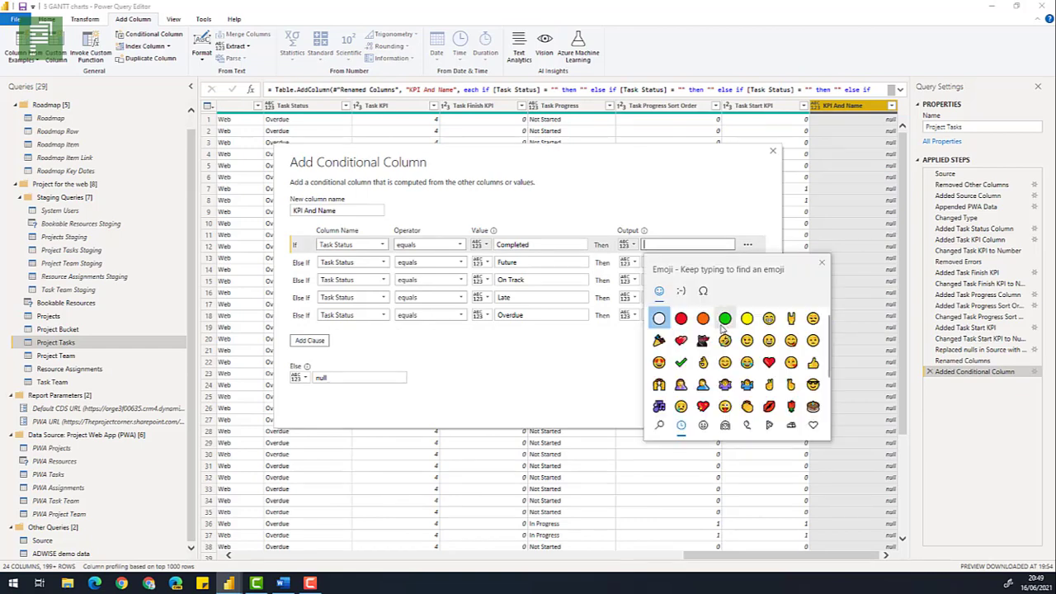
left_click(659, 318)
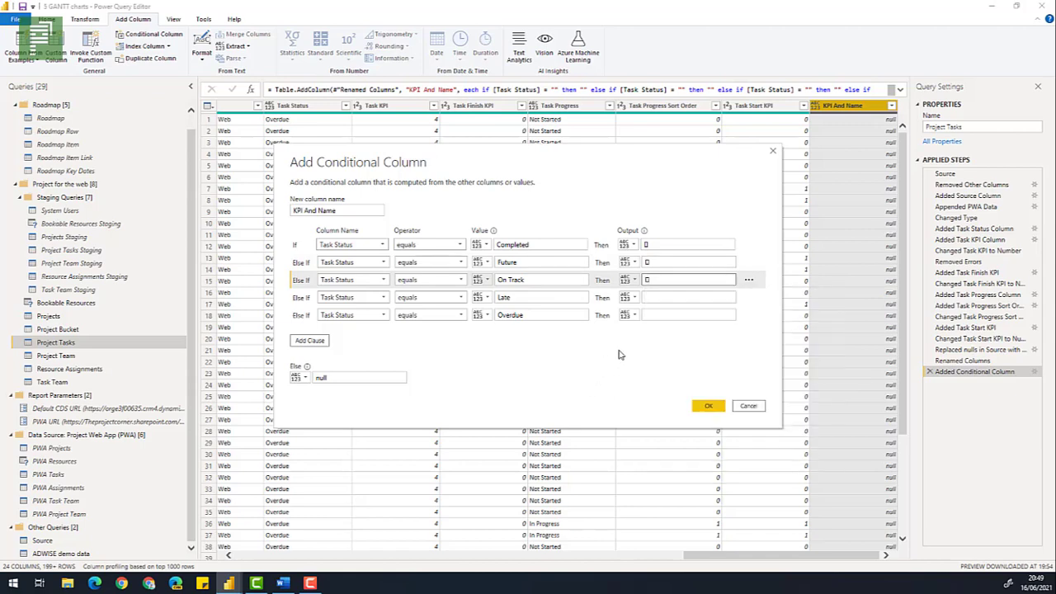
left_click(688, 297)
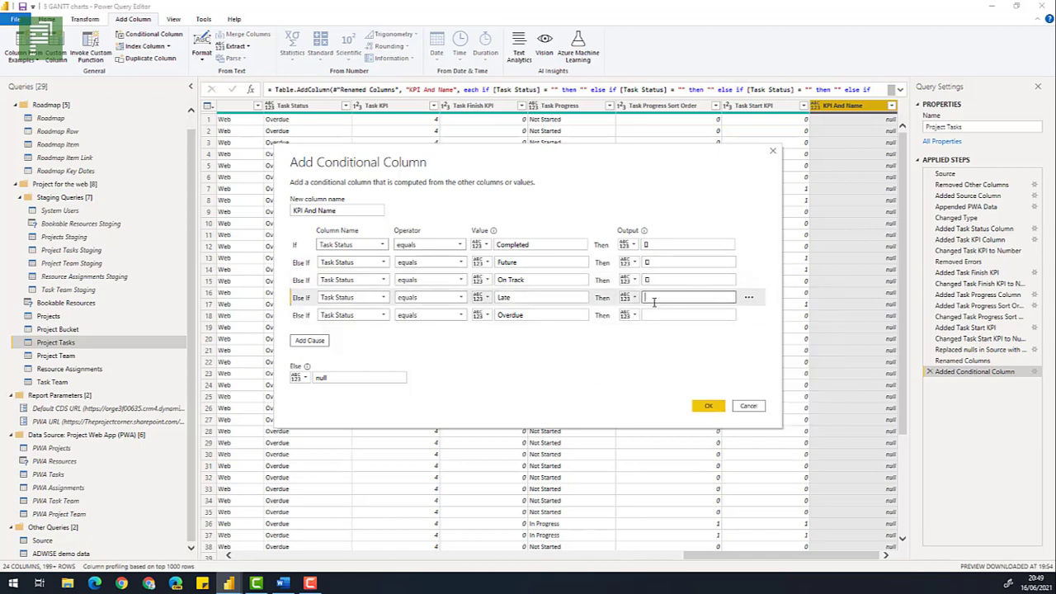
left_click(707, 405)
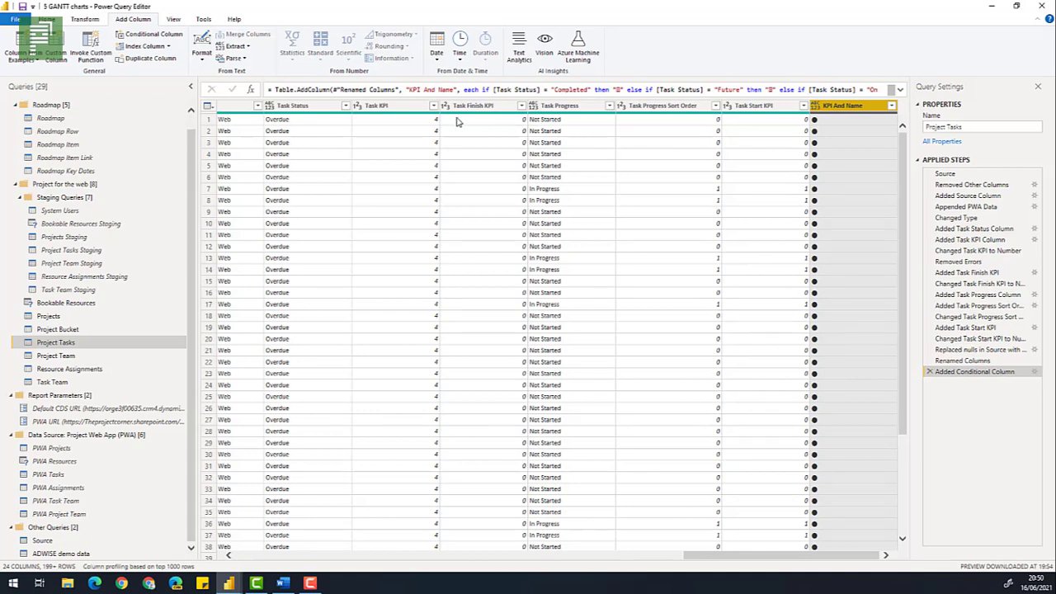
mouse_move(528, 454)
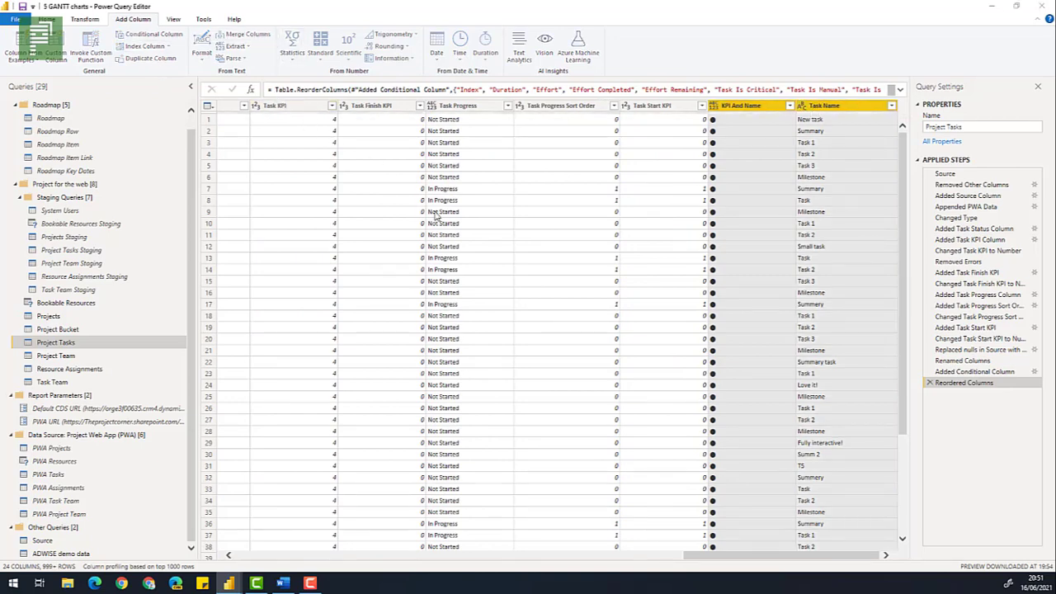
Step: Merge the emoji and Task Name columns into a new 'KPI & Name' column
left_click(248, 36)
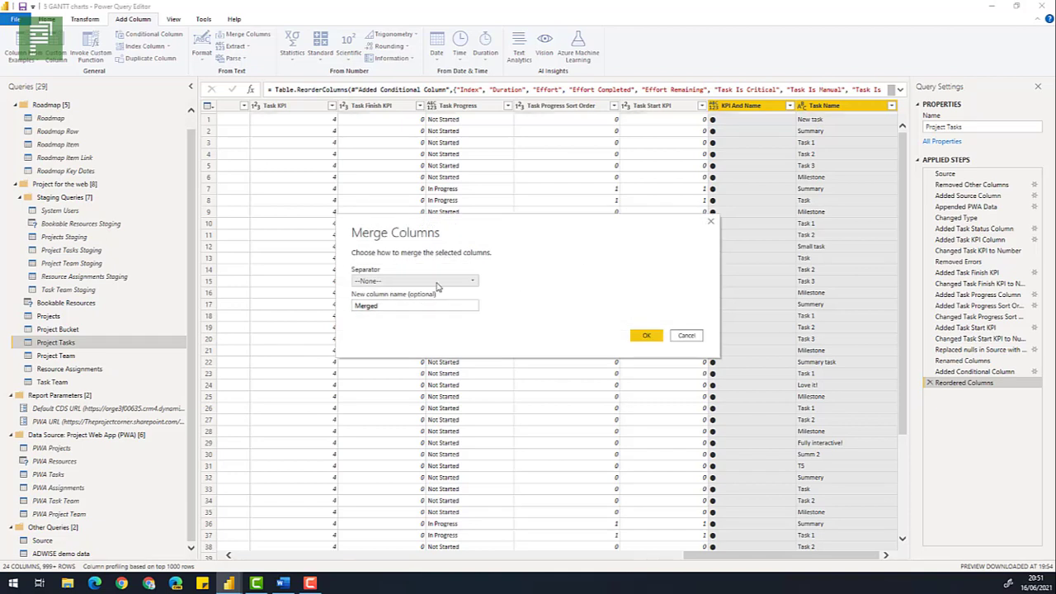
mouse_move(392, 335)
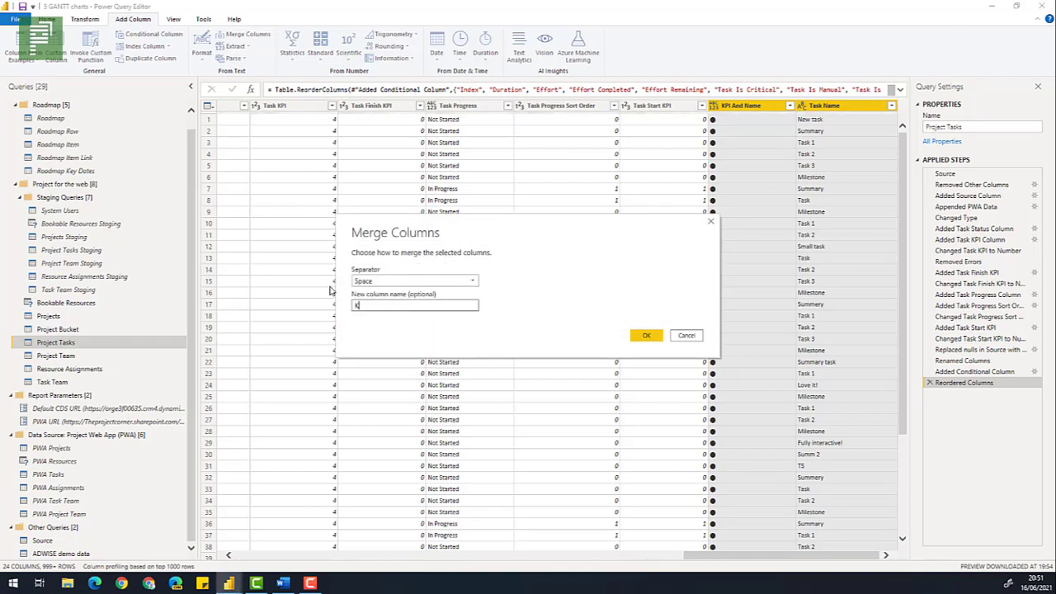
type("KPI & N")
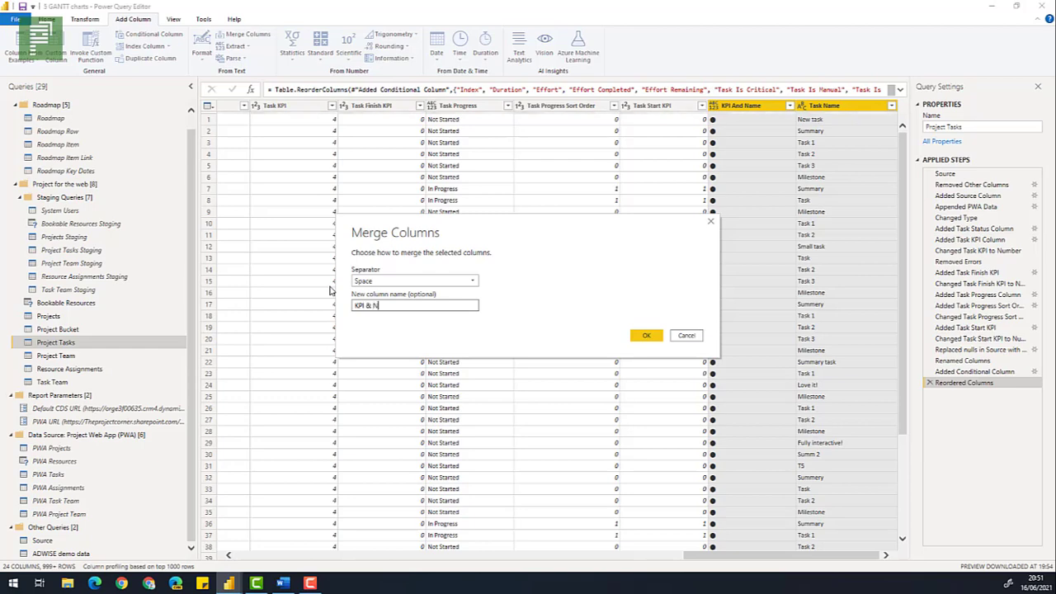
left_click(646, 335)
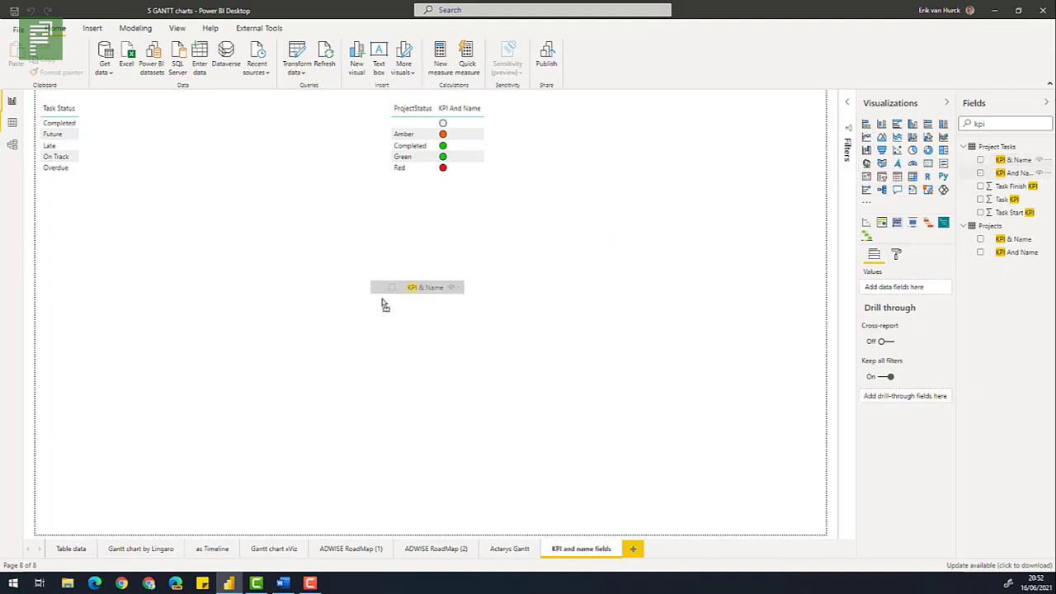
Step: Add the KPI & Name field as a table and scroll through the emoji-prefixed task names
left_click(417, 287)
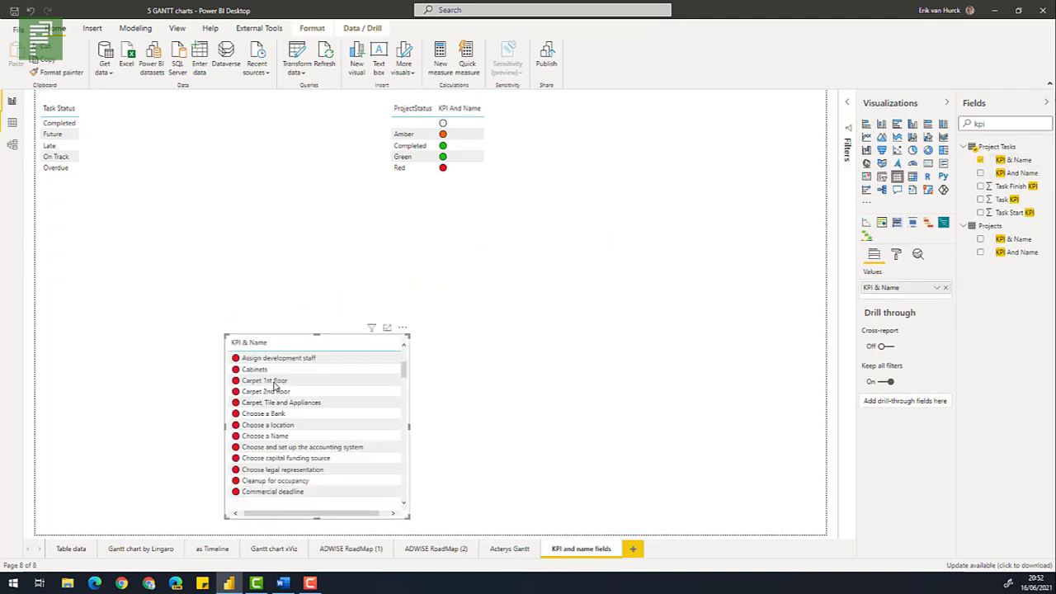
scroll("down", 3)
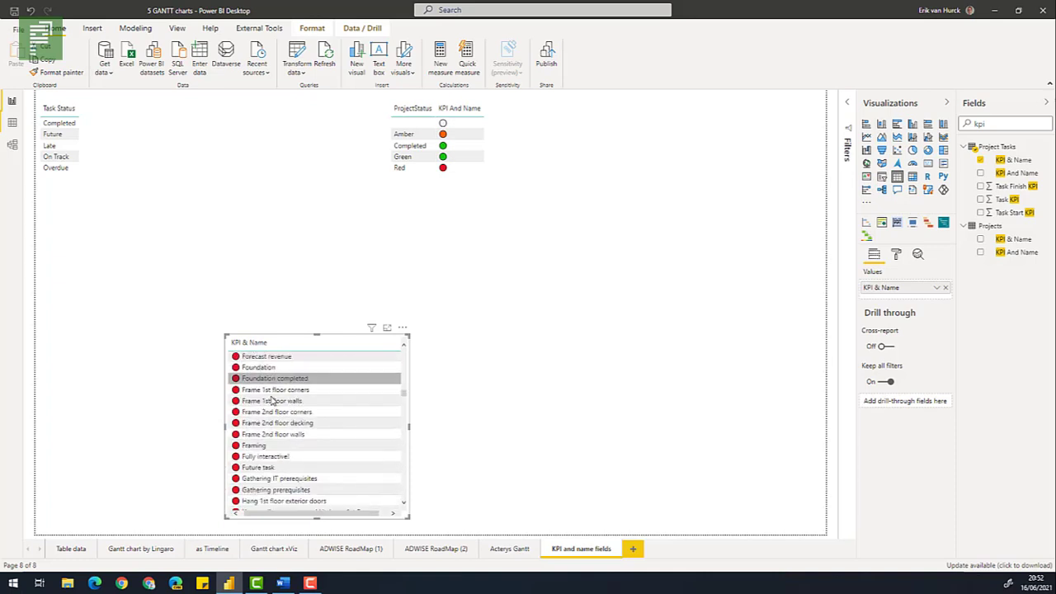
scroll("down", 3)
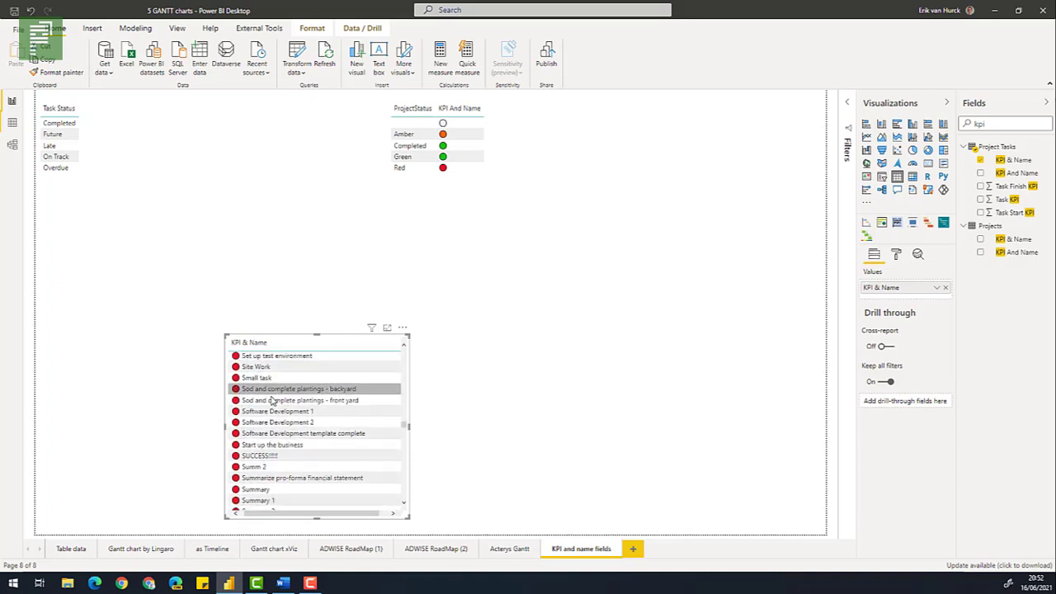
scroll("down", 3)
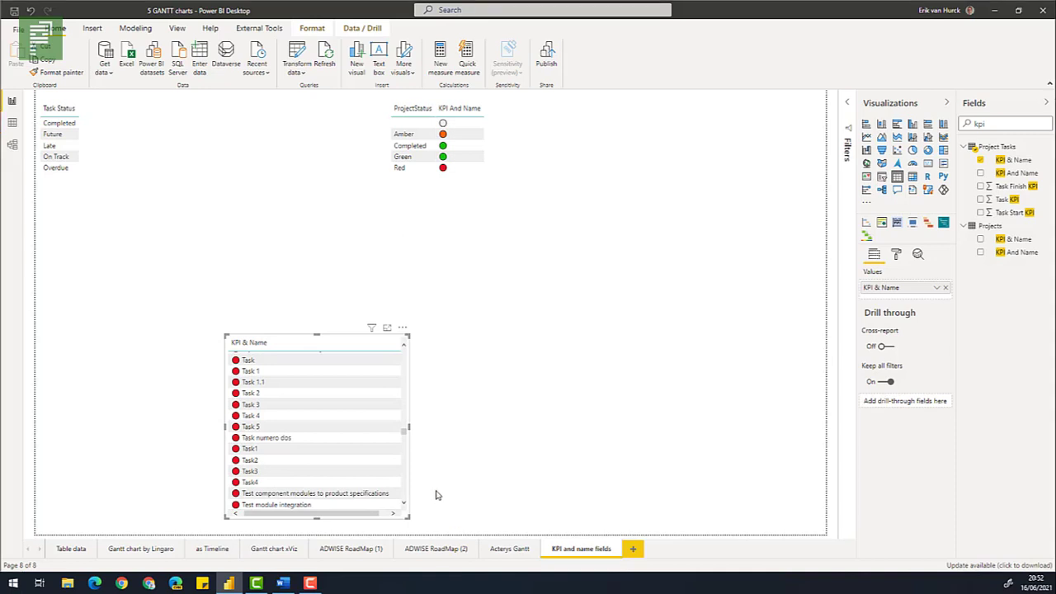
mouse_move(283, 554)
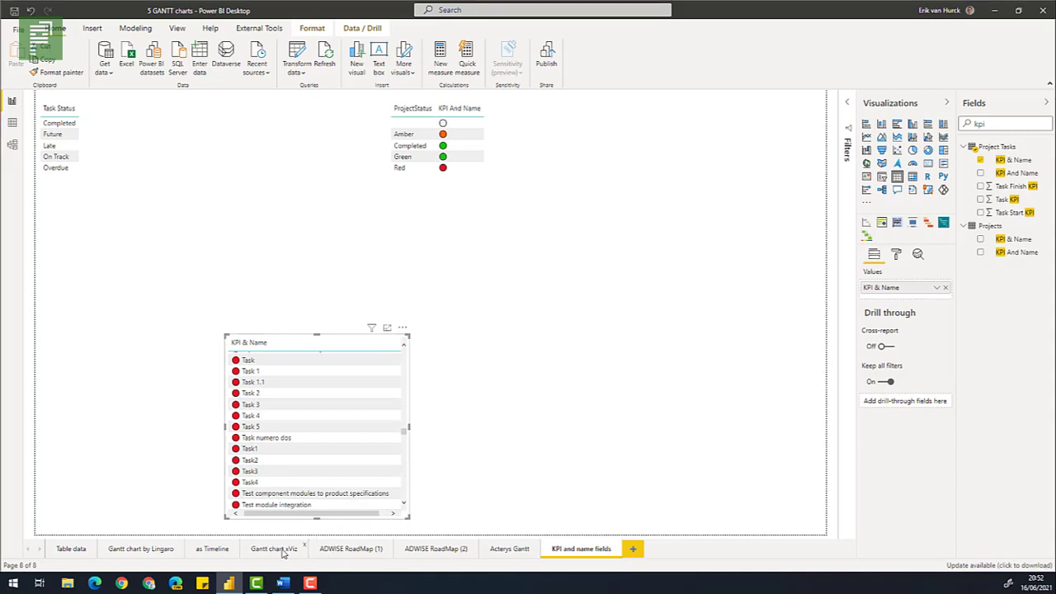
Step: Open the 'Gantt chart xViz' report page
left_click(274, 548)
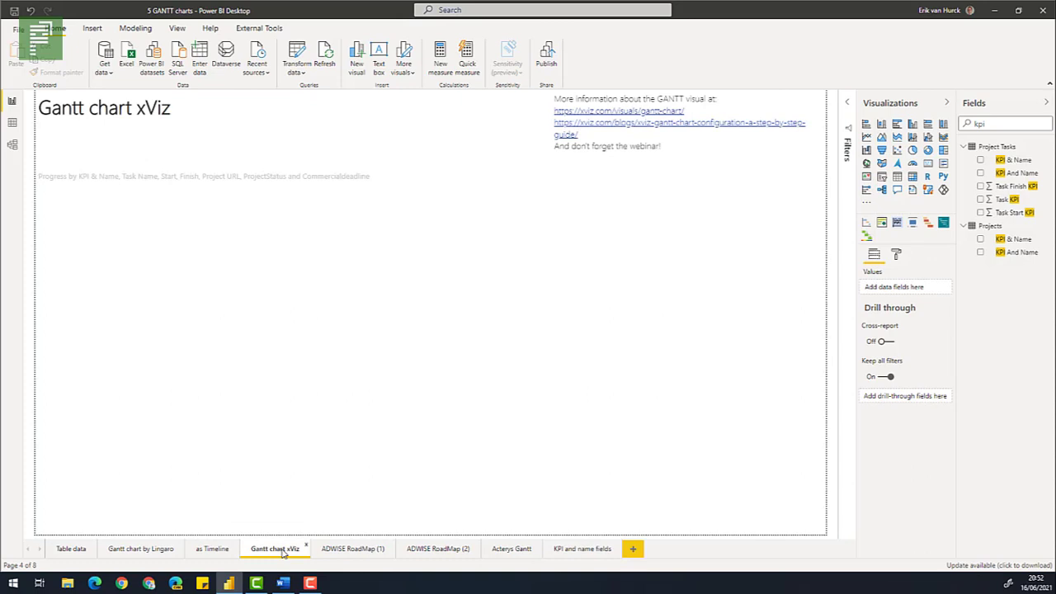
mouse_move(243, 447)
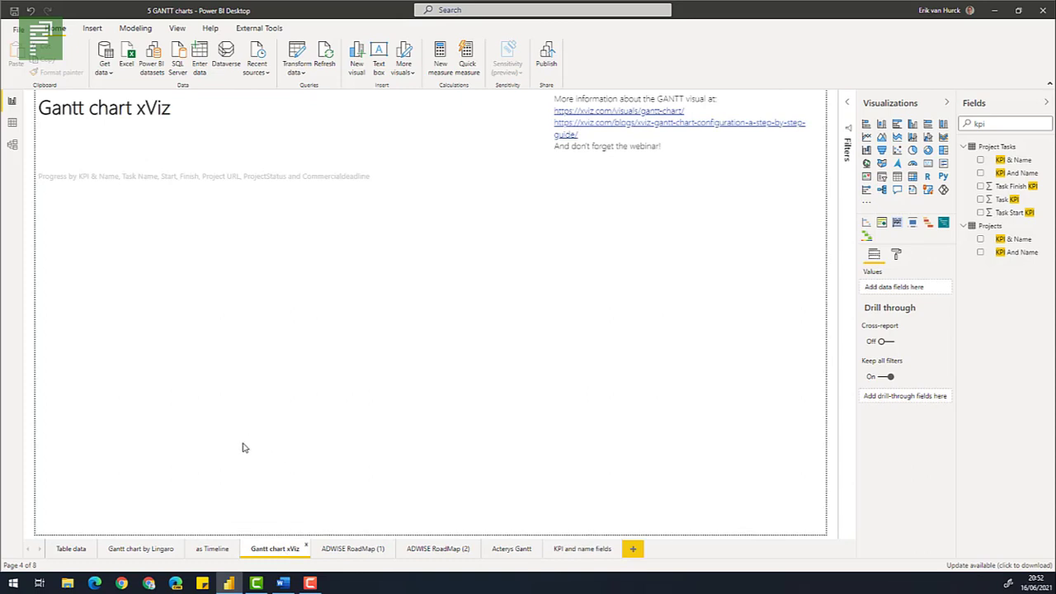
mouse_move(243, 442)
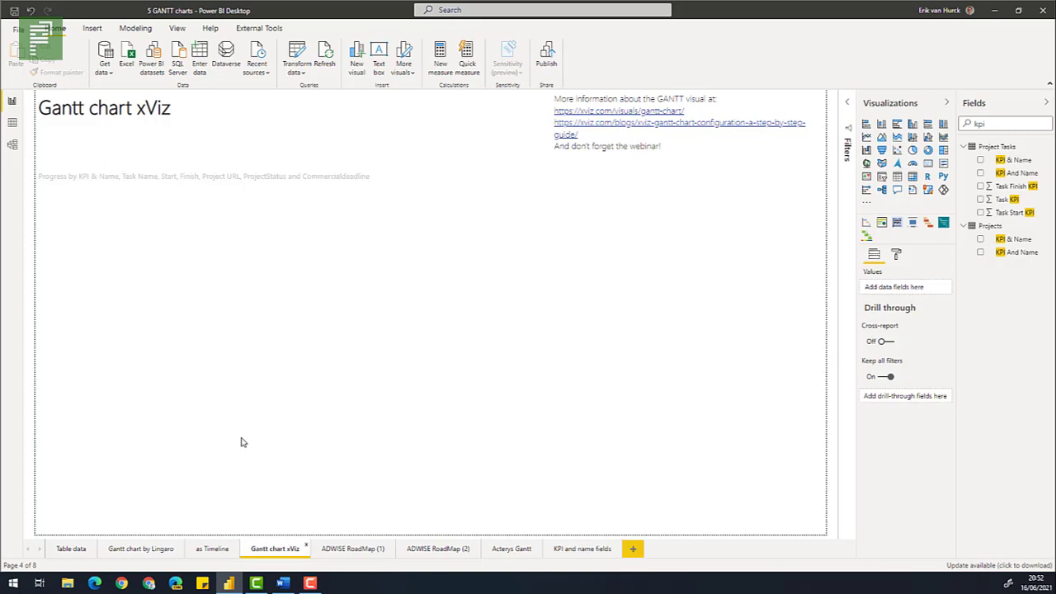
mouse_move(644, 276)
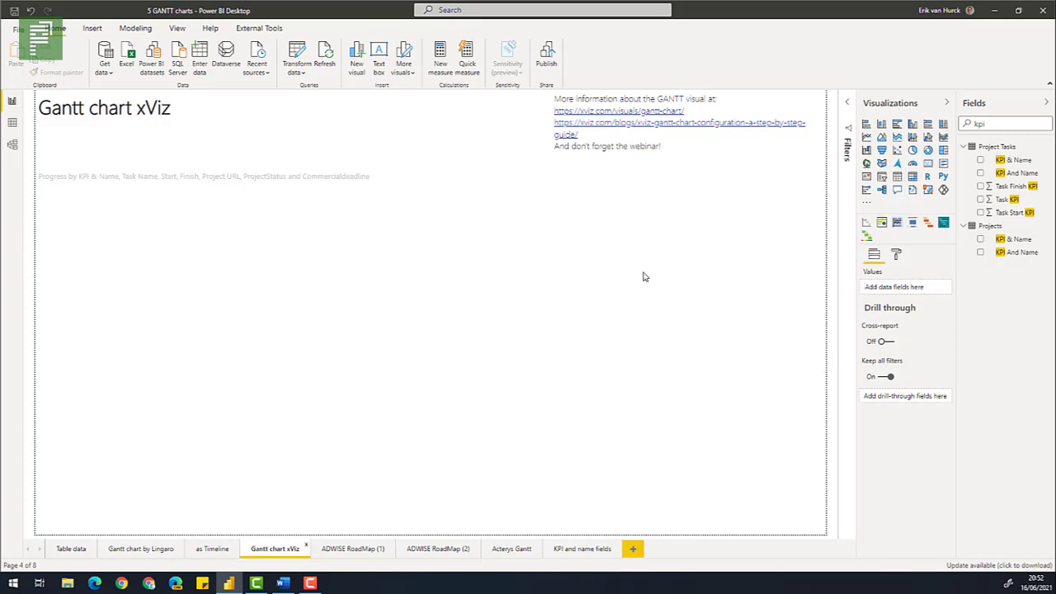